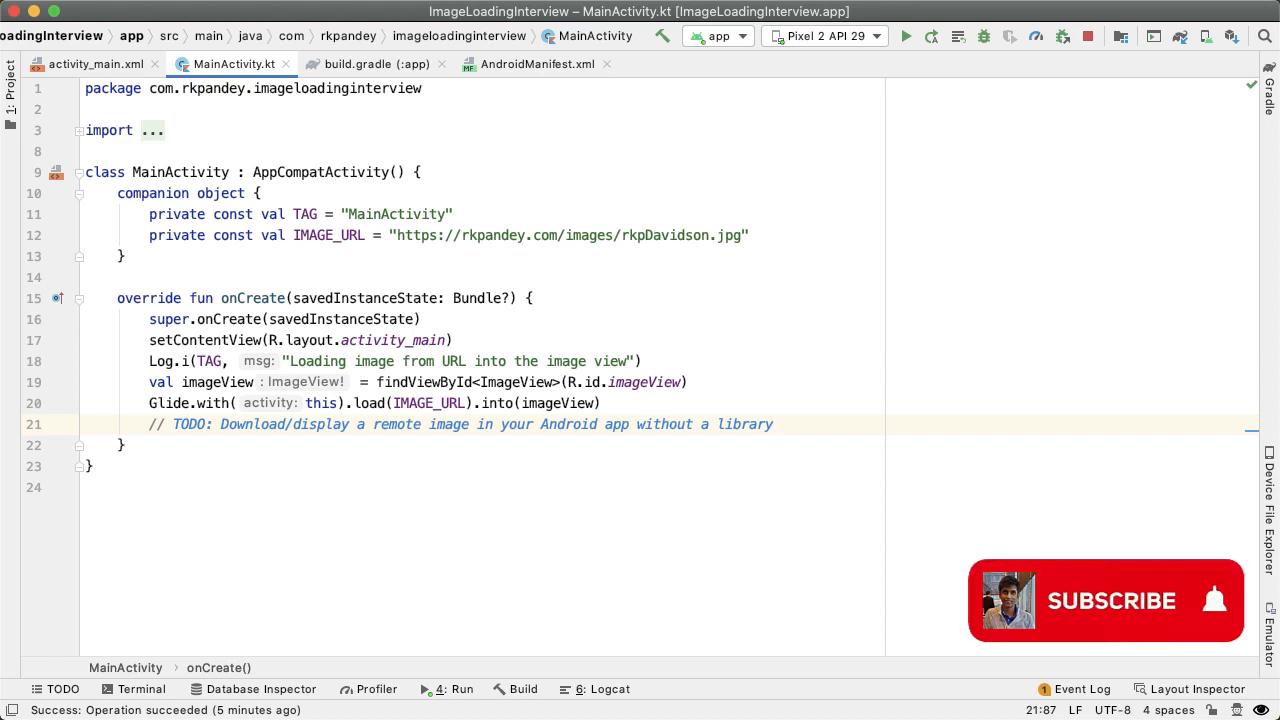
- Show the running app, the activity layout, Glide Gradle dependency and manifest internet permission
left_click(1110, 600)
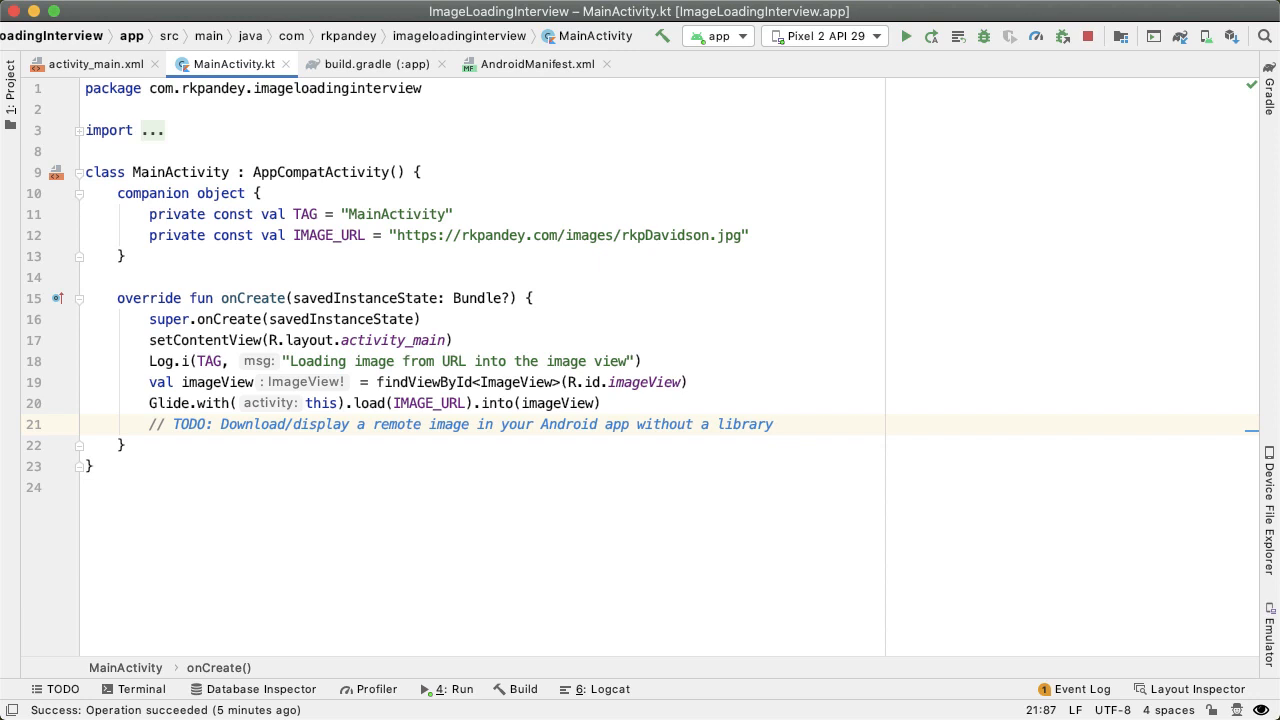
left_click(772, 424)
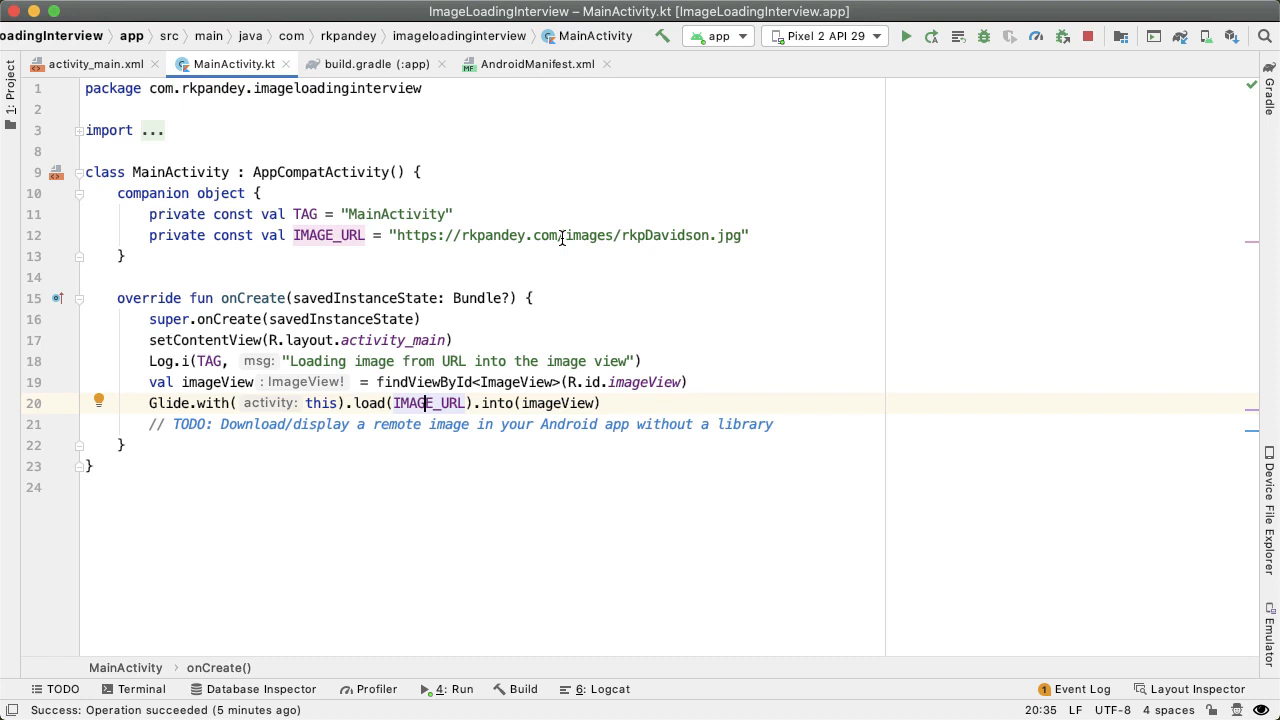
left_click(95, 64)
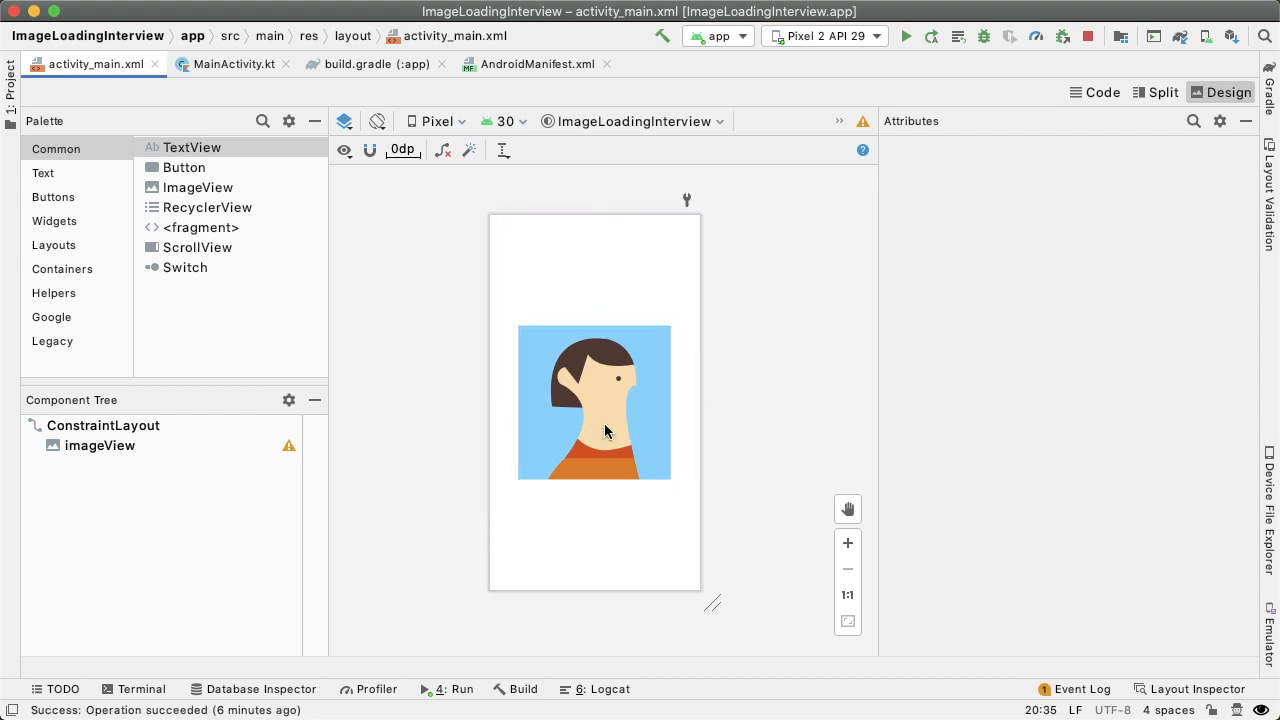
left_click(378, 63)
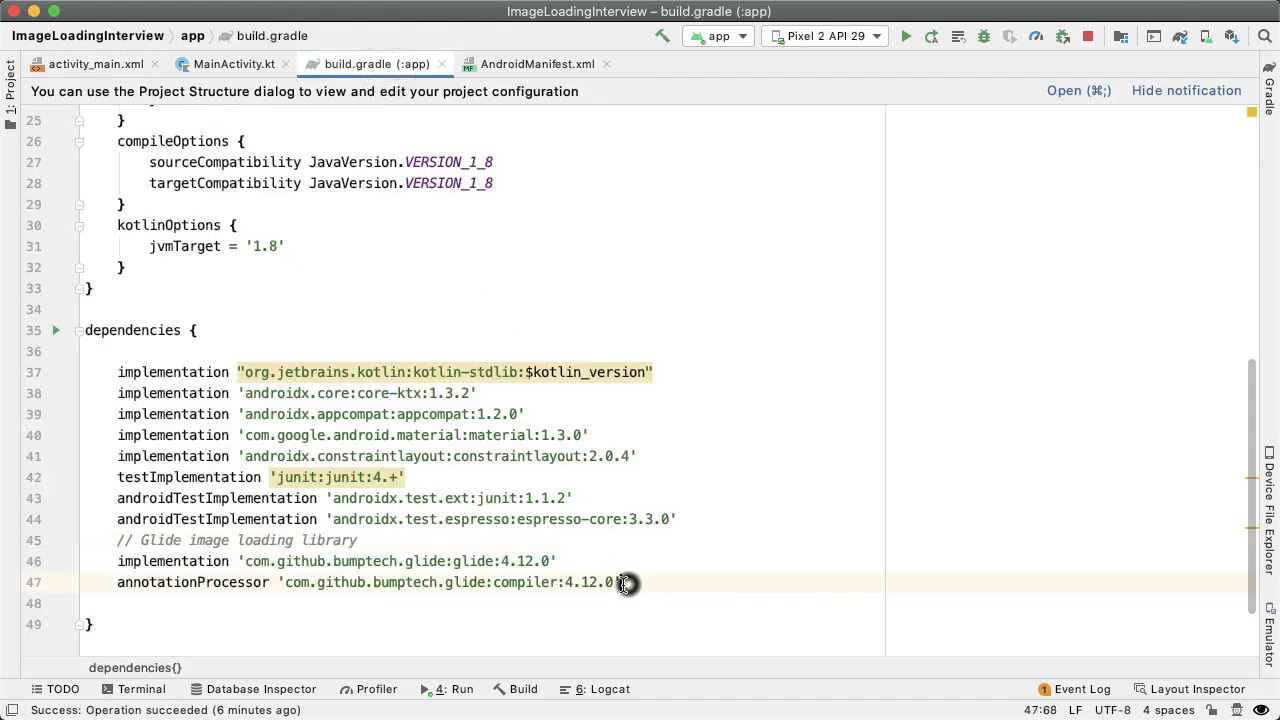
left_click(532, 63)
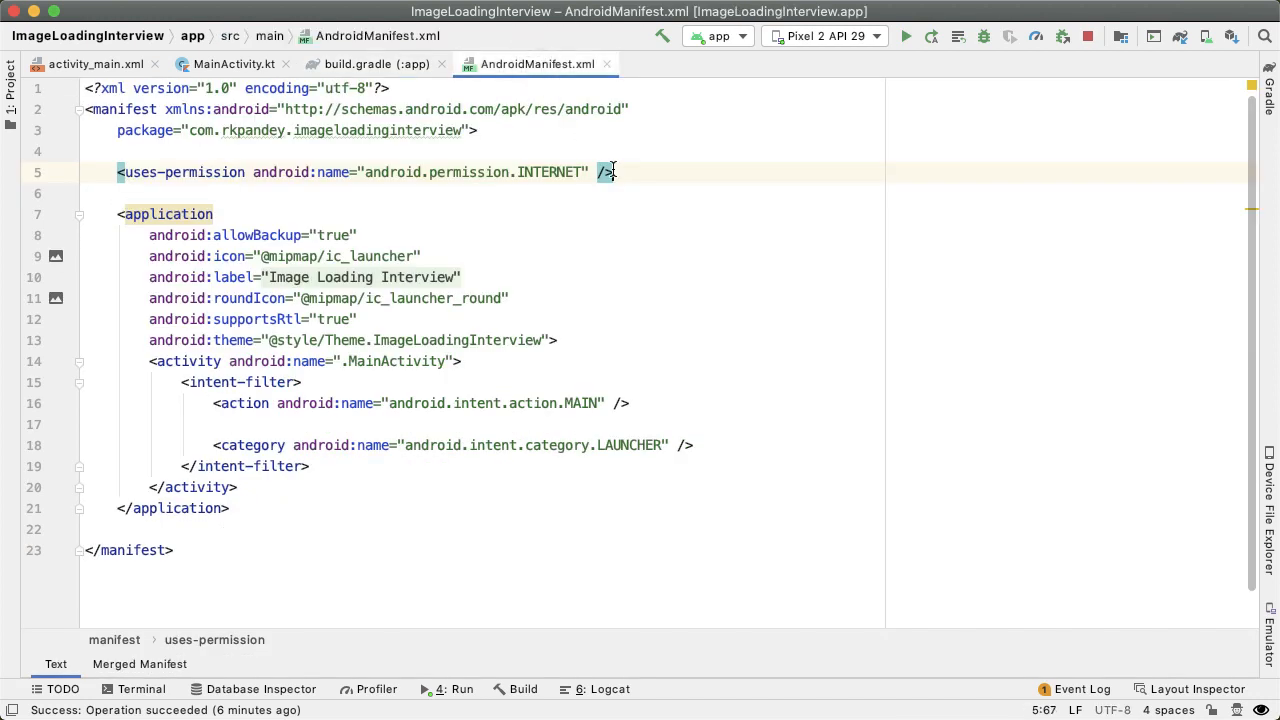
mouse_move(500, 182)
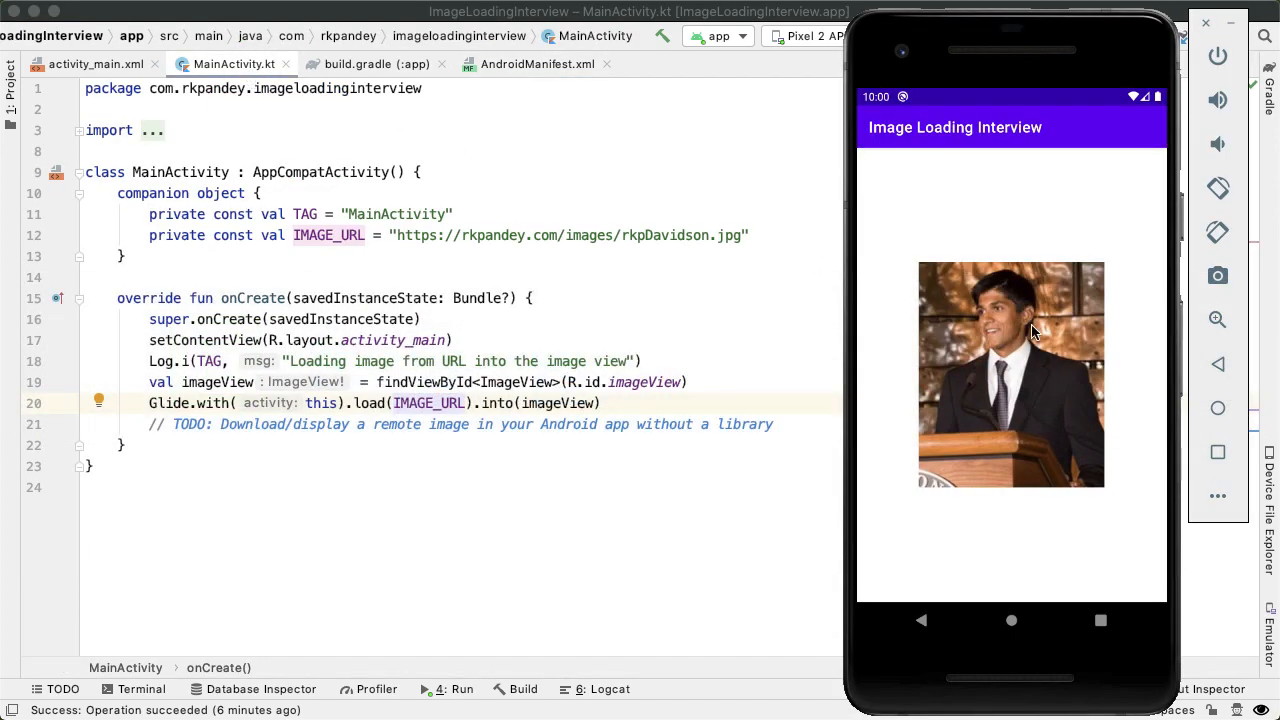
mouse_move(1123, 369)
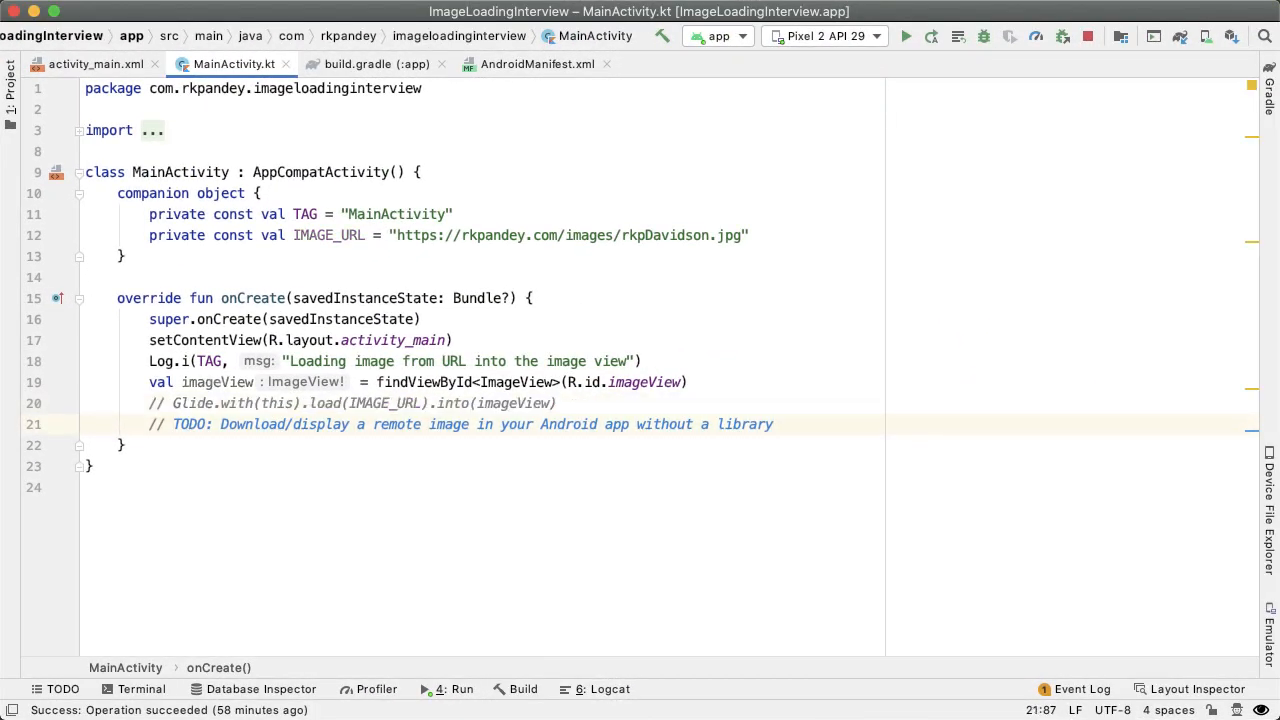
- Assign val bitmap = downloadBitmap(IMAGE_URL) and generate a stub downloadBitmap(imageUrl: String): Bitmap?
type("val bitmap =")
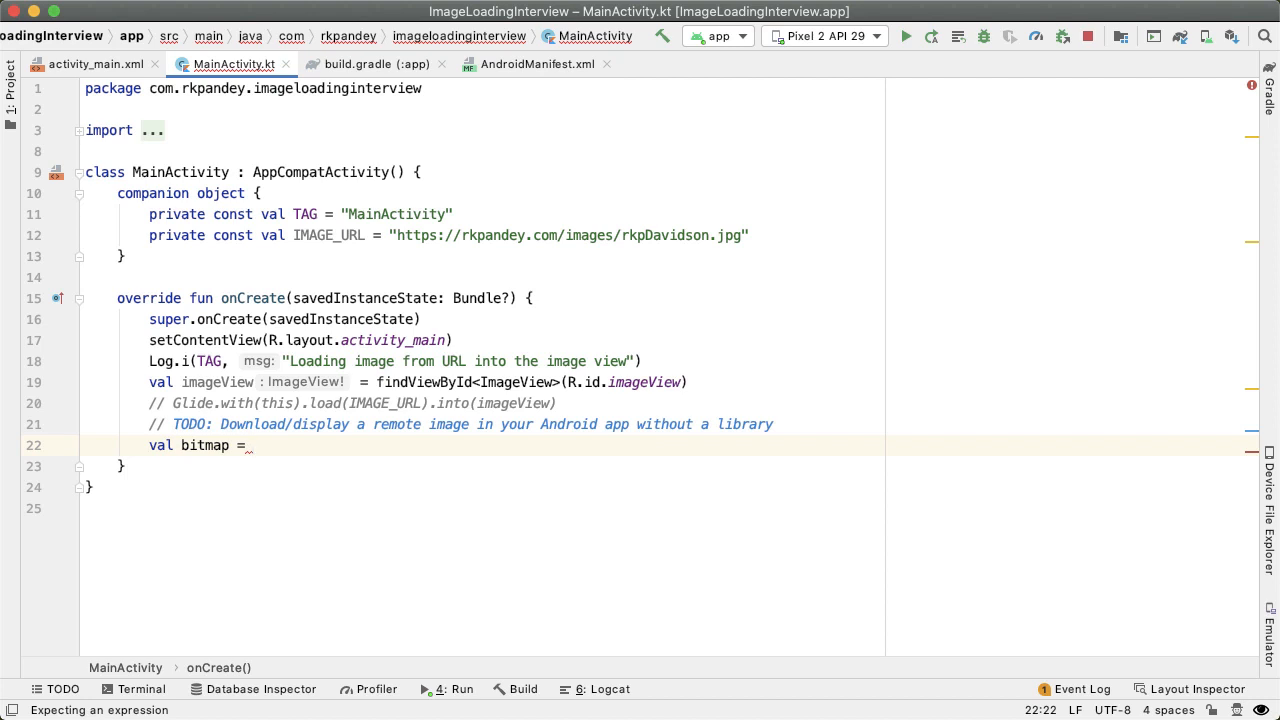
type("downloadBitmap")
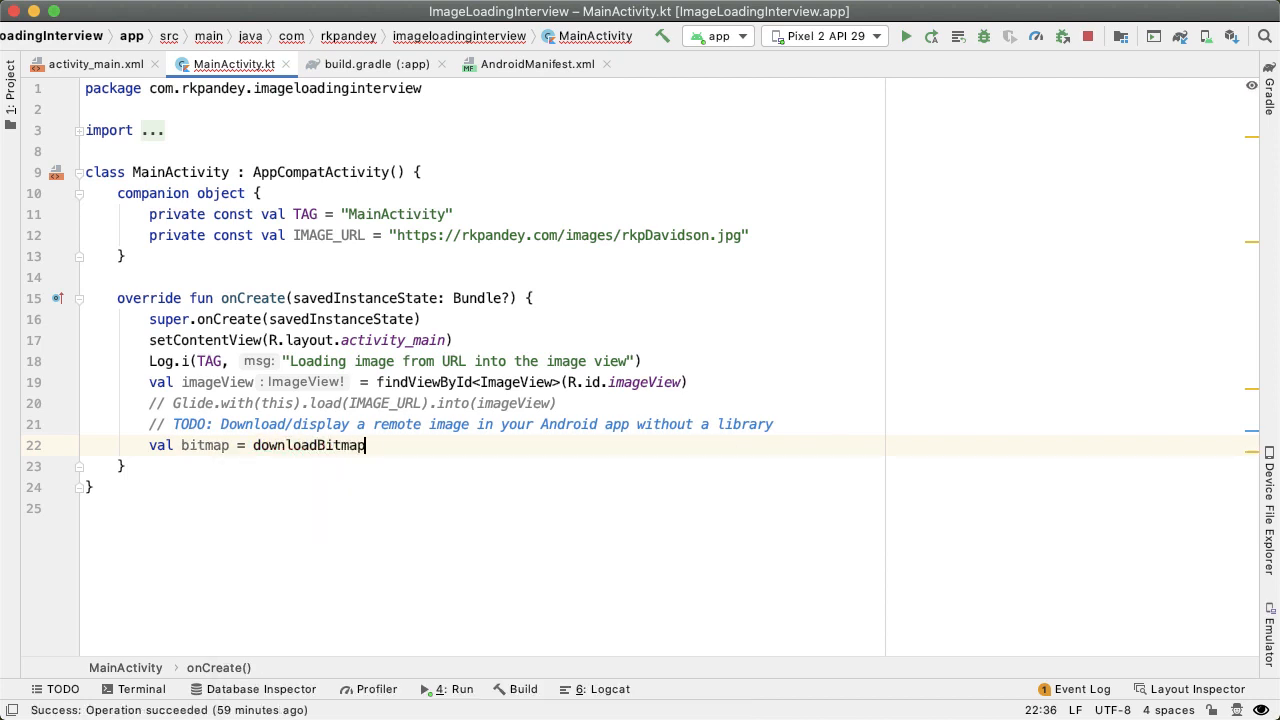
type("(IMAGE_URL)")
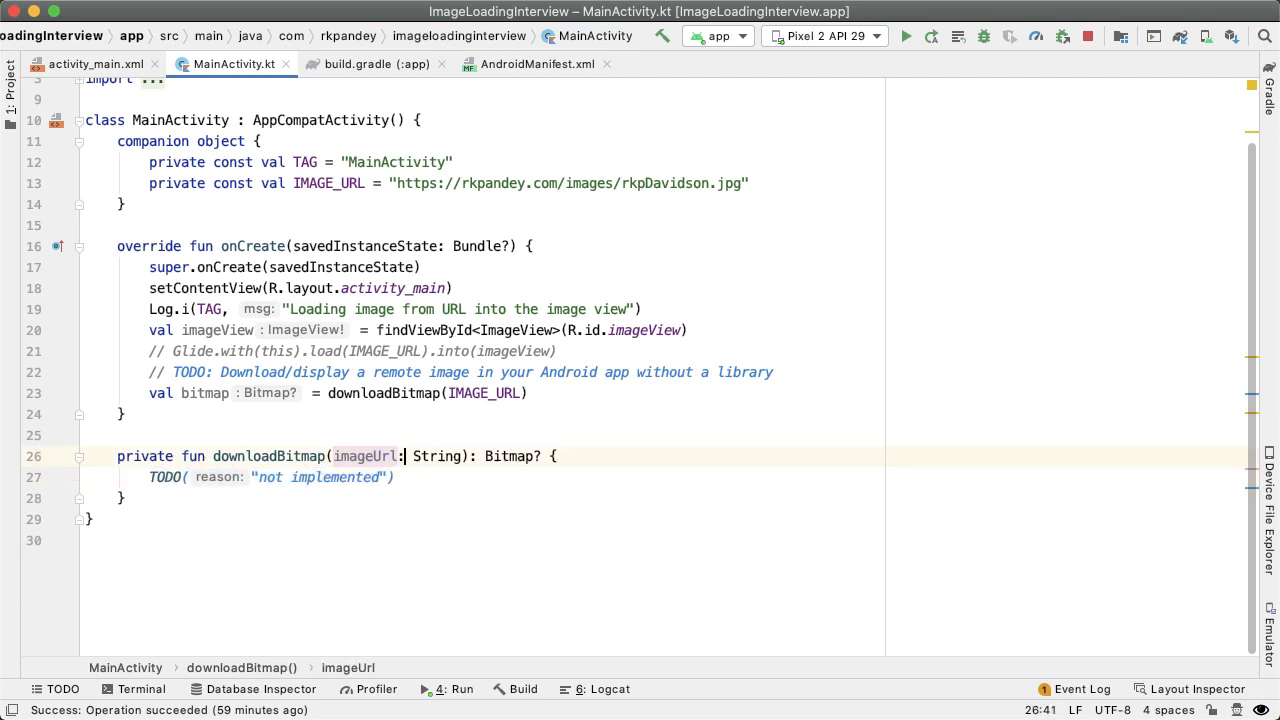
- Replace TODO() with a URL(imageUrl) connection that connects and gets its input stream
double_click(438, 456)
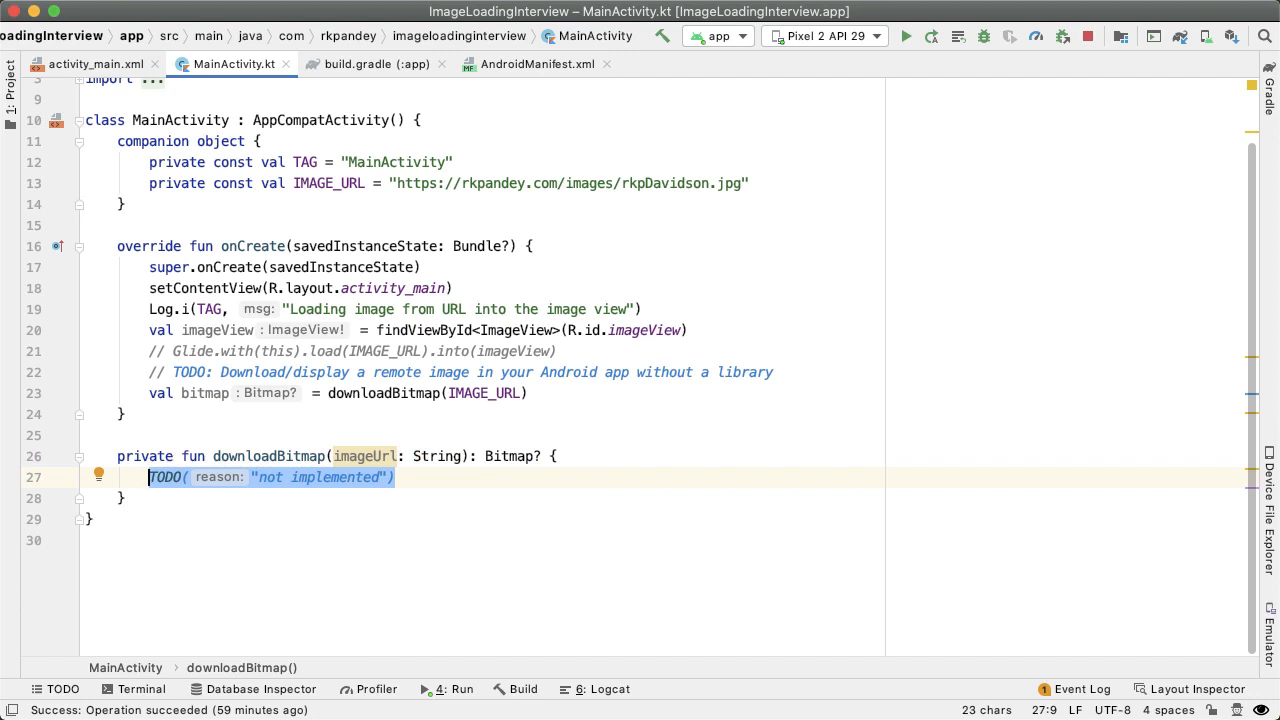
type("URL")
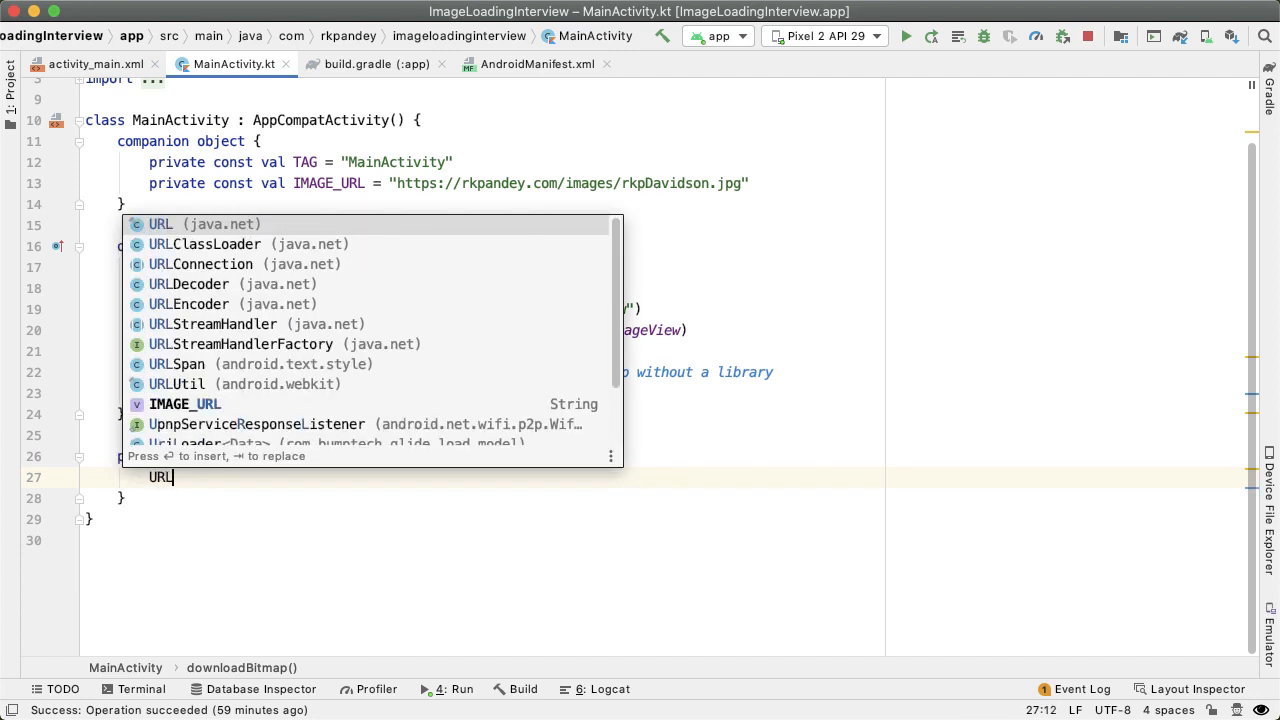
type("(imageUrl")
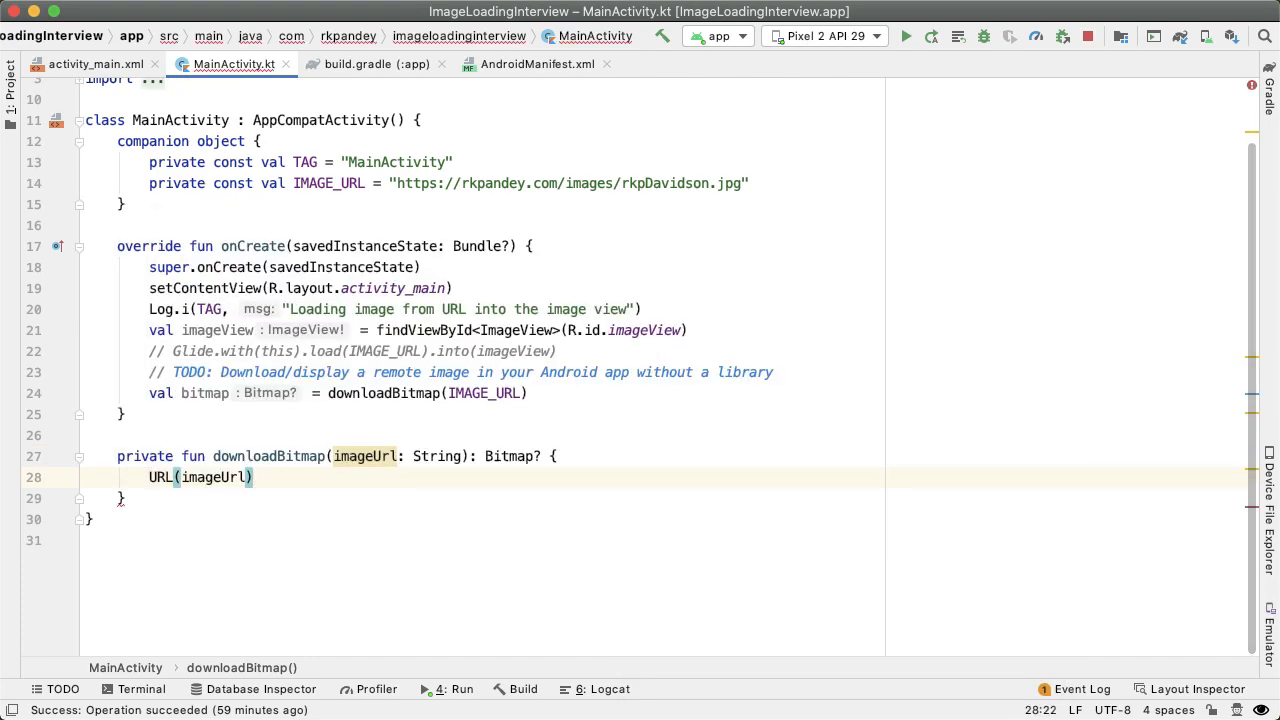
type(".openConnection(")
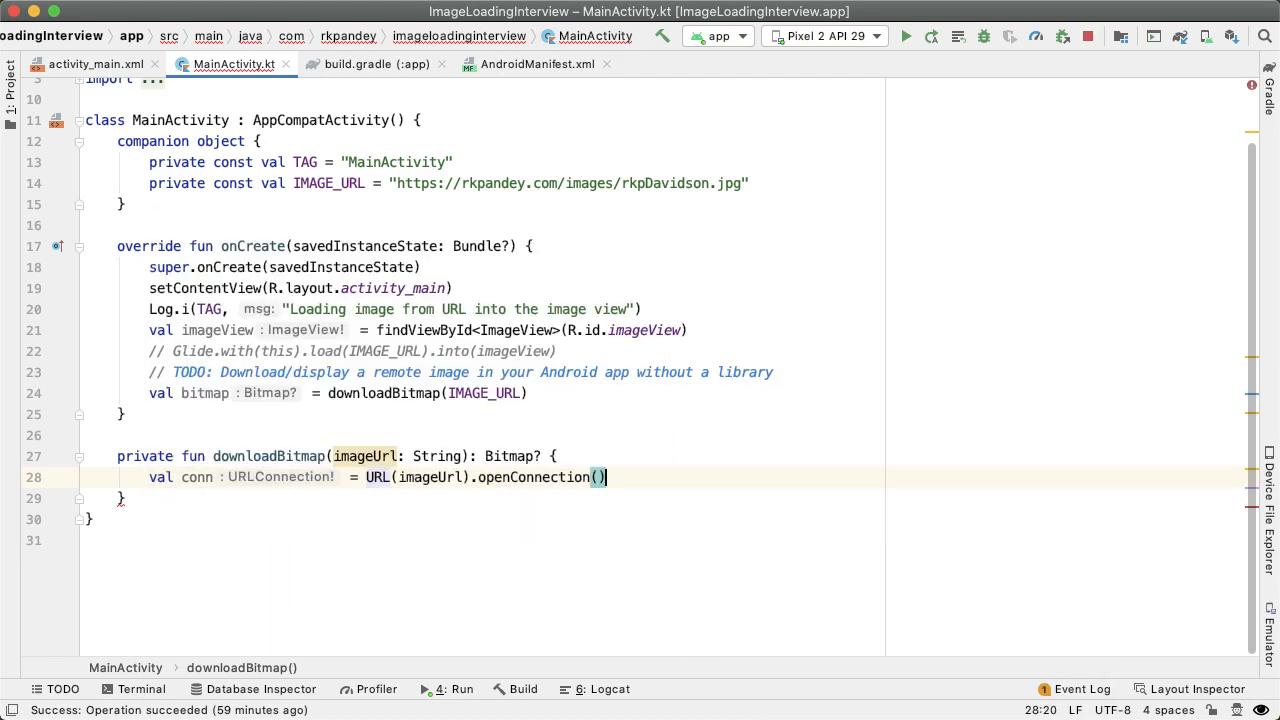
type("conn.connect(")
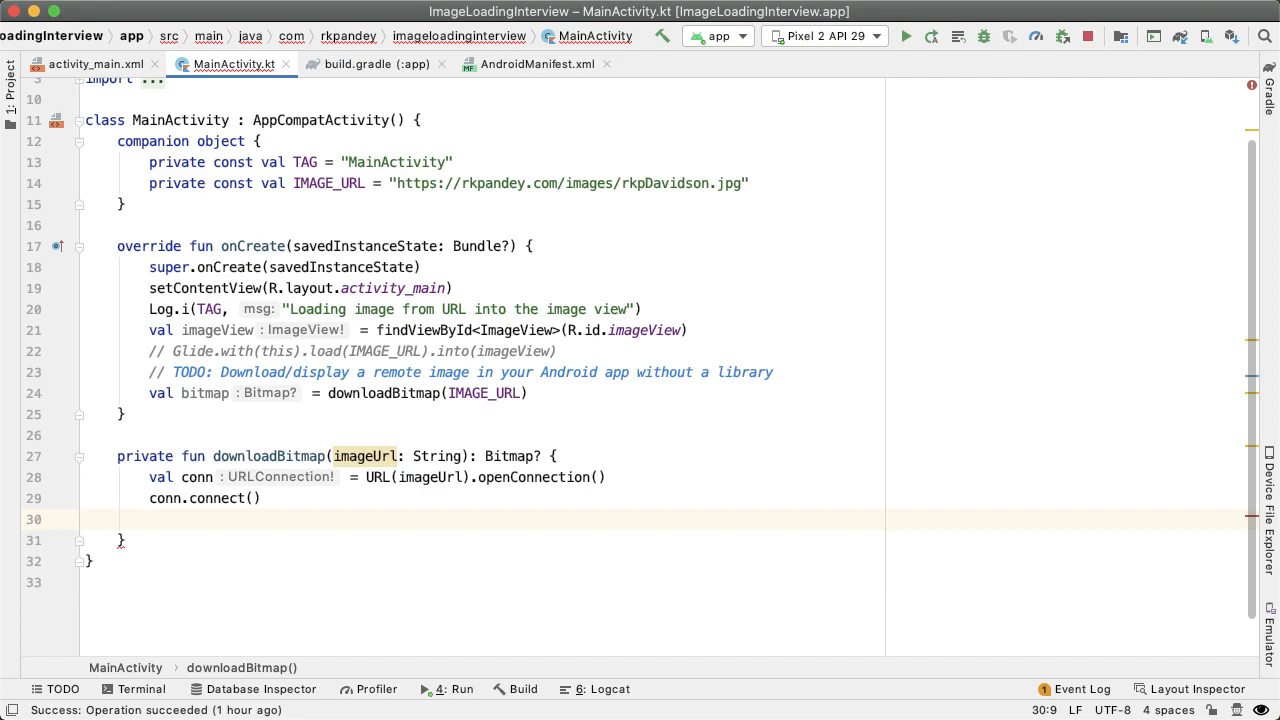
type("c")
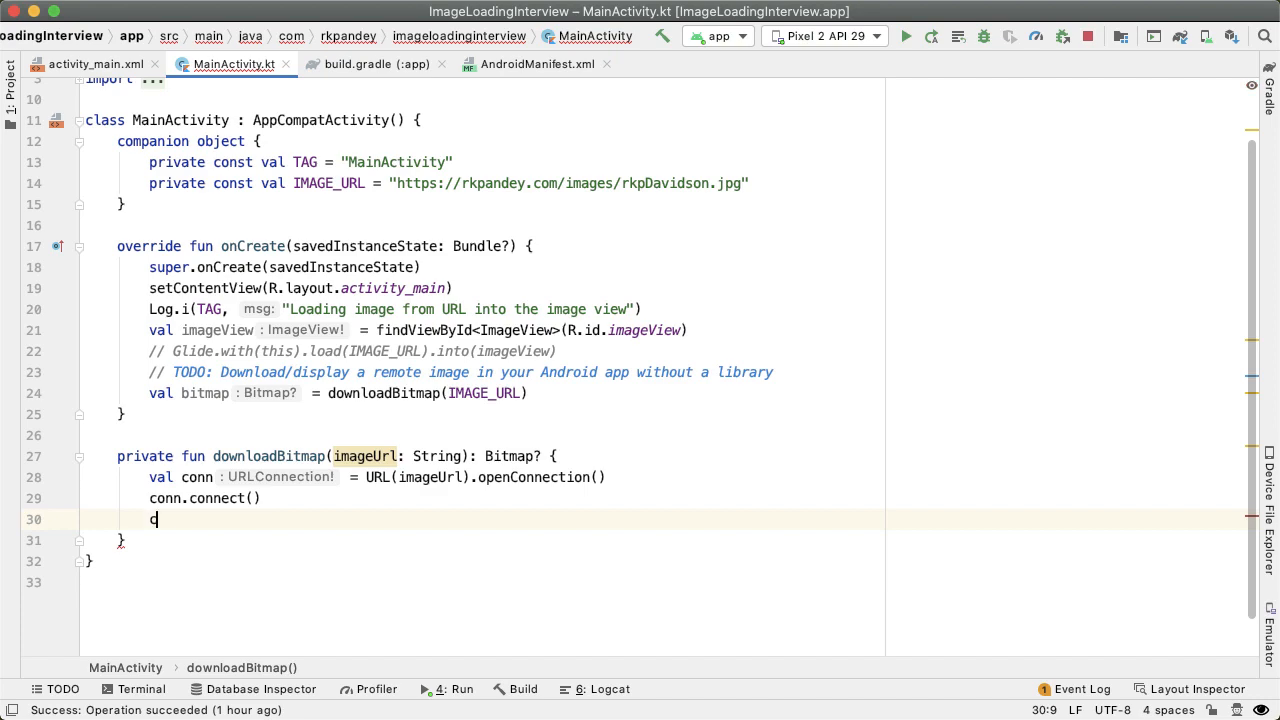
type("onn.getInputStream(")
type("B")
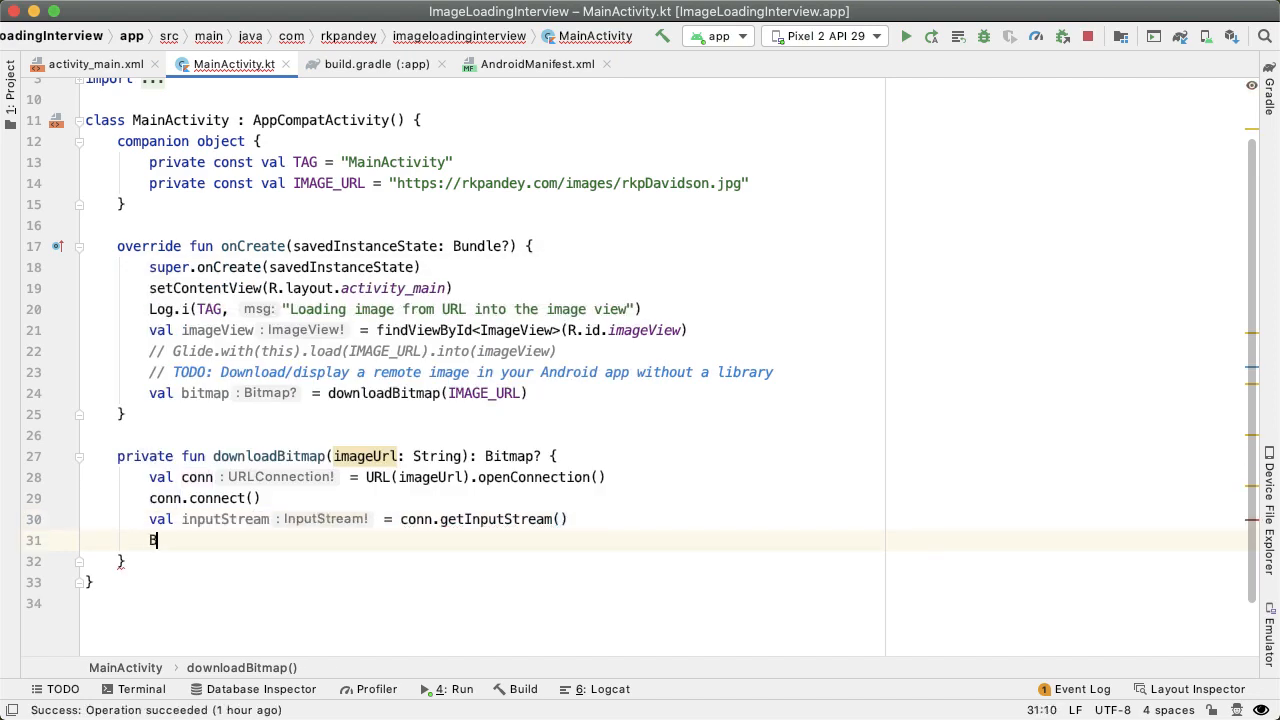
- Decode the stream with BitmapFactory.decodeStream, close the input stream and return the bitmap
type("itmapFactory")
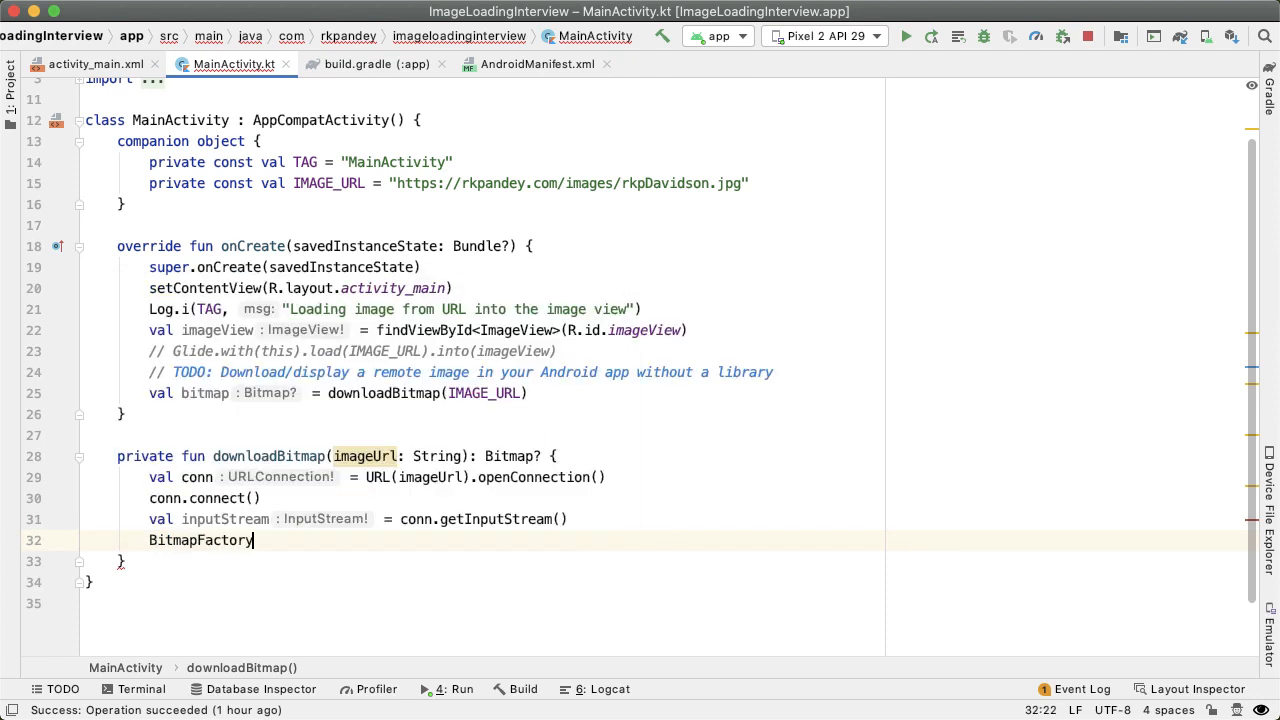
type(".dec")
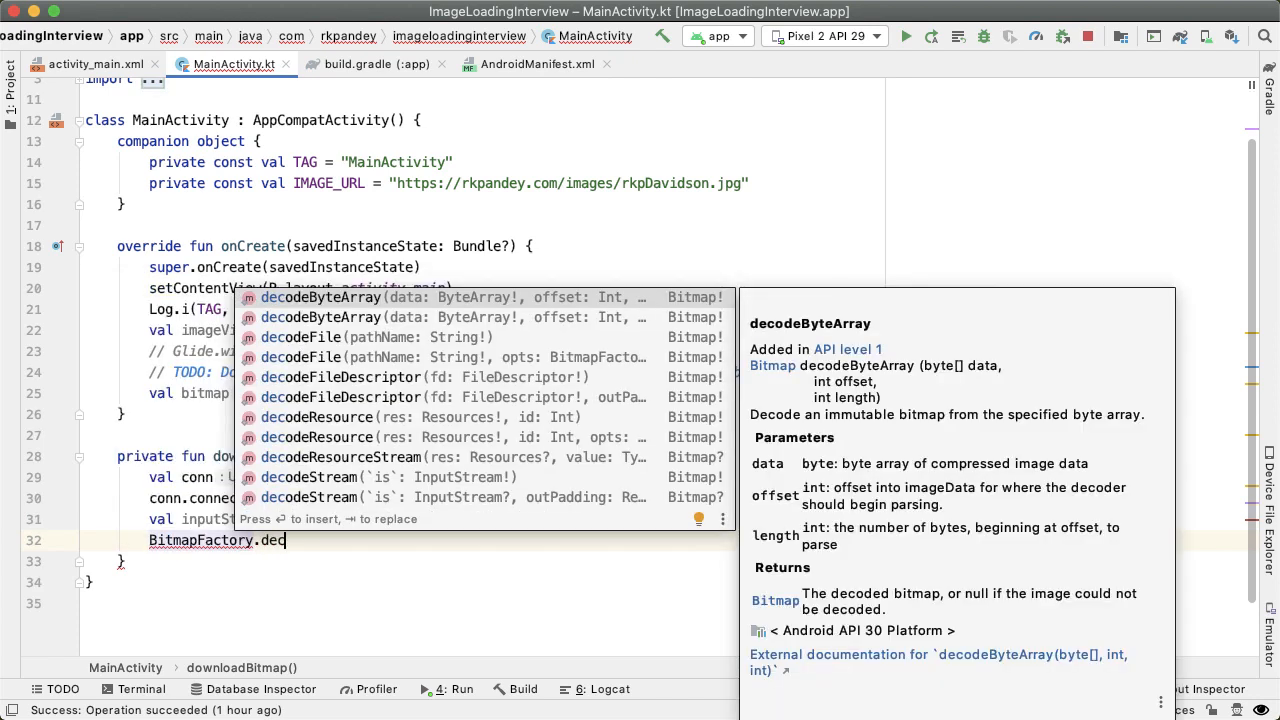
left_click(307, 477)
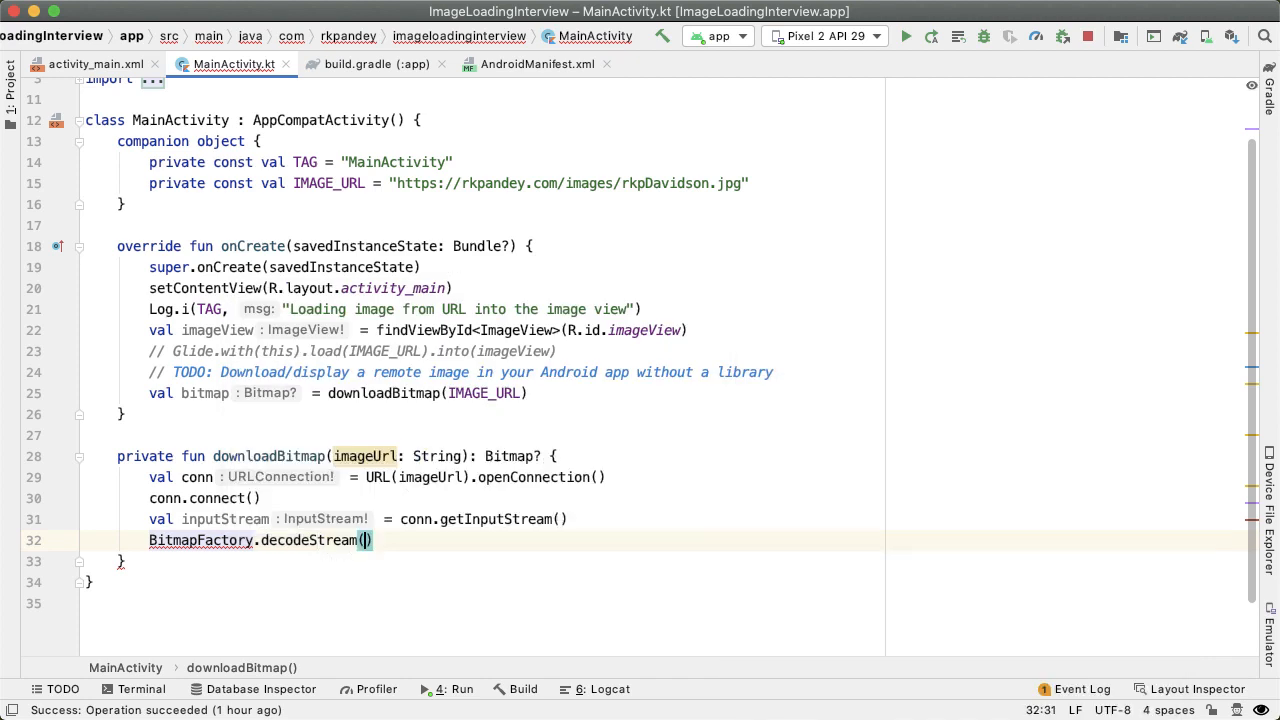
type("inputStream.close(")
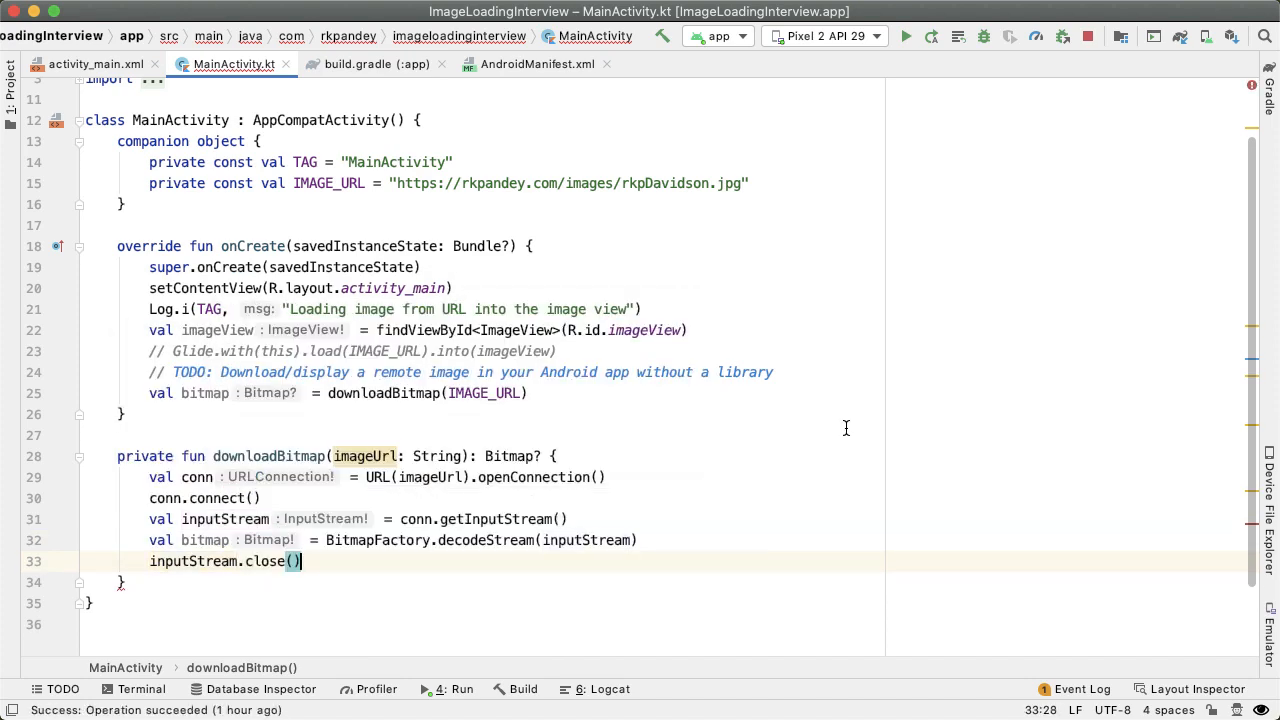
type("return bitmap")
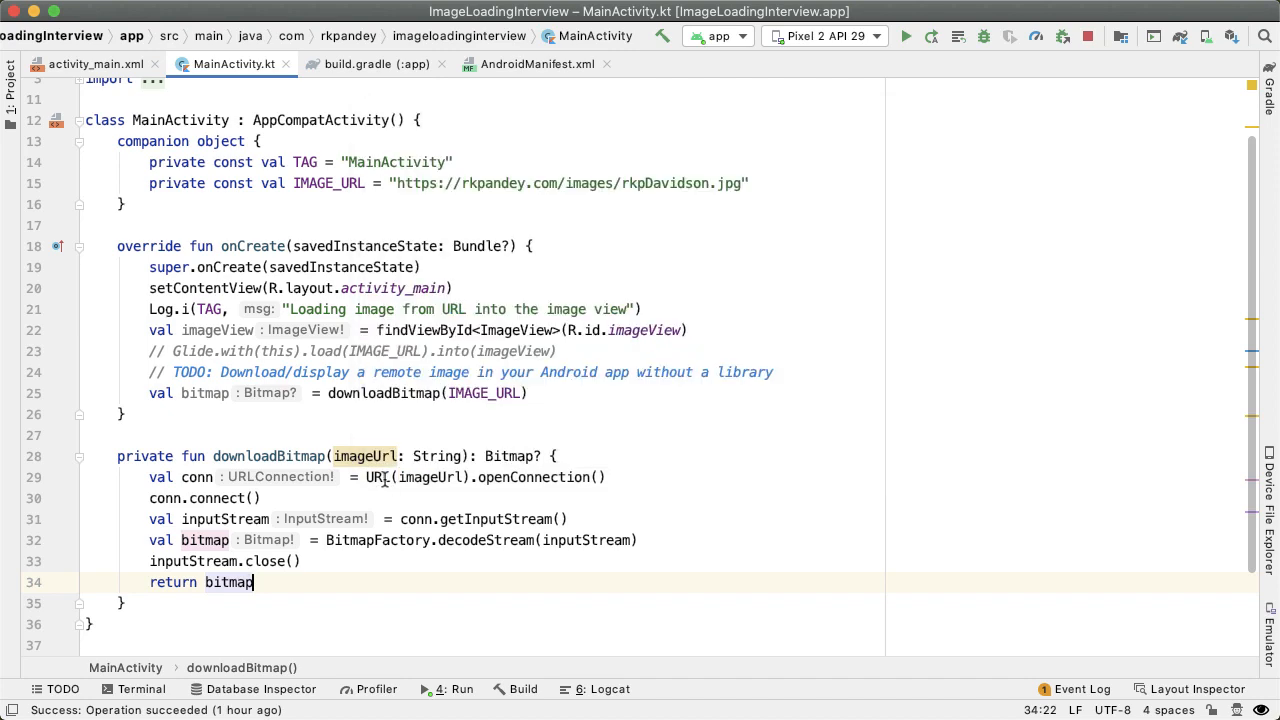
mouse_move(476, 540)
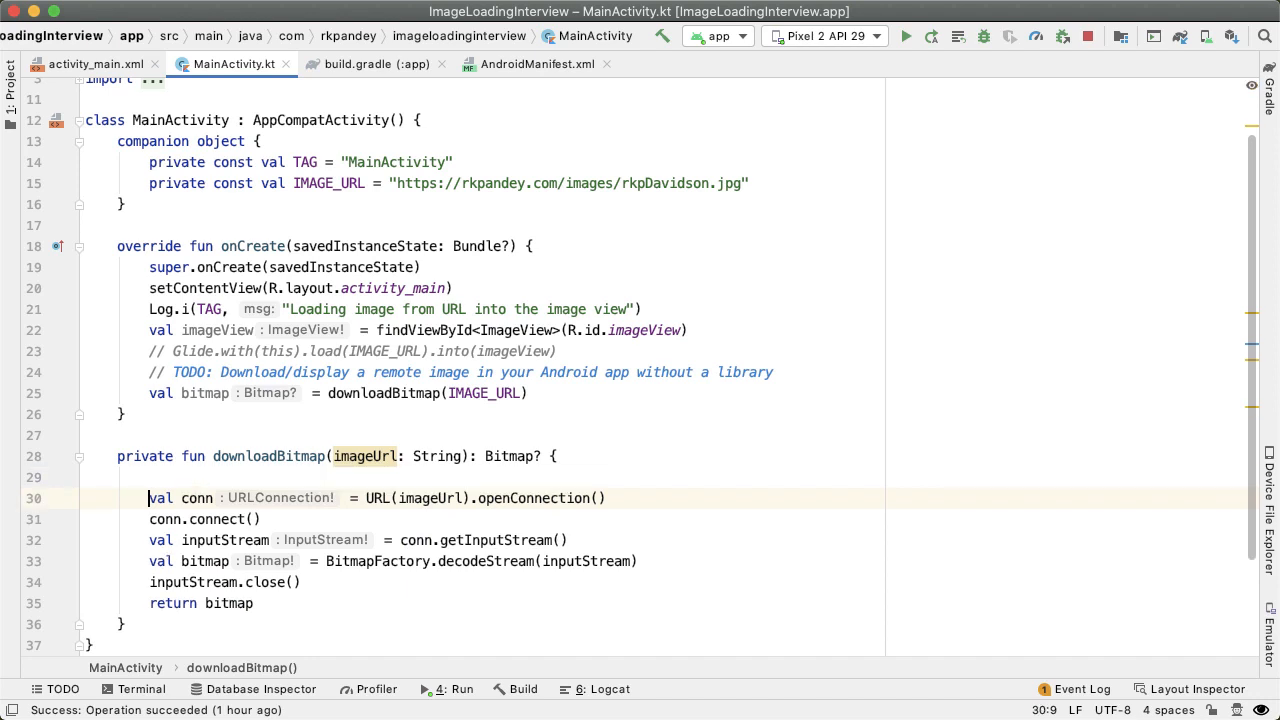
type("try")
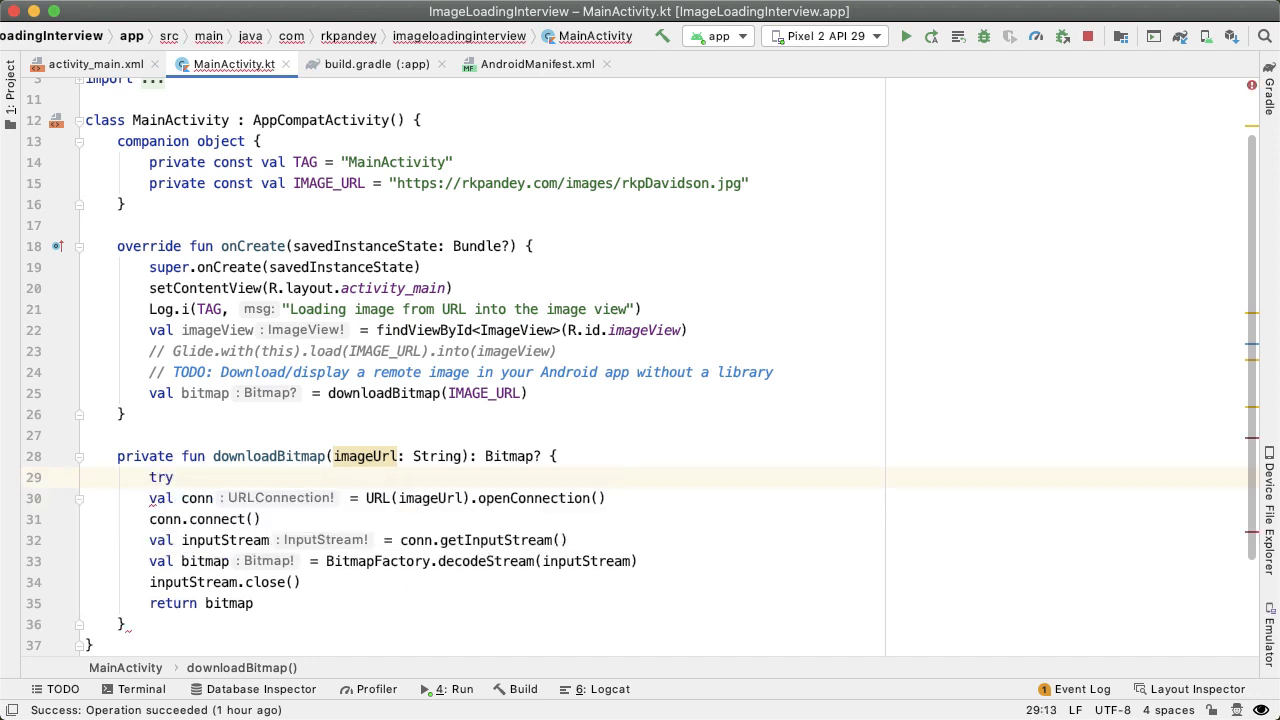
type("{")
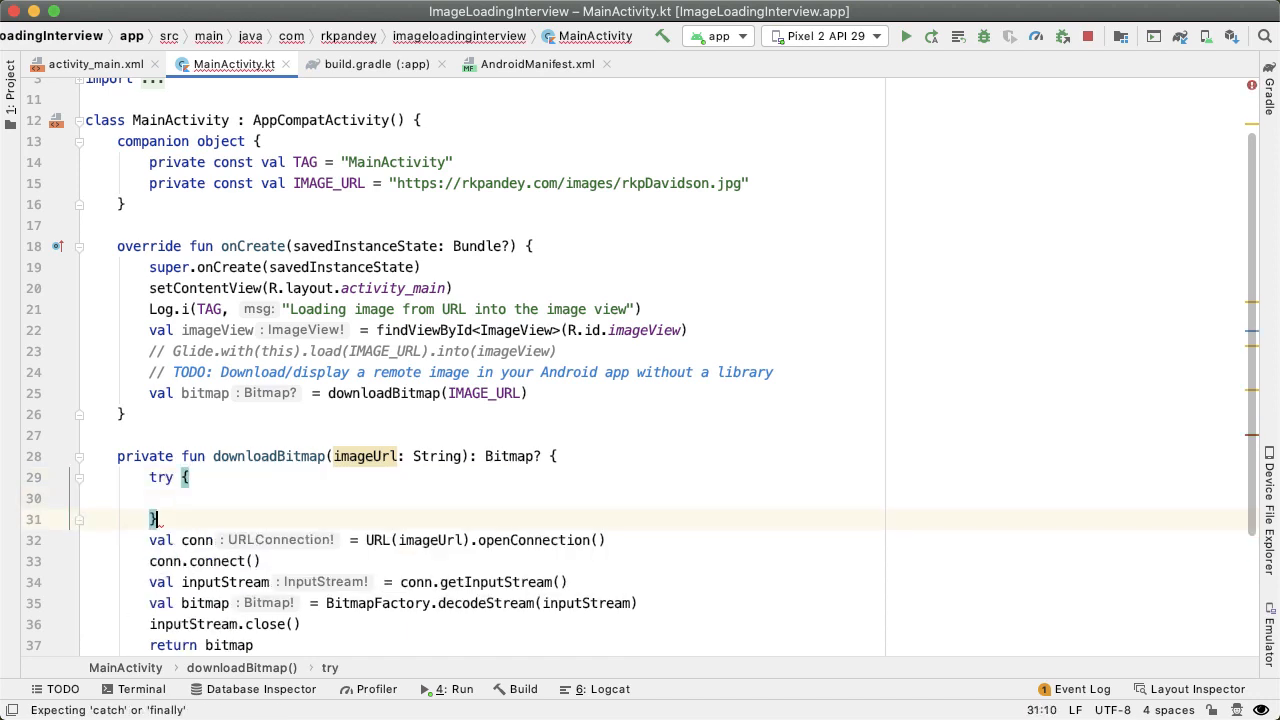
type("catch ()")
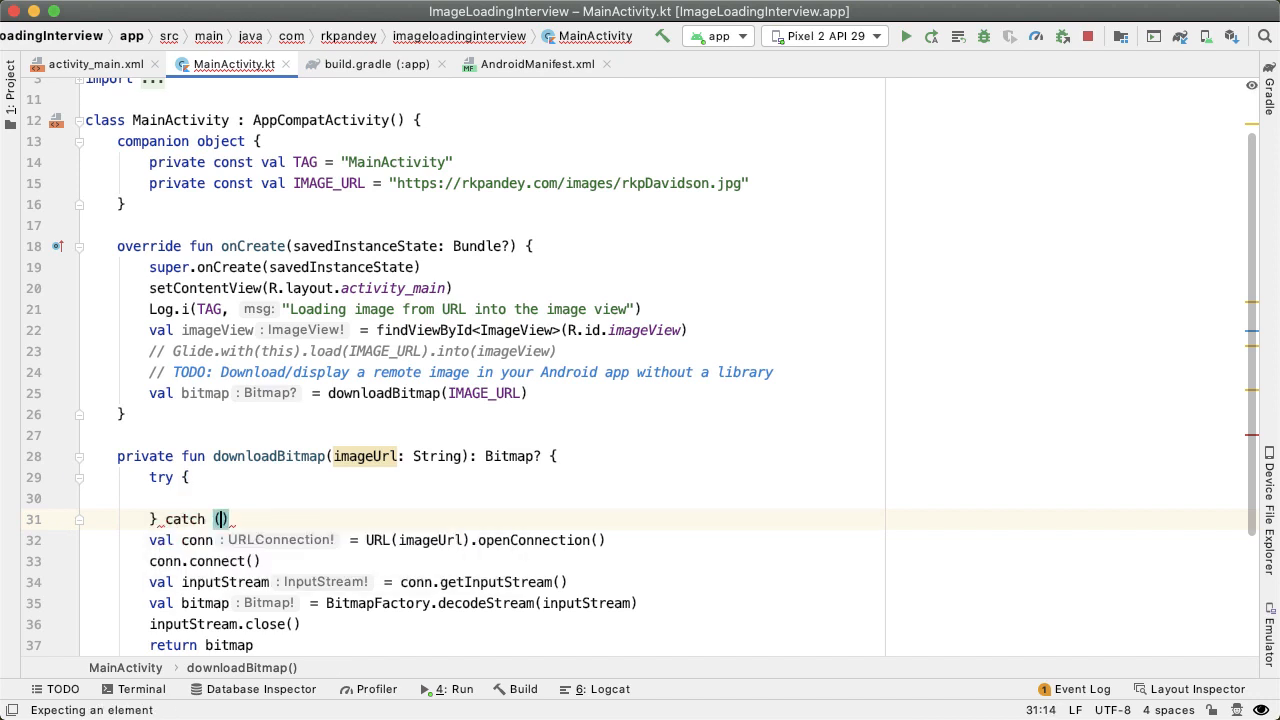
type("e: Exception")
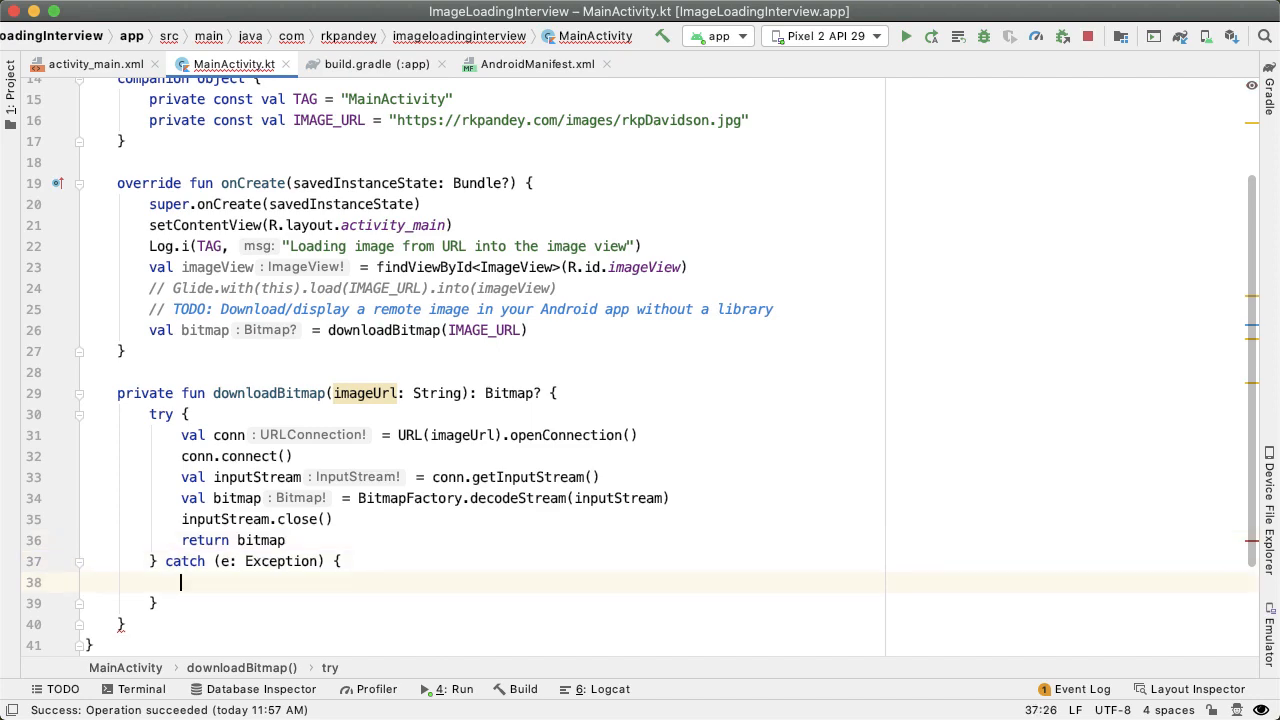
type("Log.e(TAG, \"Exception $e")
type("re")
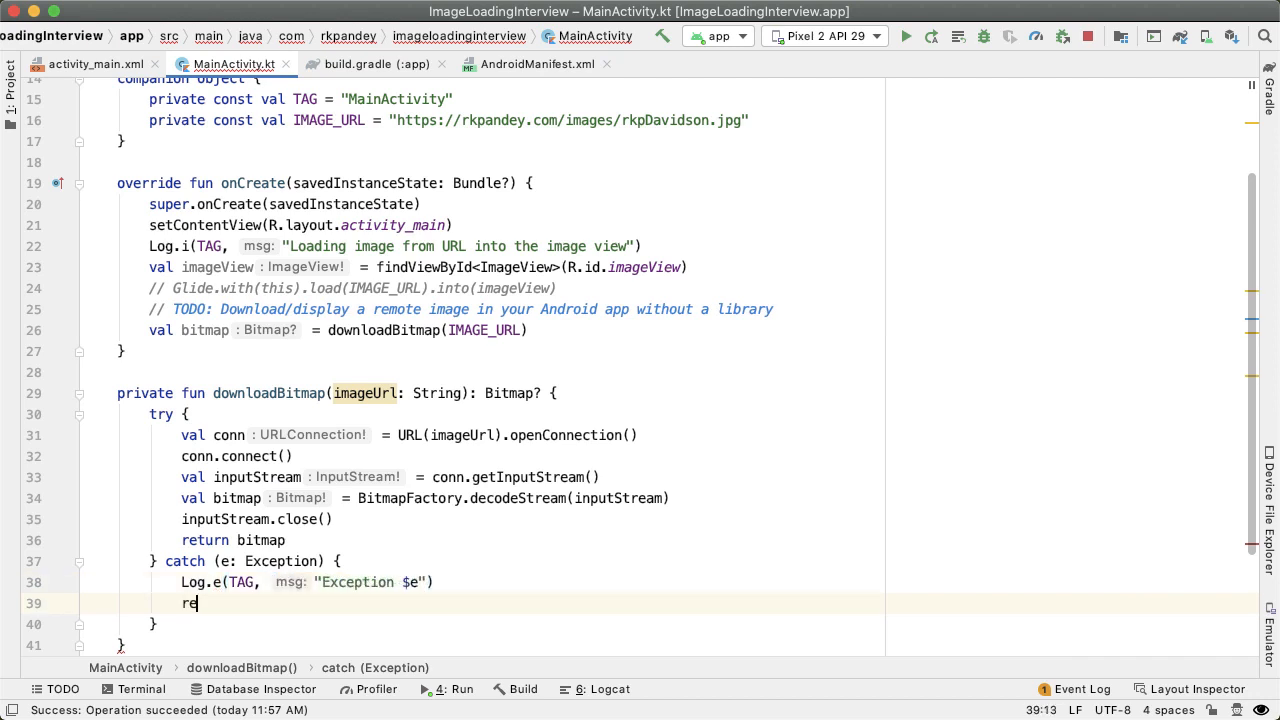
type("turn null")
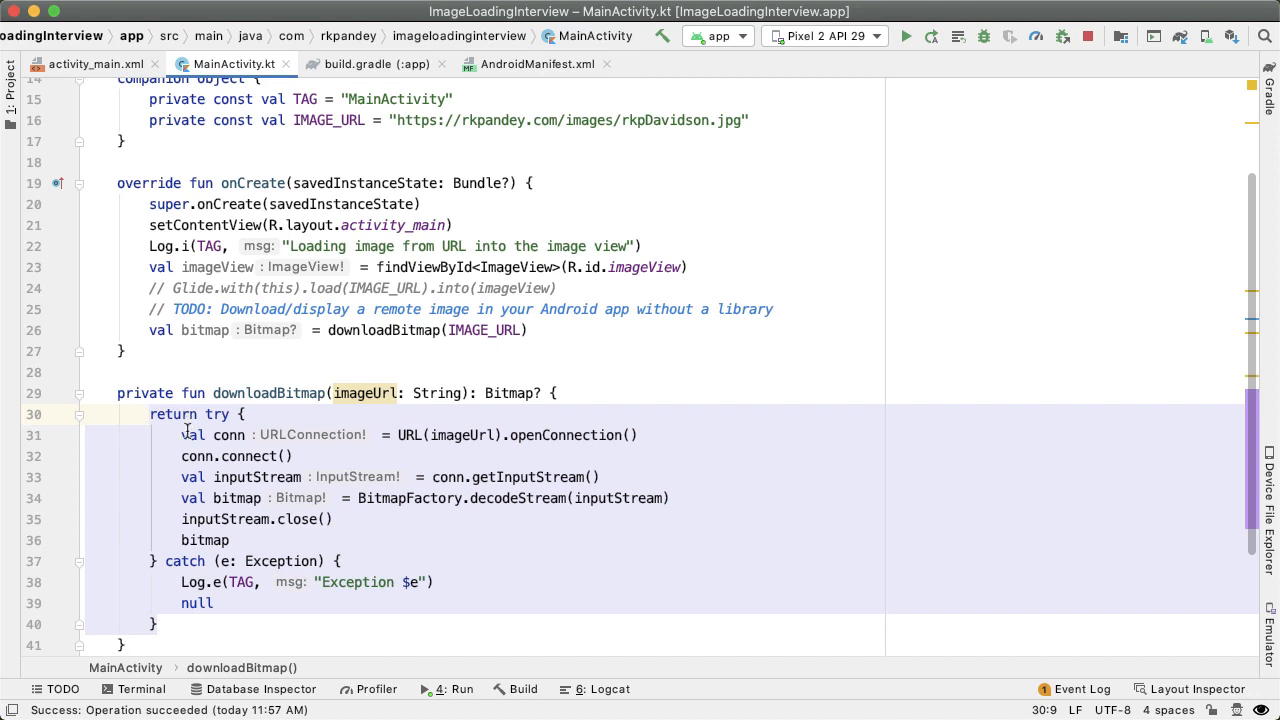
double_click(204, 540)
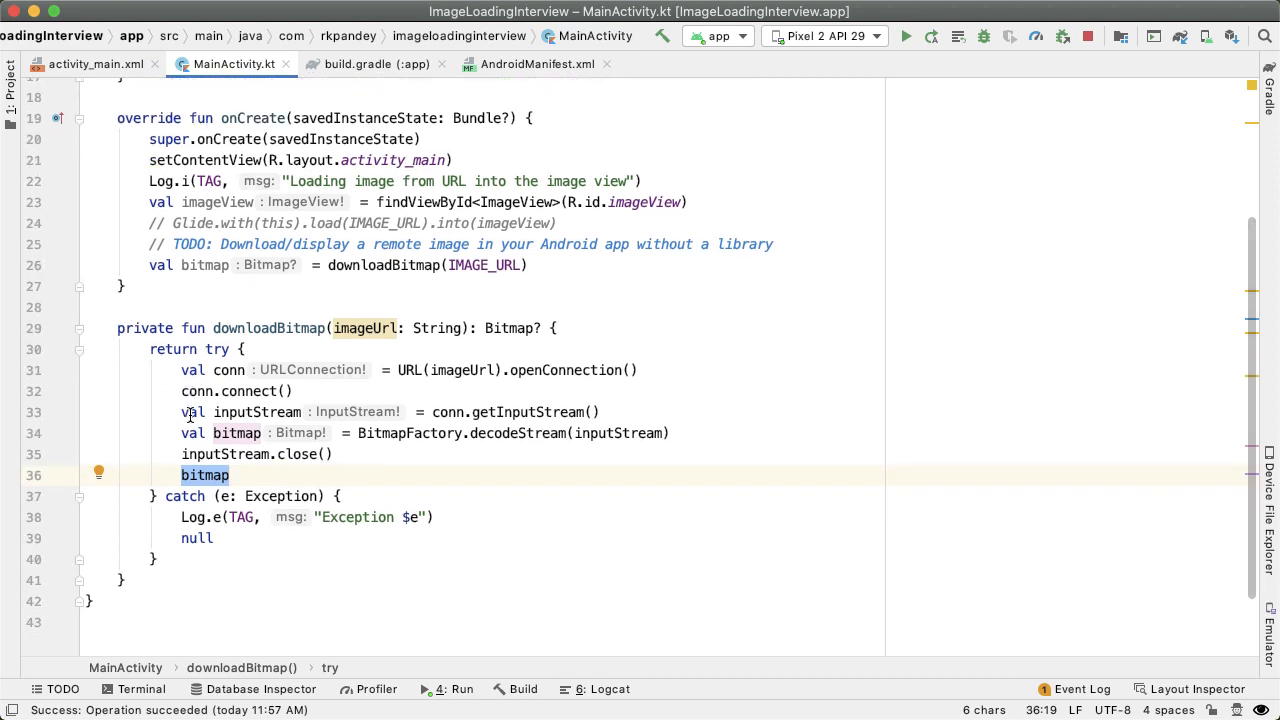
mouse_move(380, 335)
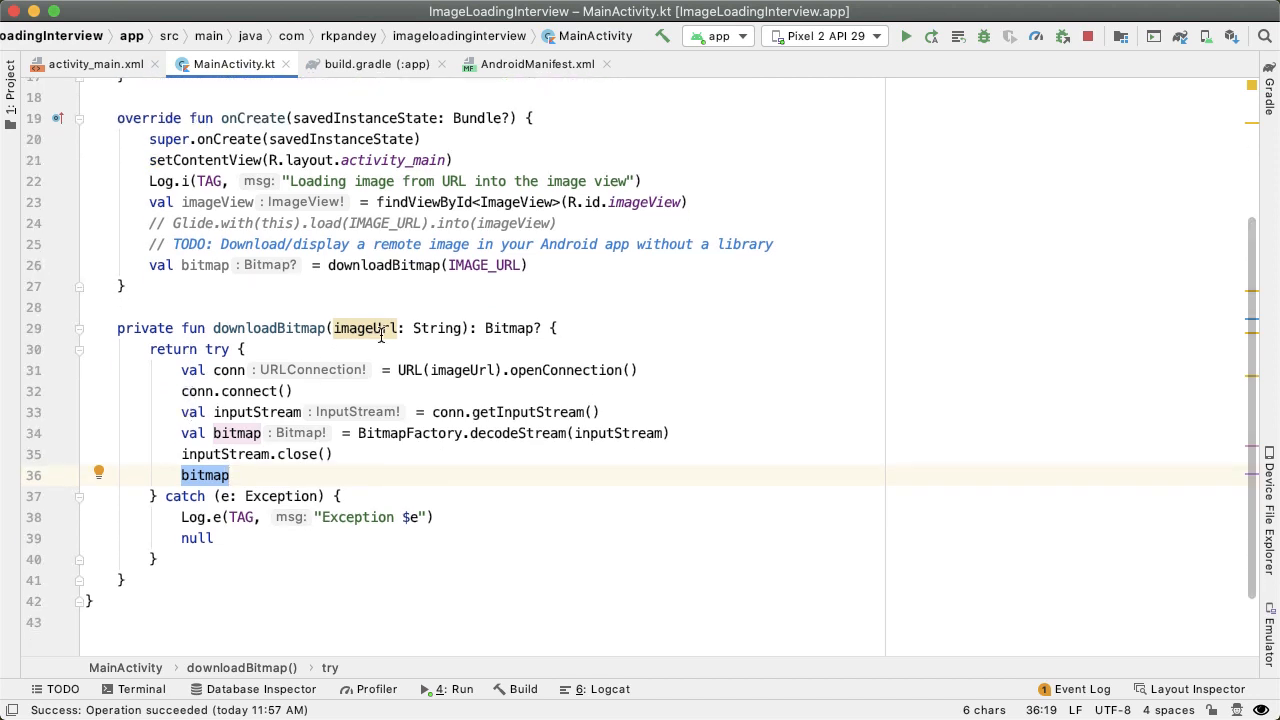
mouse_move(382, 339)
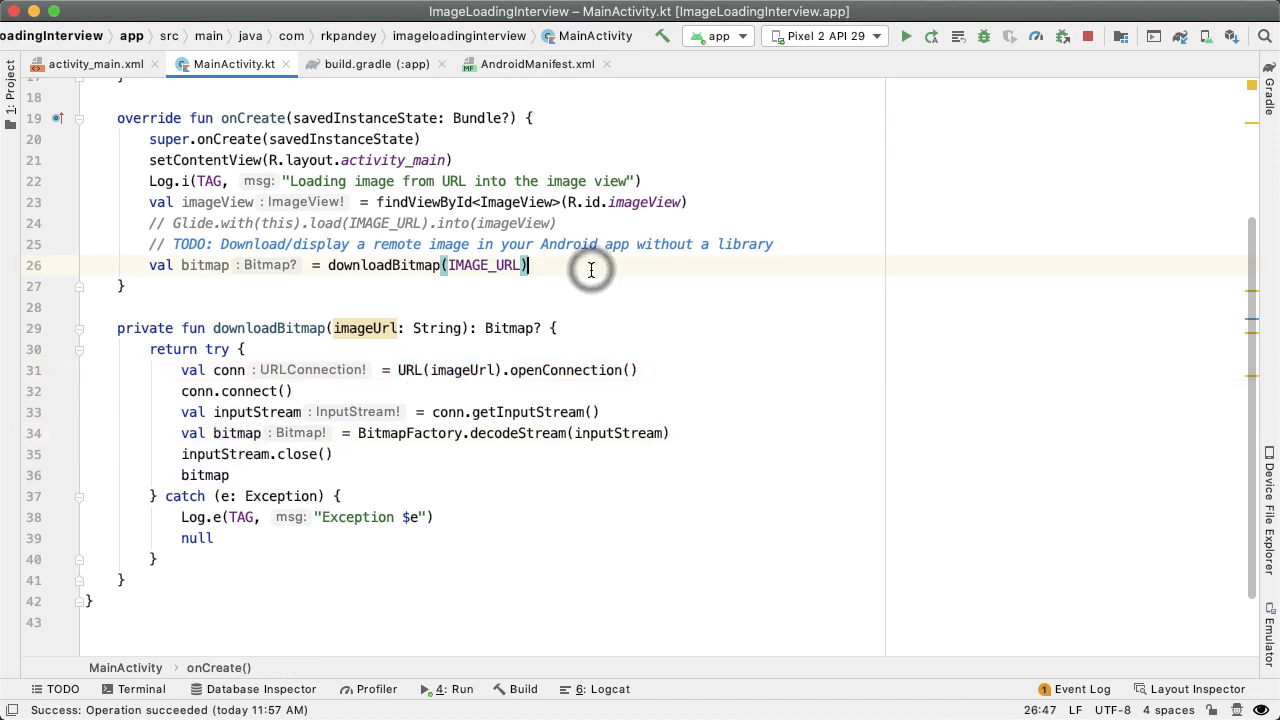
- Set the downloaded bitmap on the image view with imageView.setImageBitmap(bitmap)
type("imageView.")
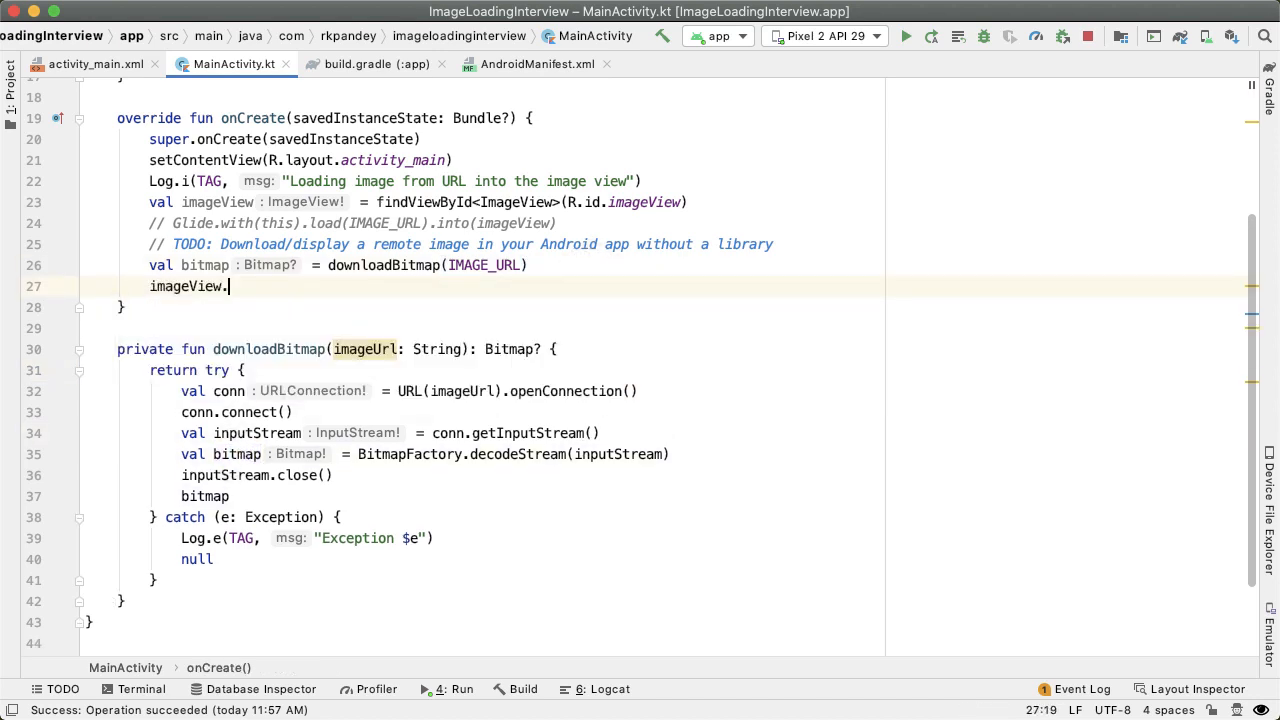
type("setImageBitmap(")
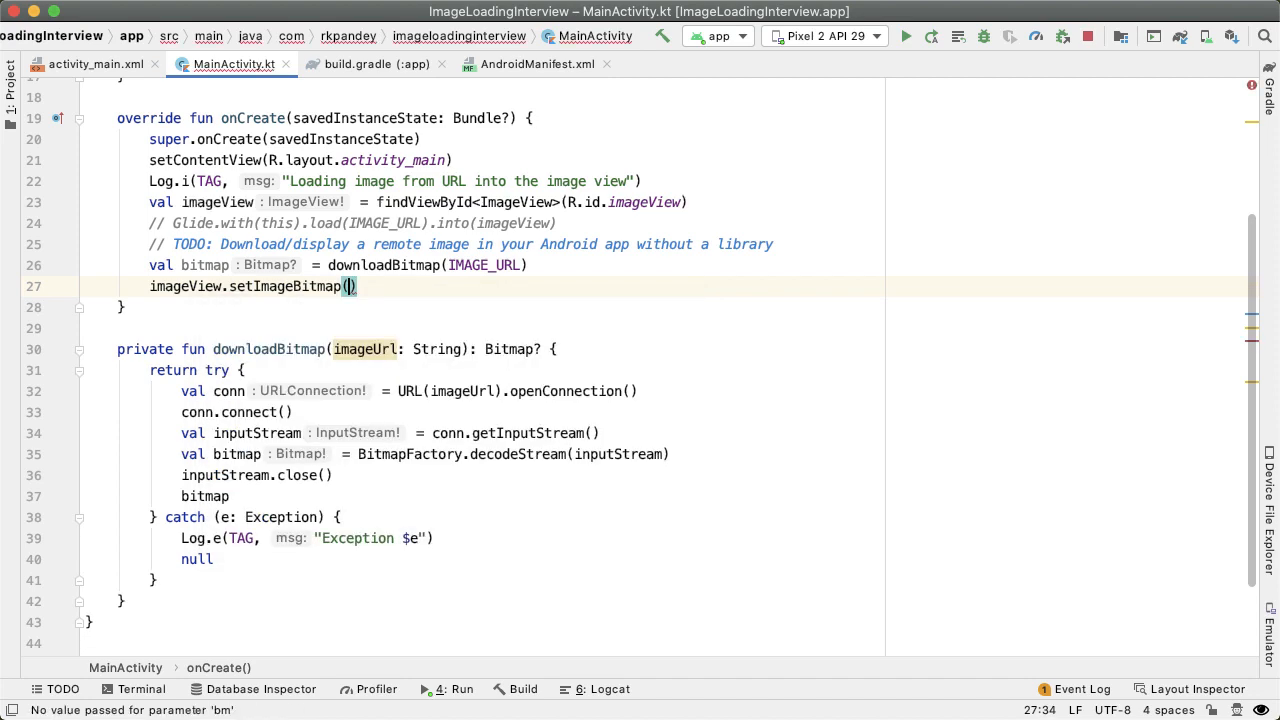
type("bitmap")
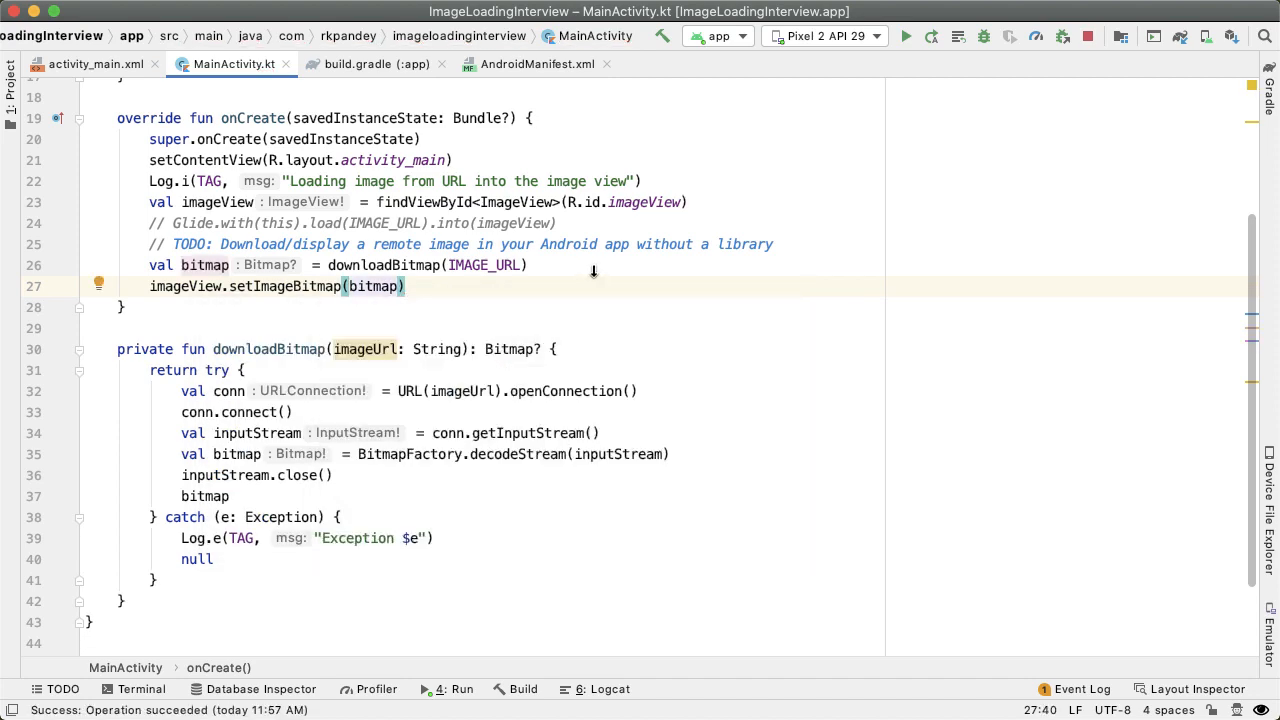
- Run the app and read the NetworkOnMainThreadException in Logcat
left_click(908, 35)
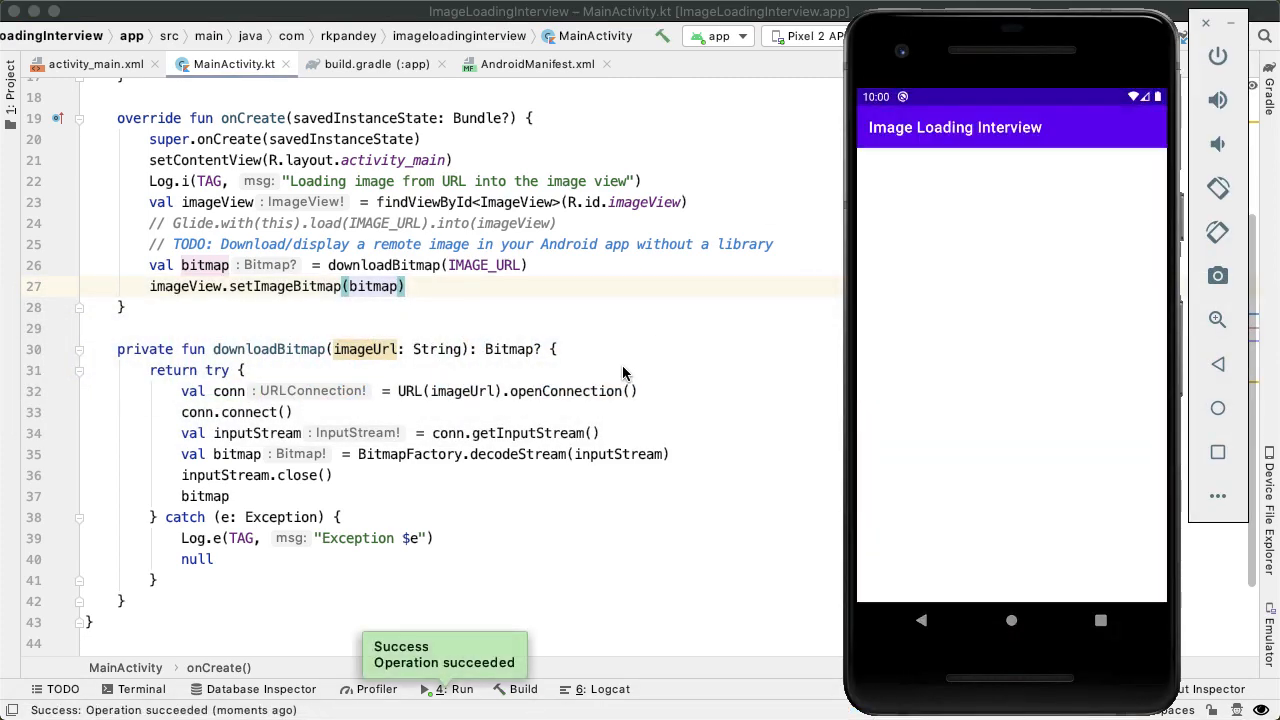
mouse_move(602, 594)
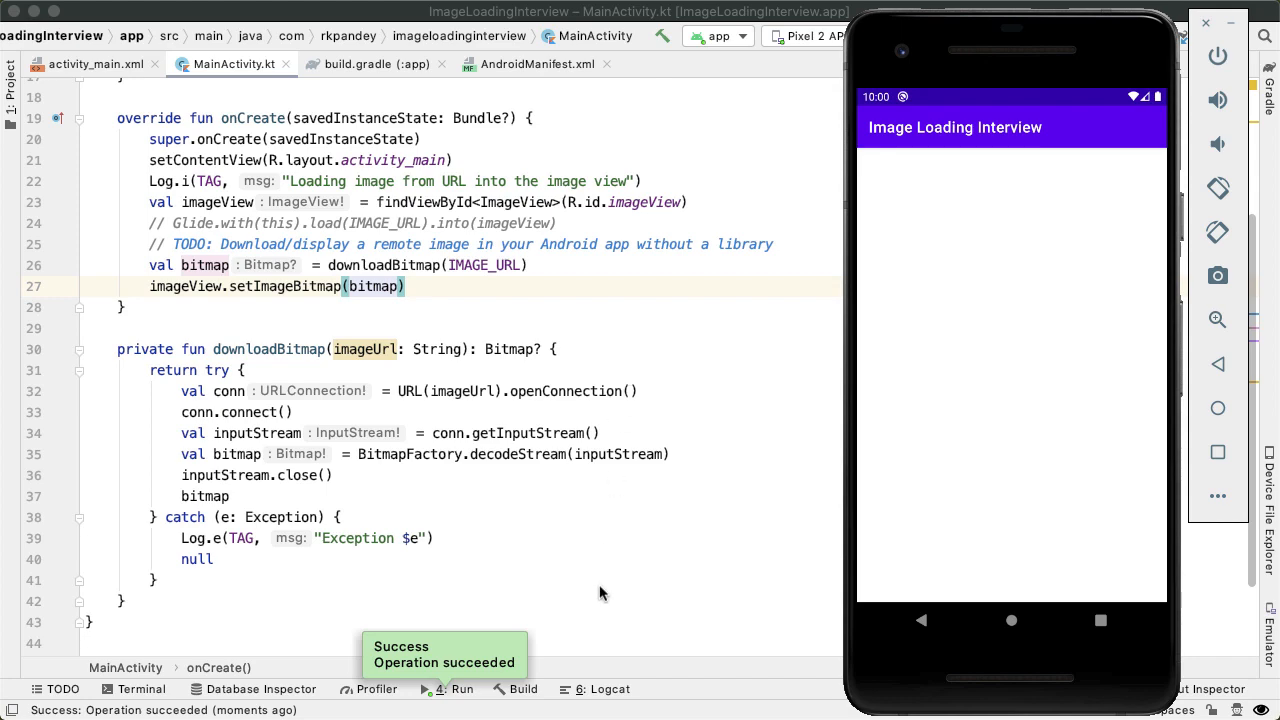
left_click(597, 689)
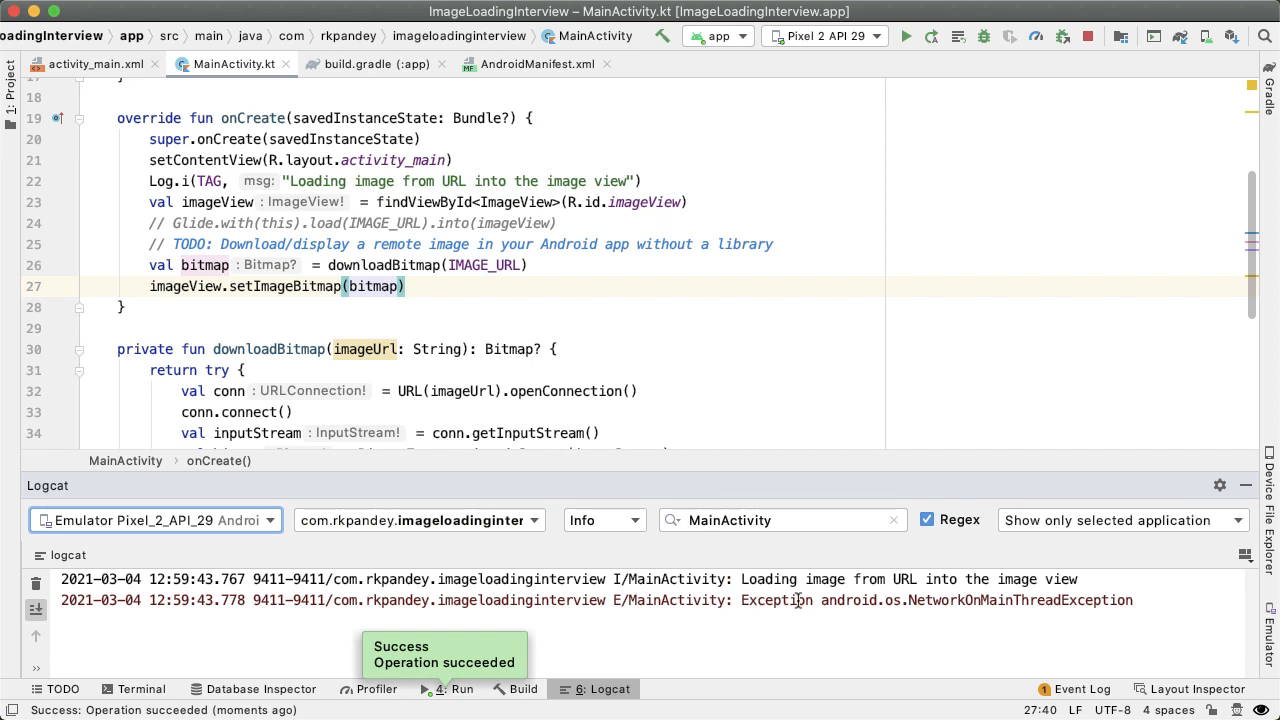
mouse_move(1020, 600)
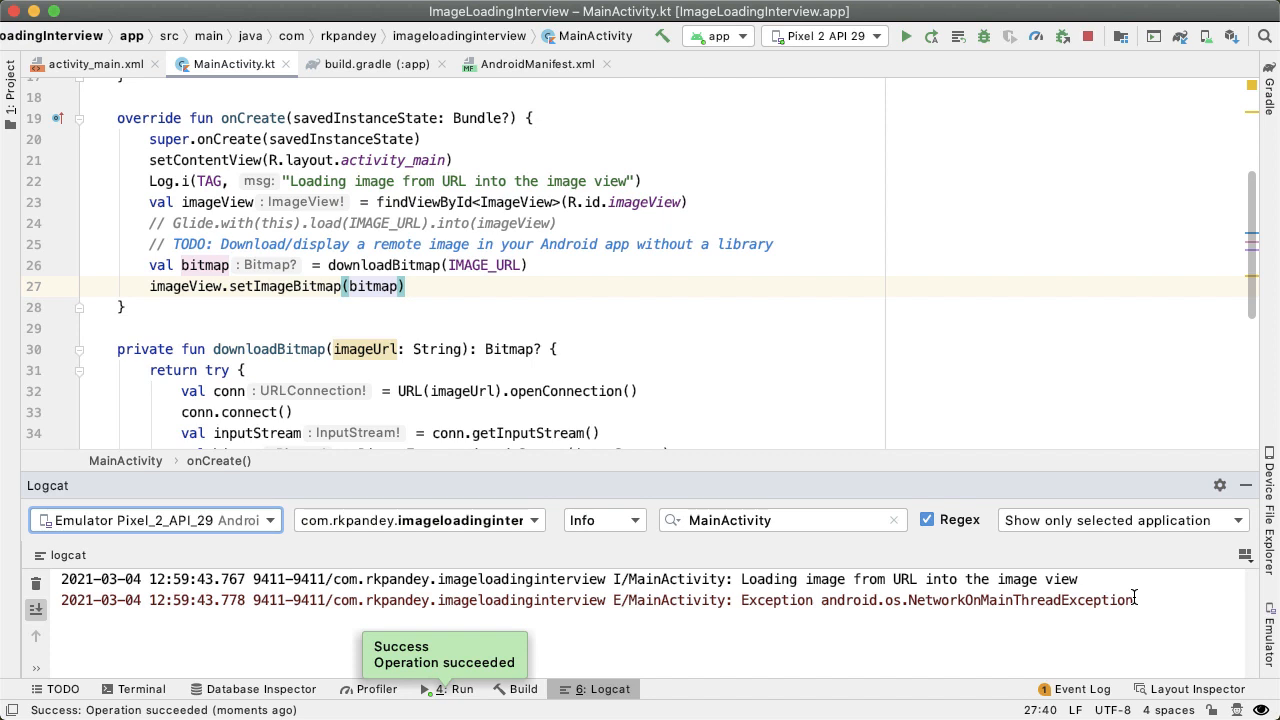
mouse_move(1054, 565)
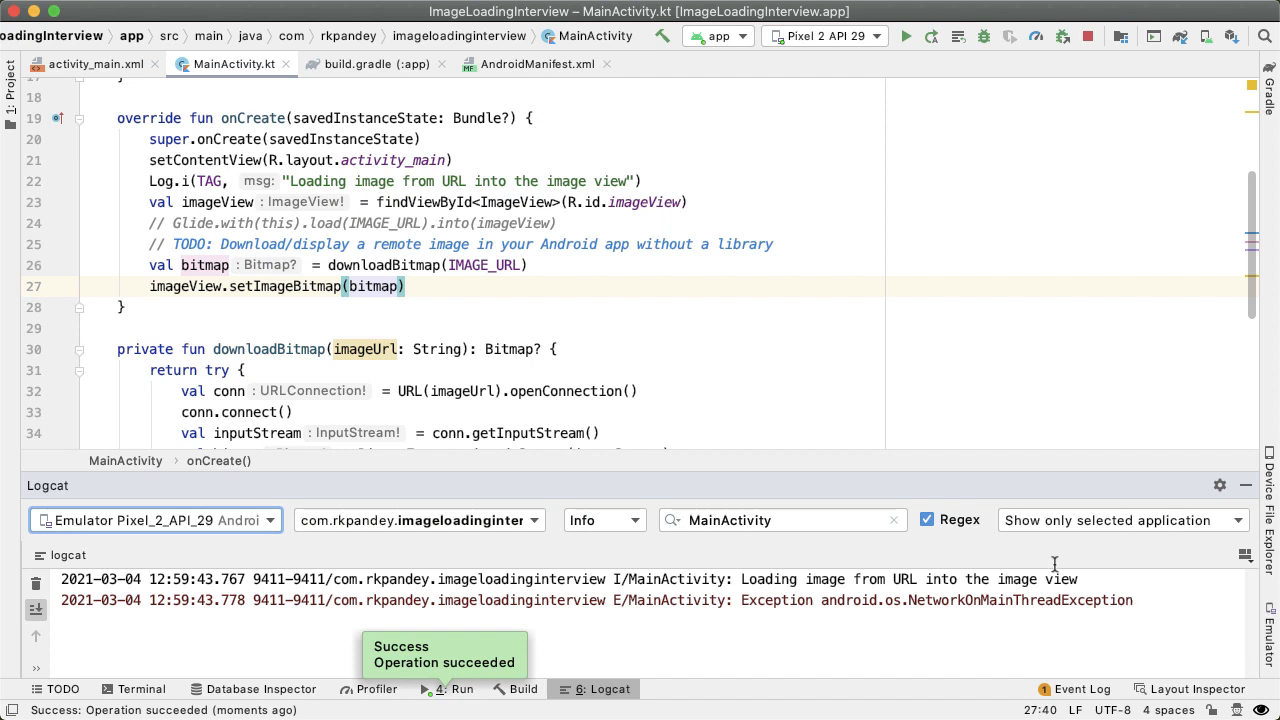
double_click(384, 265)
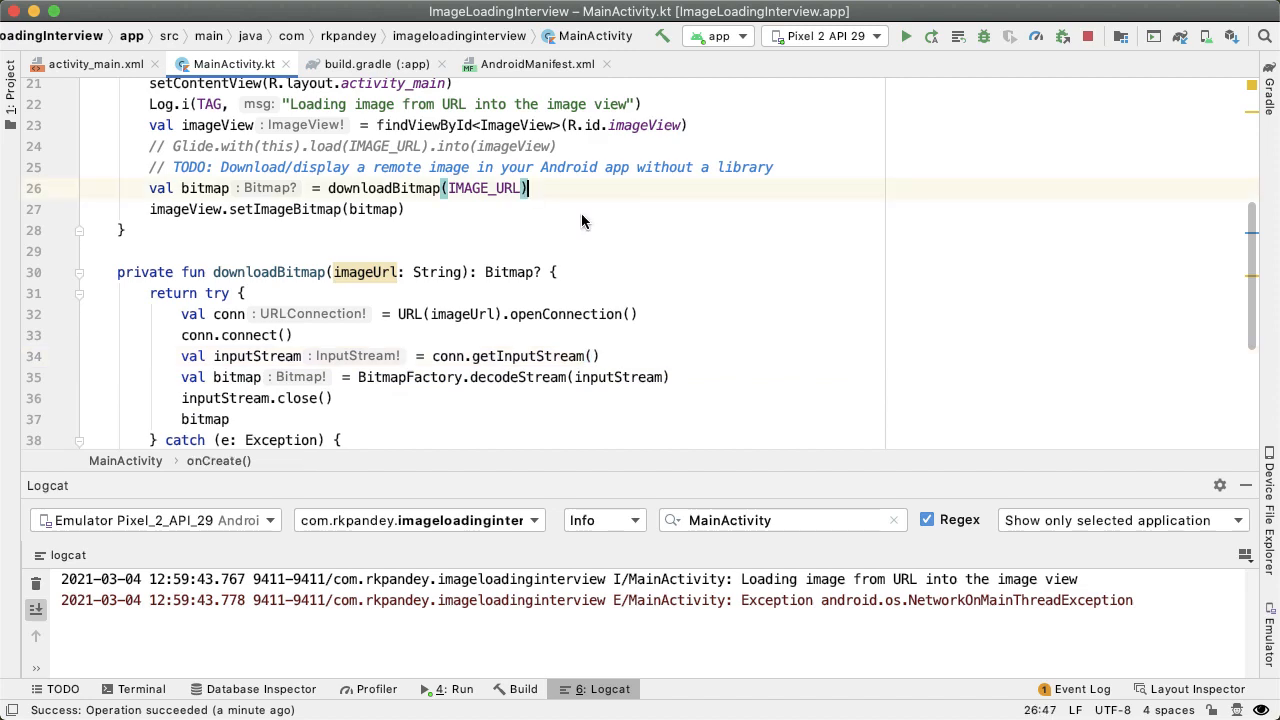
- Add StrictMode.setThreadPolicy(StrictMode.ThreadPolicy.Builder().permitNetwork().build()) above the download call
type("S")
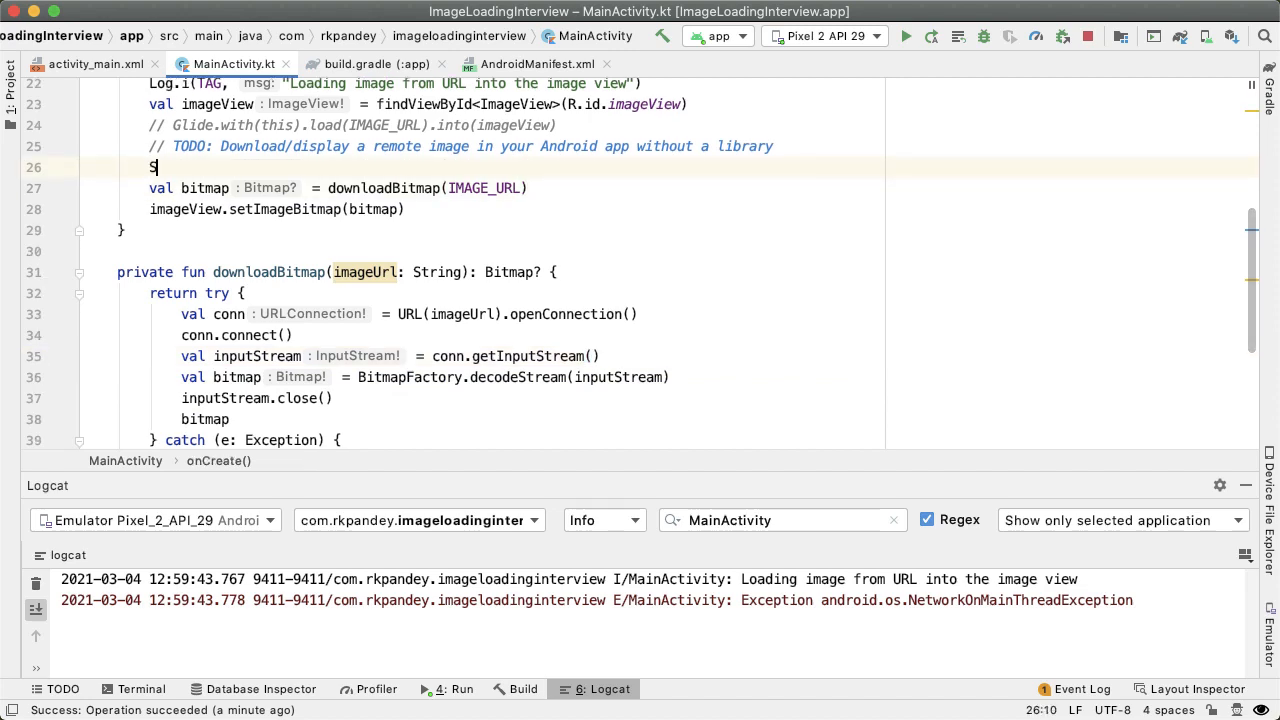
type("tri")
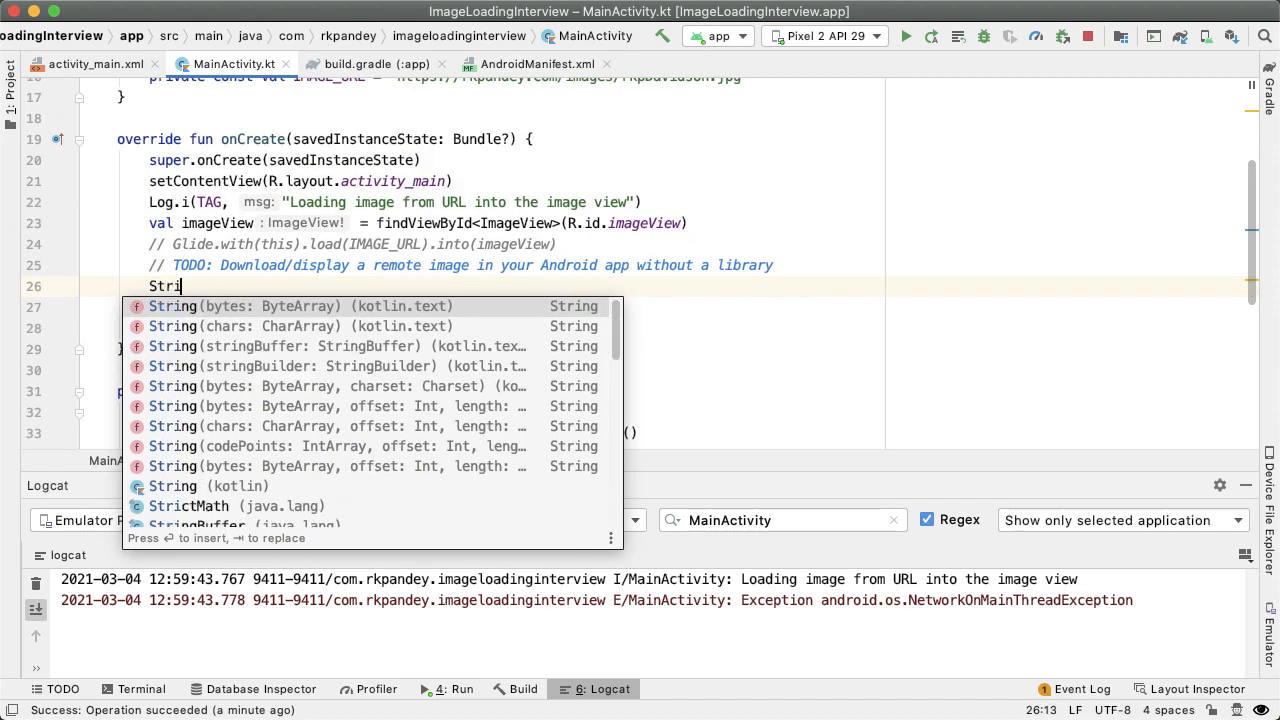
type("ctMode.setThreadPolicy(")
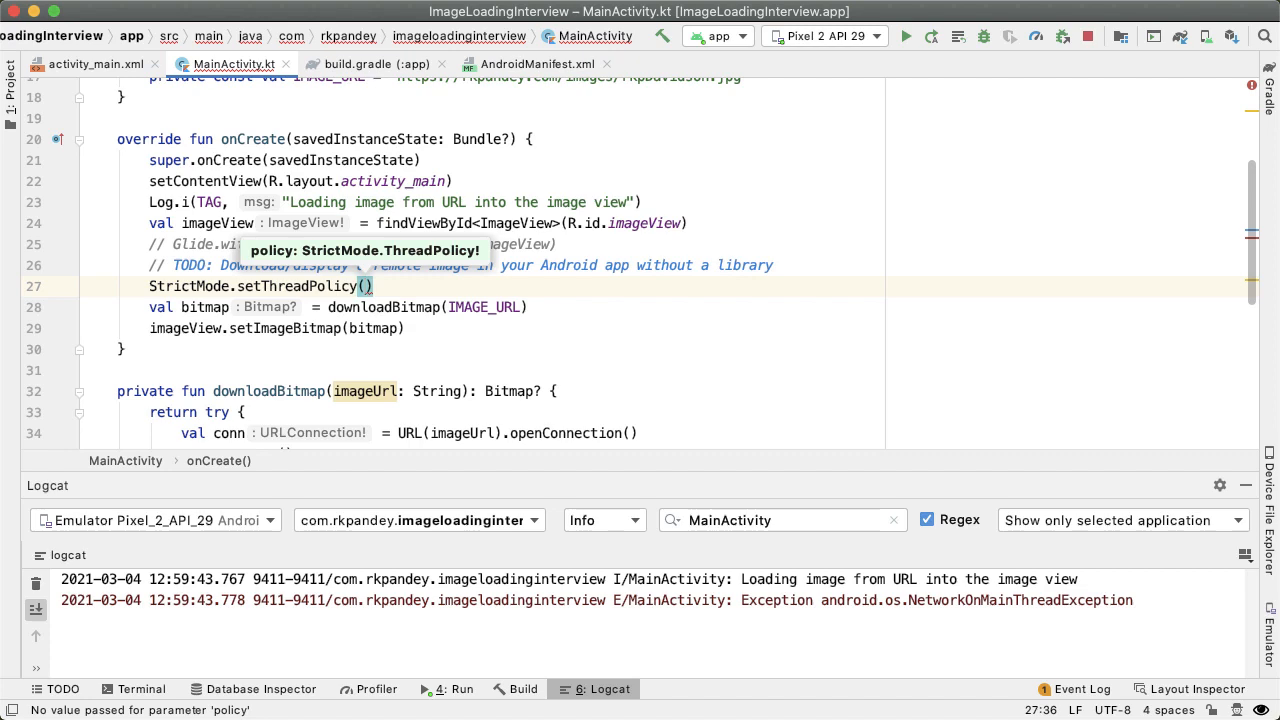
type("StrictMode.")
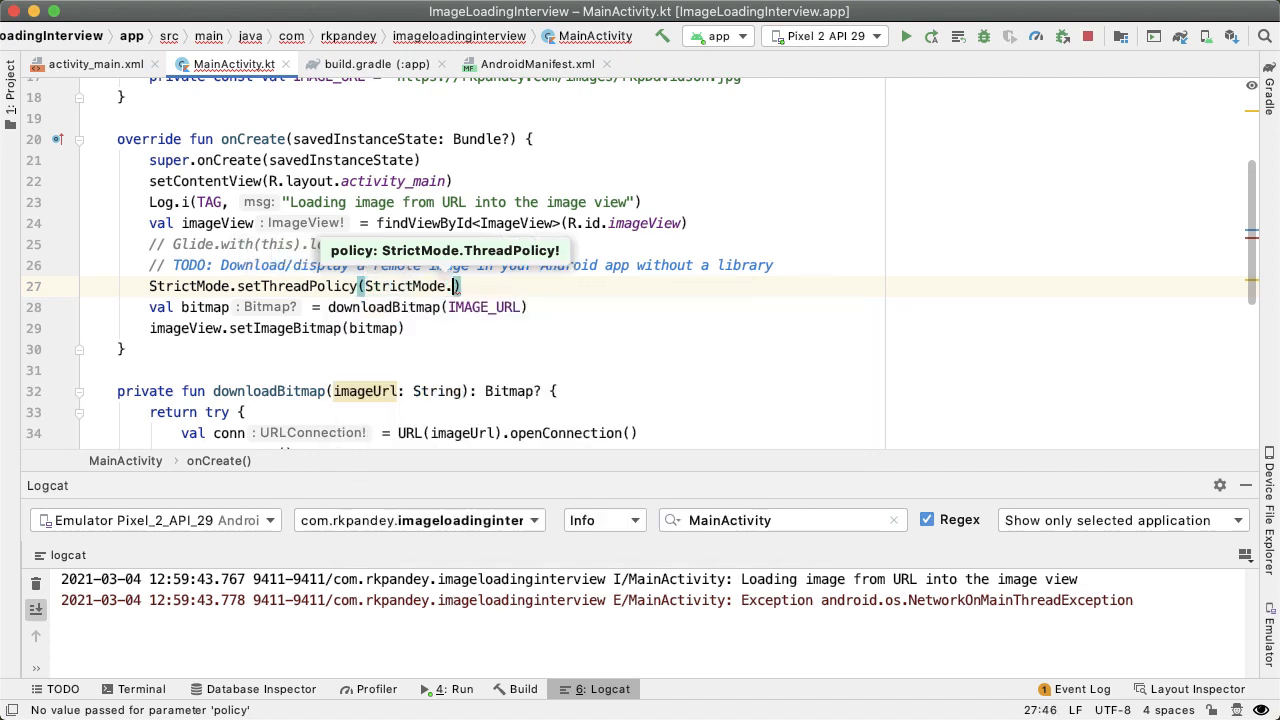
type("ThreadPolicy.Builder(")
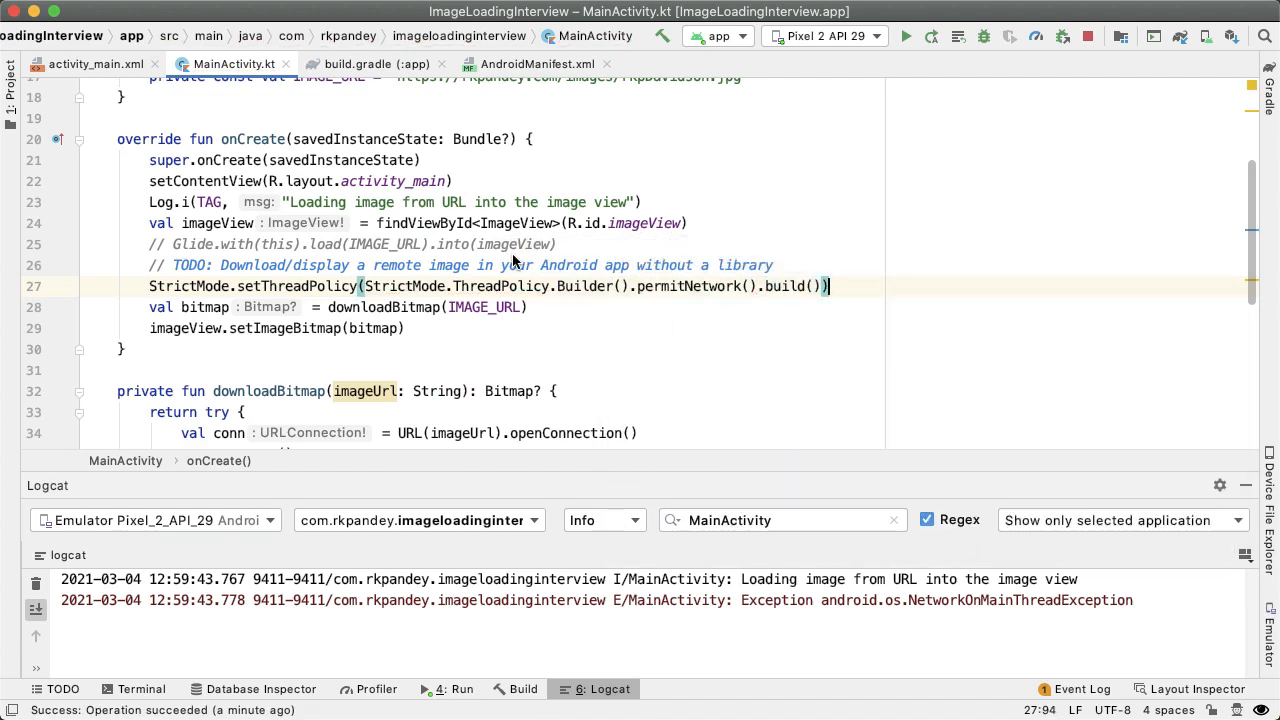
left_click(914, 37)
type("// Approach 2: create a thread to do the image download, then")
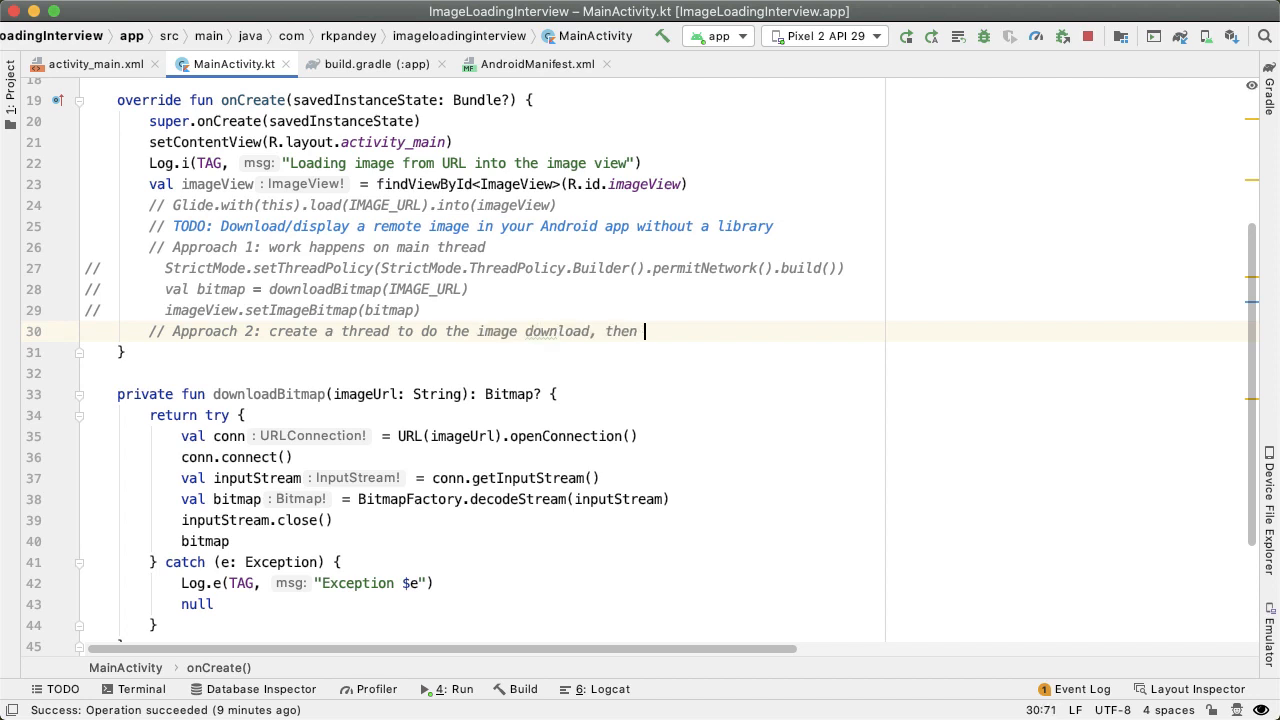
- Finish the Approach 2 comment with 'send bitmap to the main thread'
type("send")
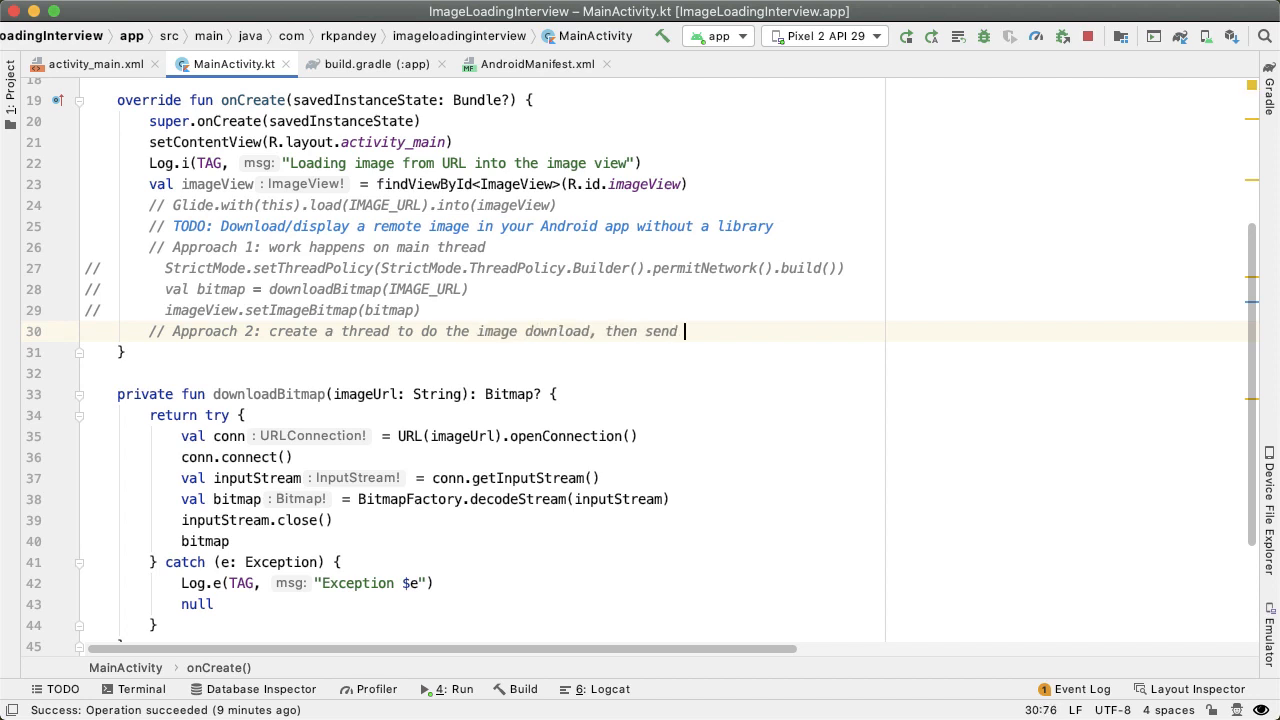
type("bitmap to the main thread")
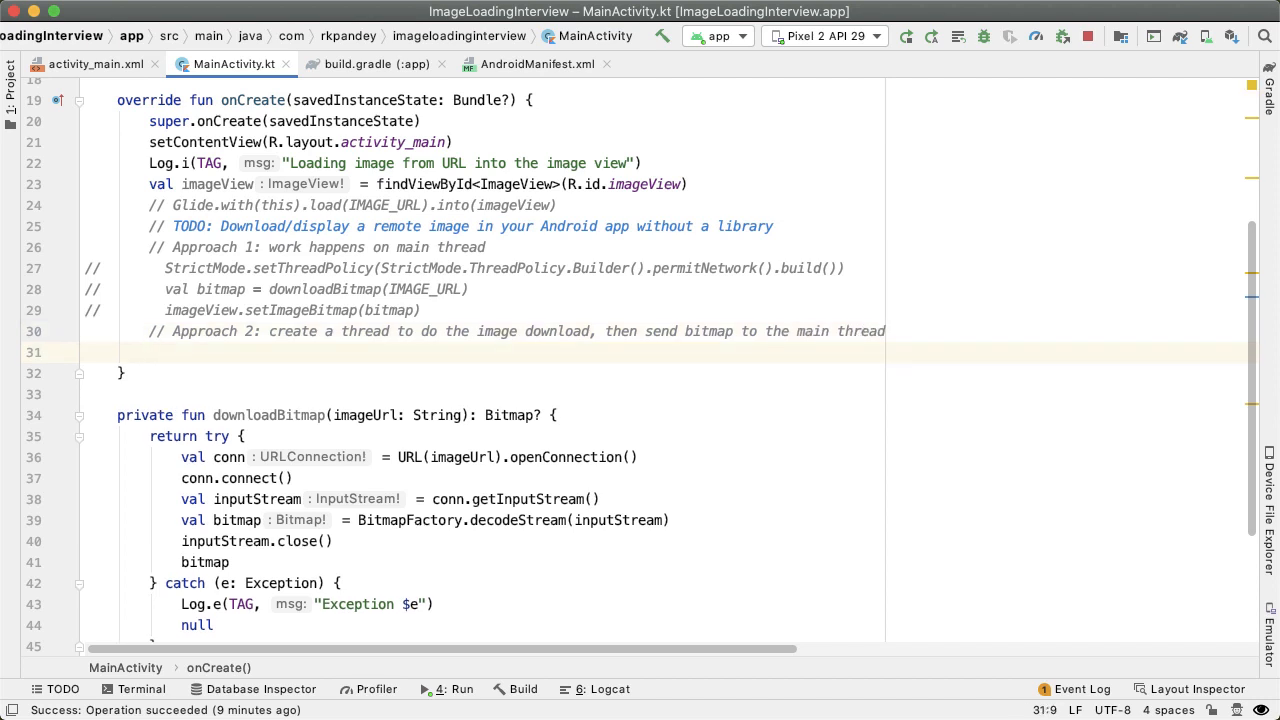
- Add thread(start = true) { } with Log.i of the current thread name and downloadBitmap(IMAGE_URL)
type("thread()")
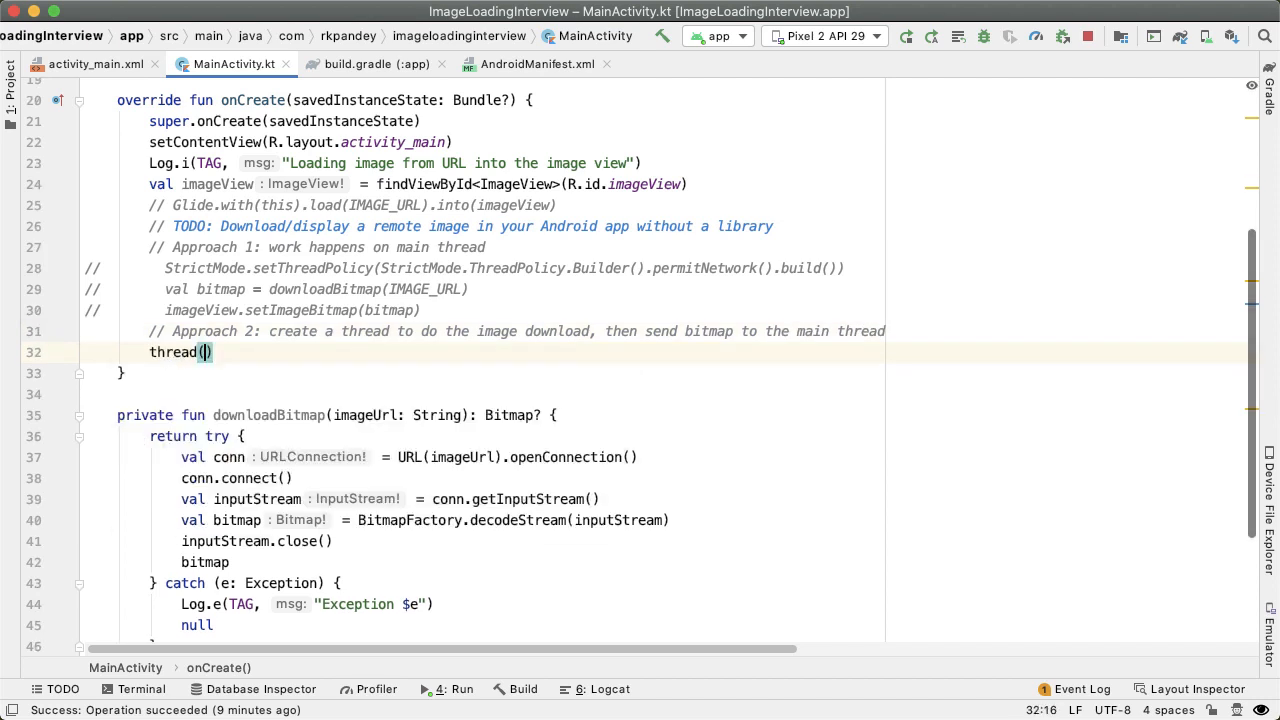
type("start")
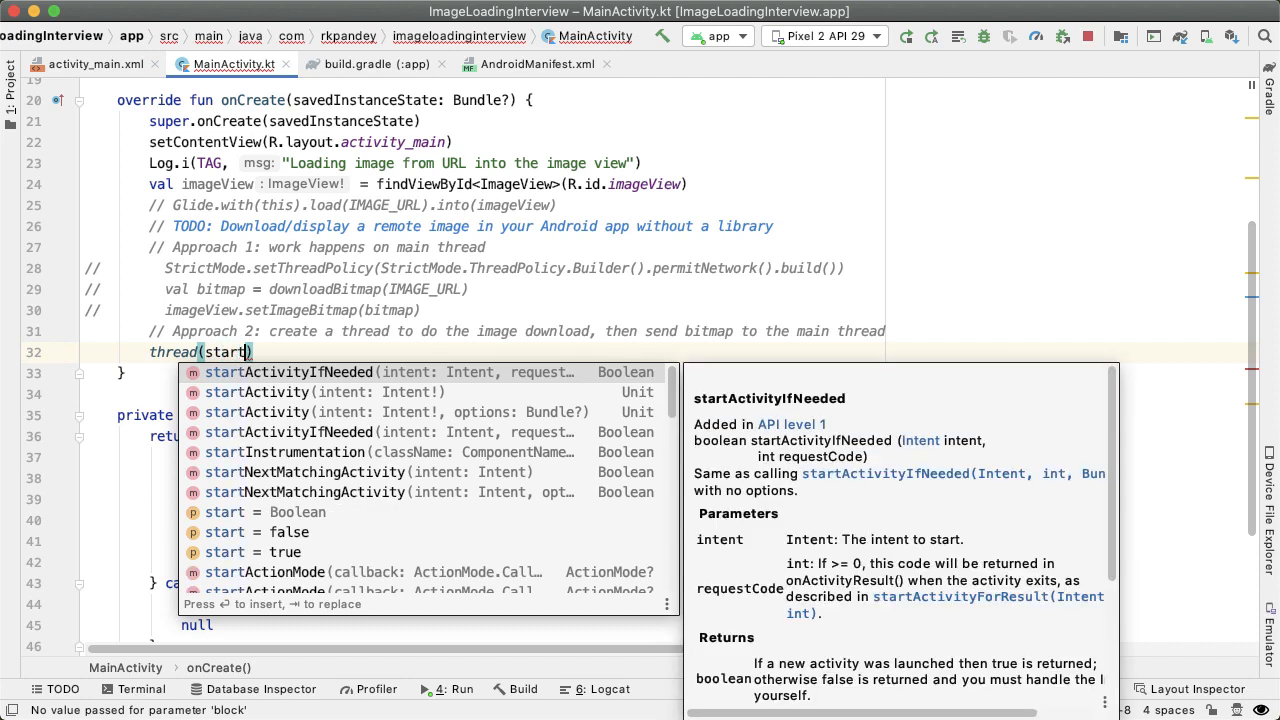
left_click(225, 552)
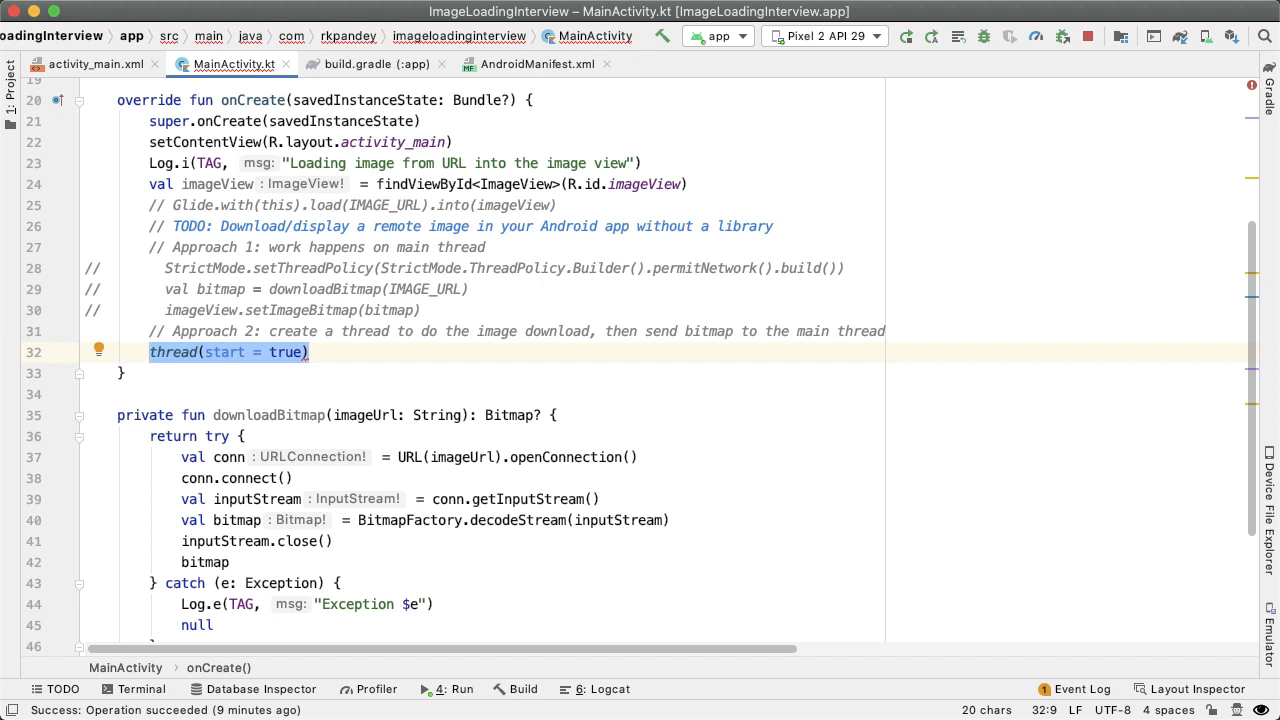
type("{")
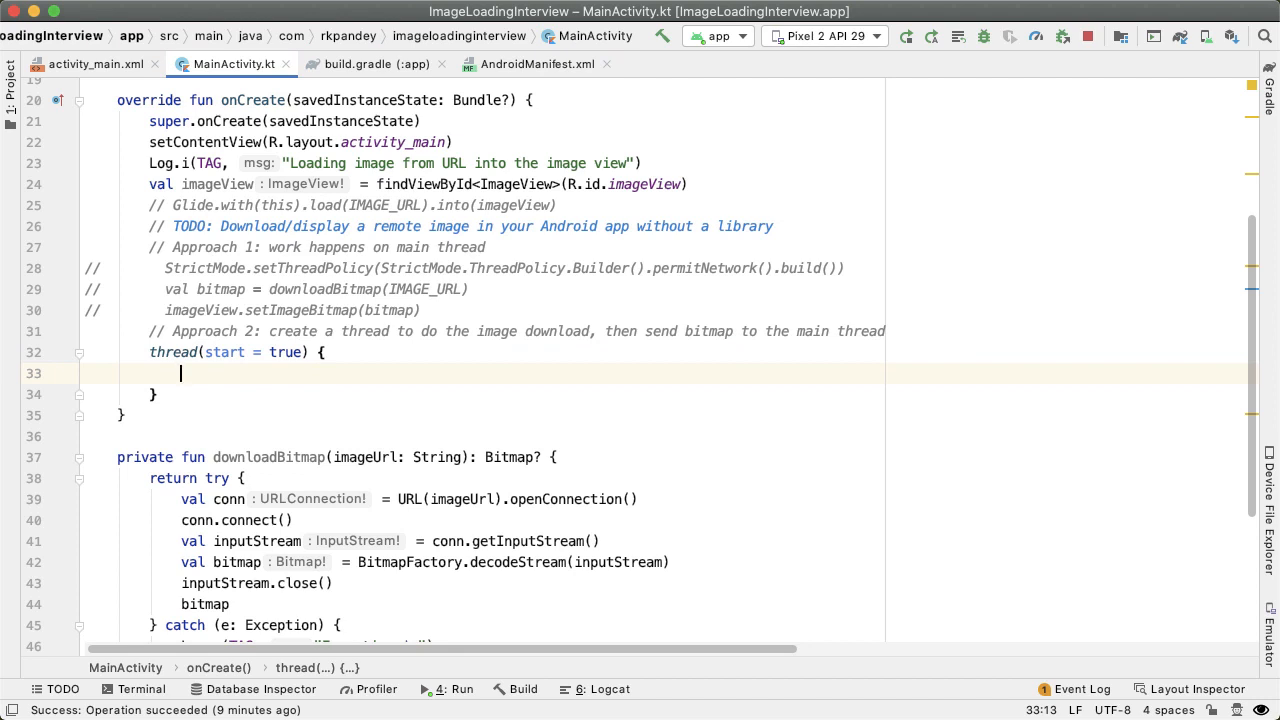
type("Log.i(T")
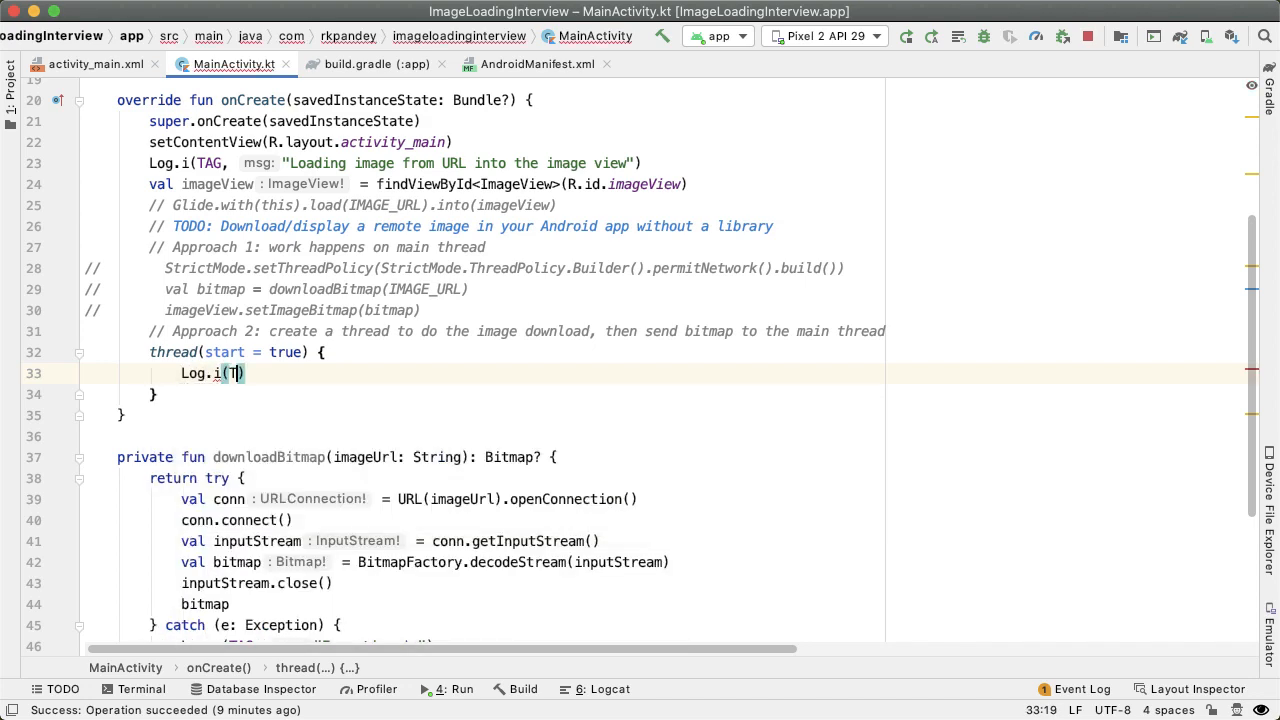
type("TAG, \"Curre\"")
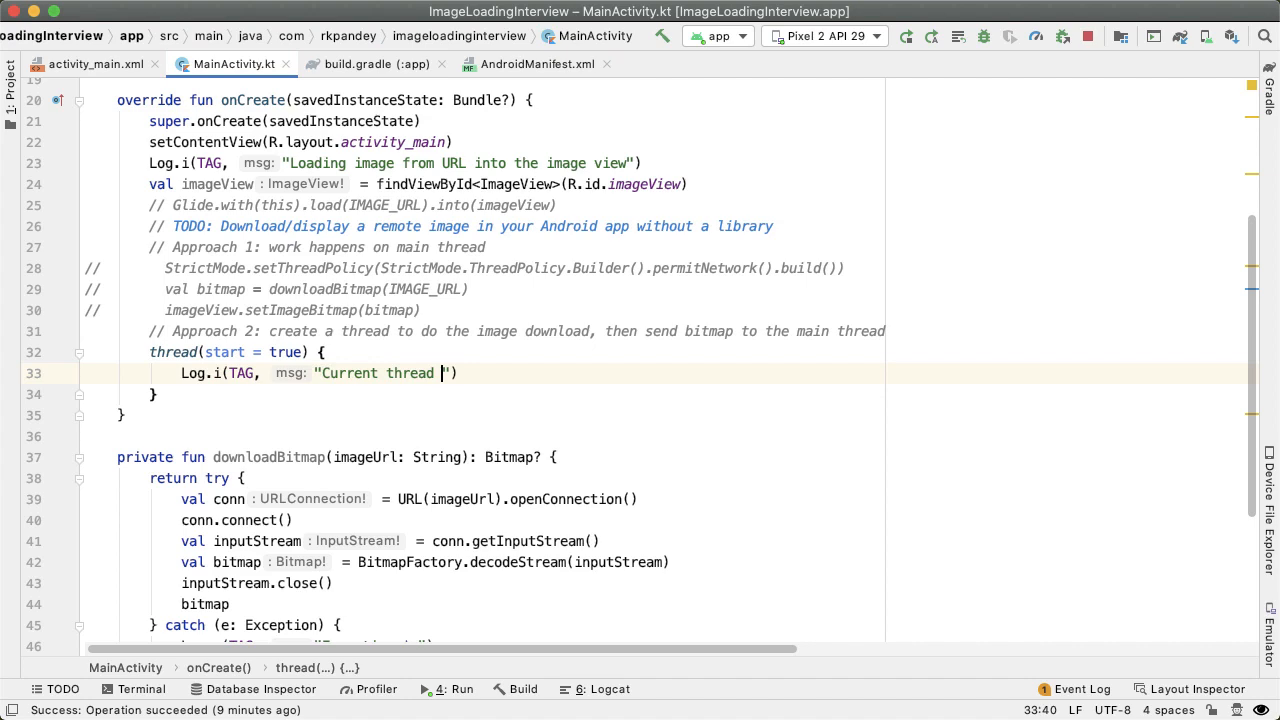
type("${Thread.currentThread().name")
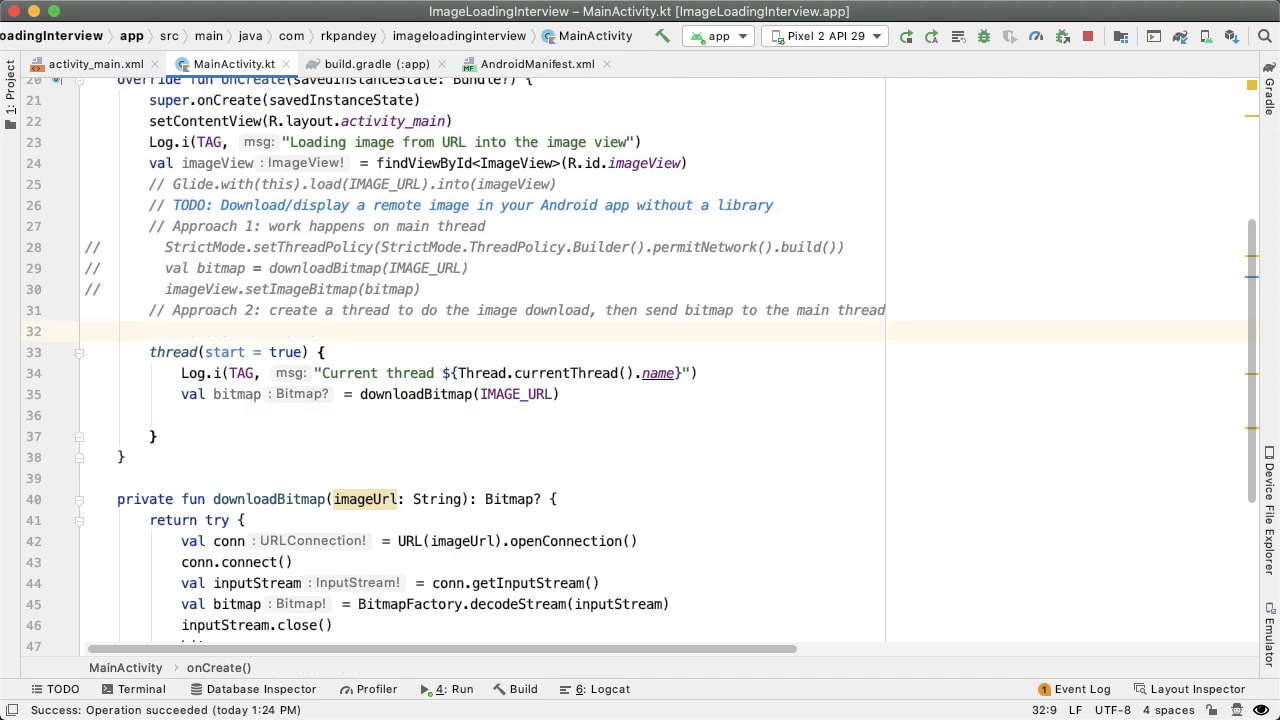
- Declare val uiHandler = Handler(Looper.getMainLooper()) and review getMainLooper's source documentation
type("val uiHandler")
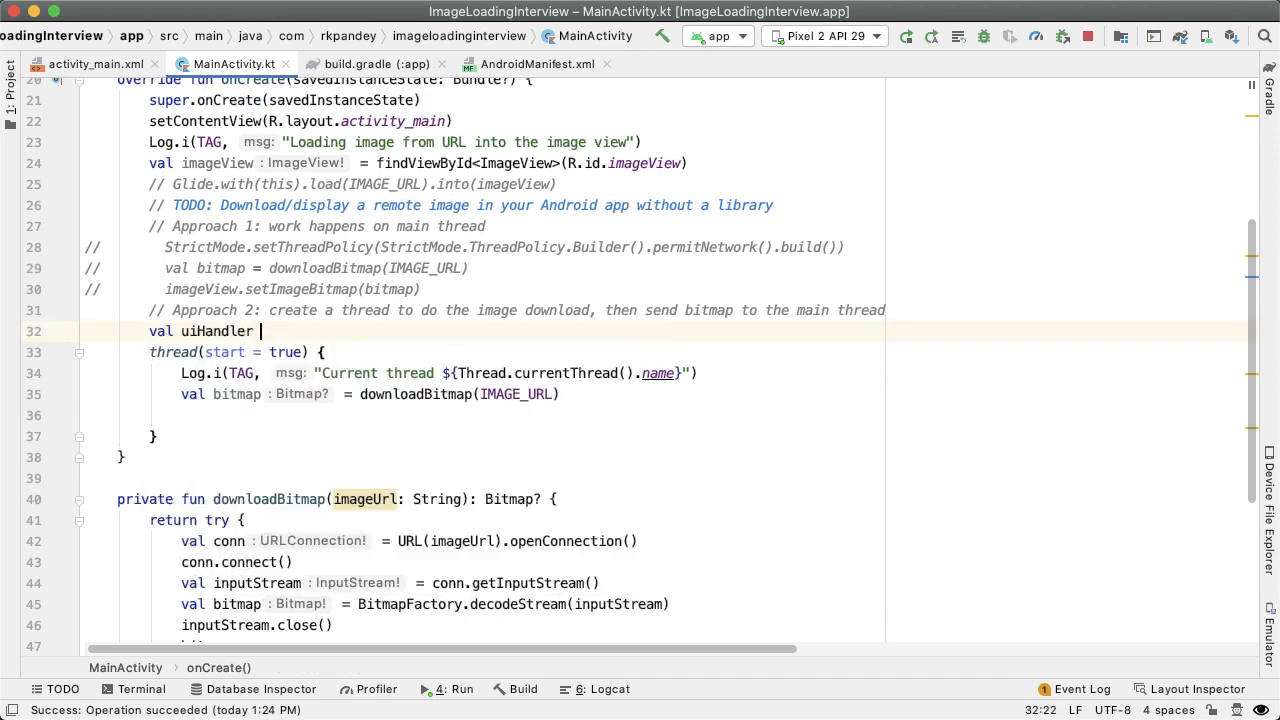
type(": Thread = H")
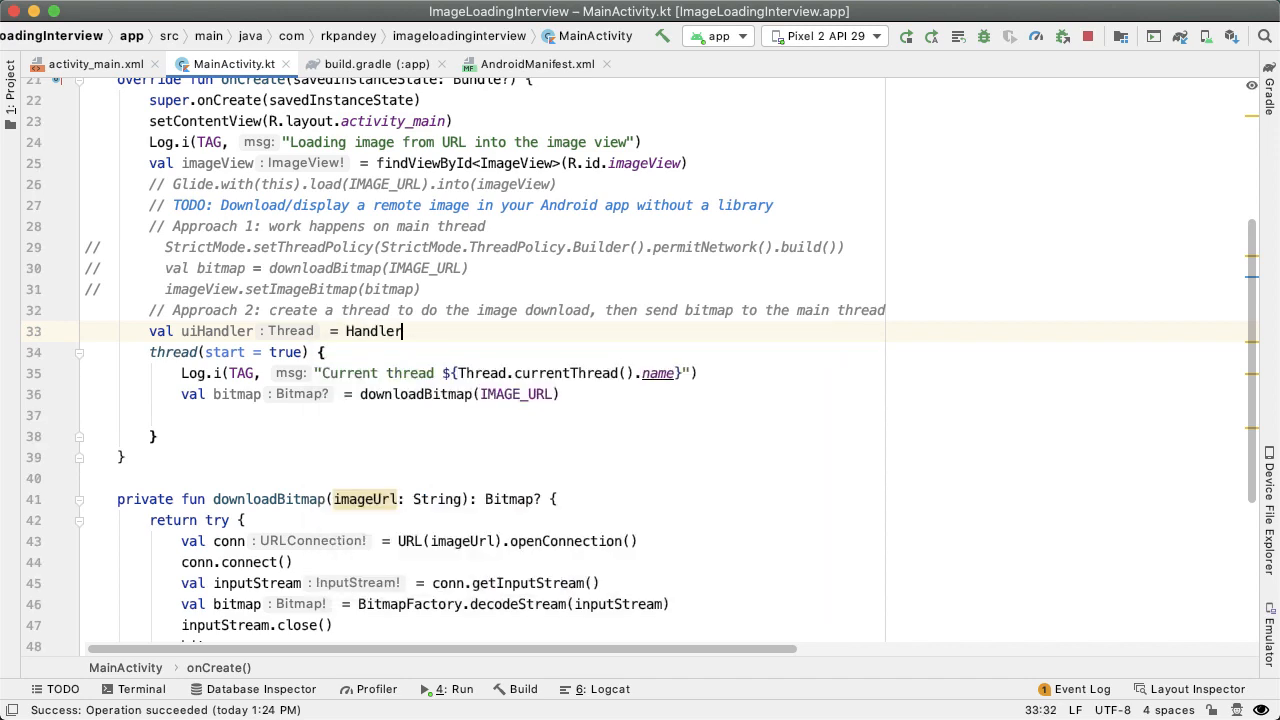
type("()")
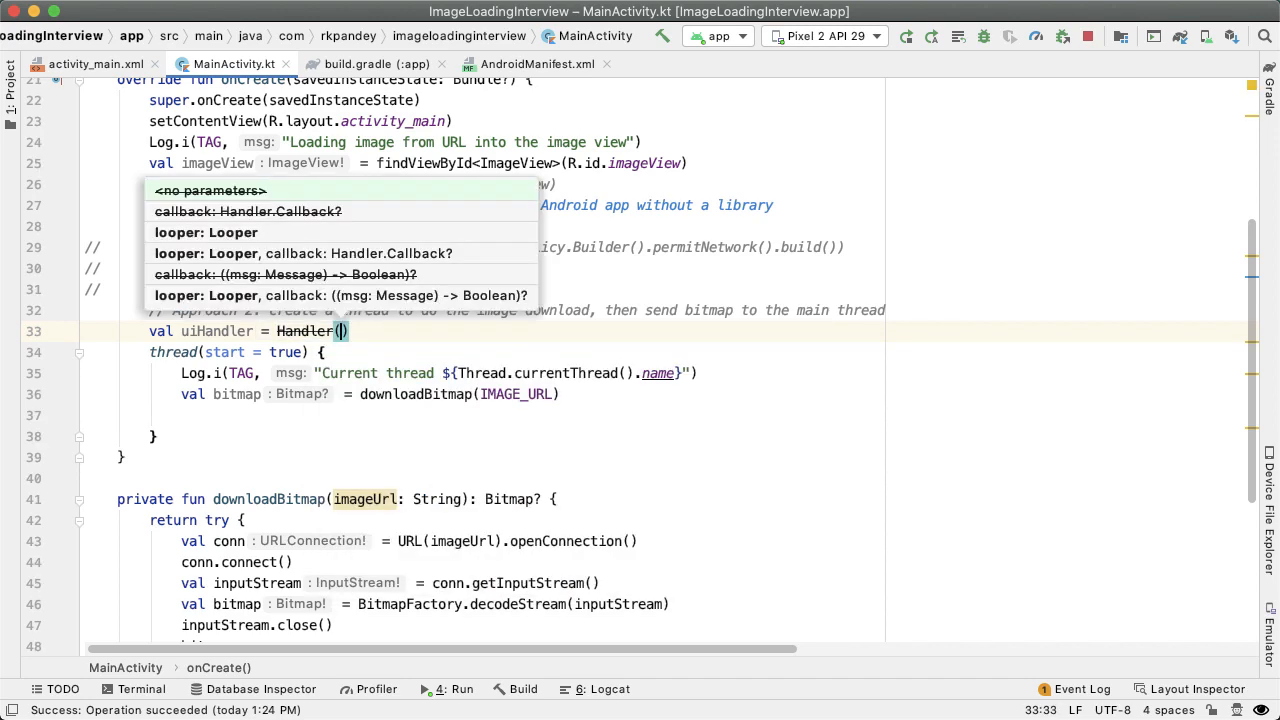
key("Escape")
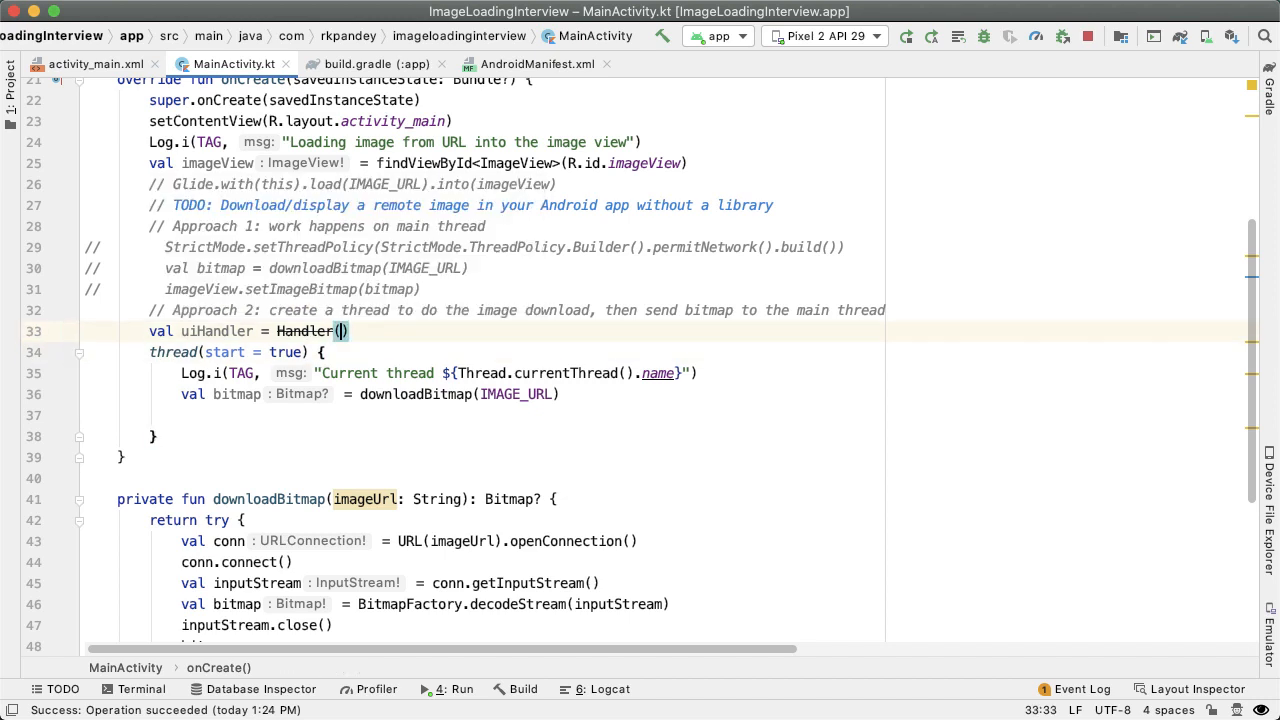
type("L")
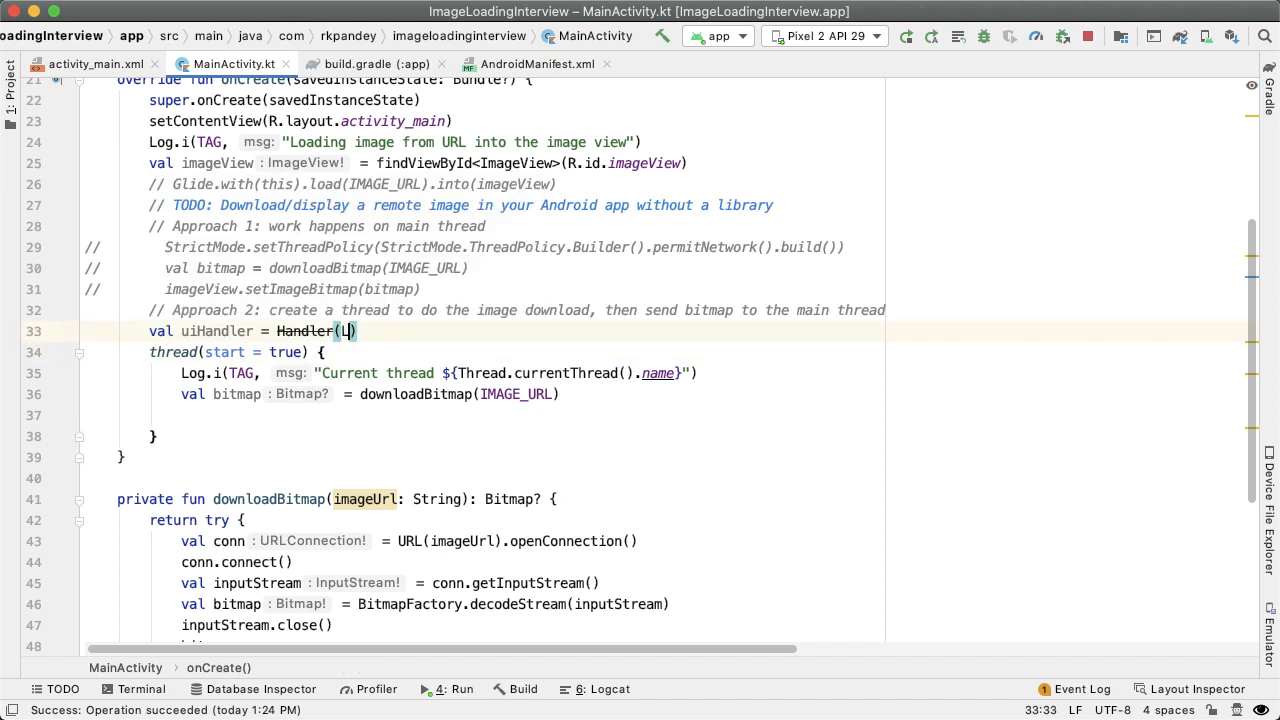
type("Looper(")
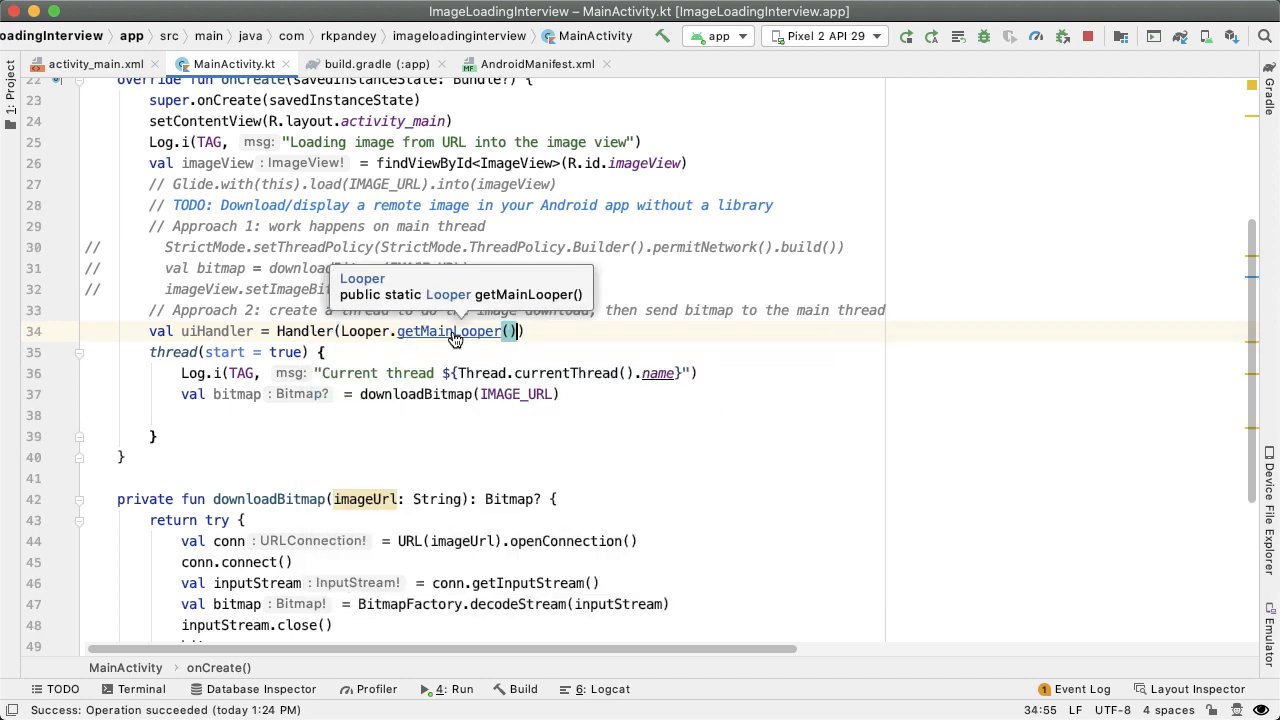
left_click(456, 331)
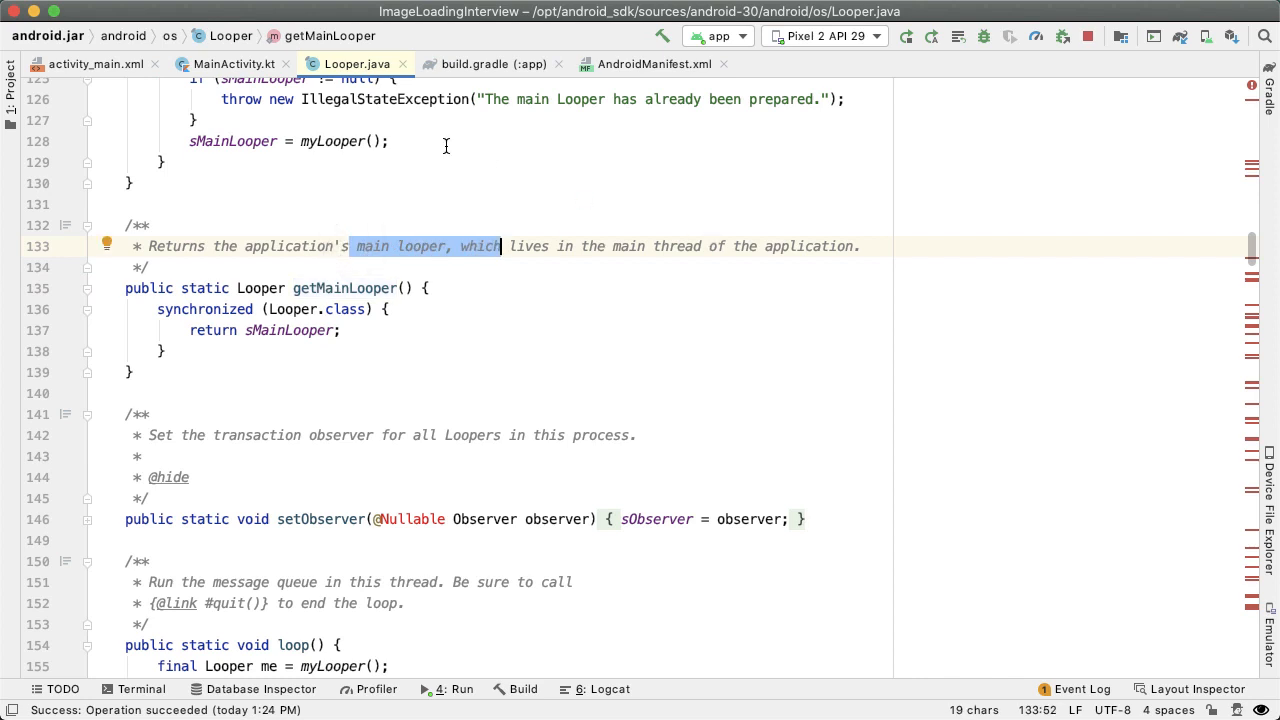
left_click(218, 60)
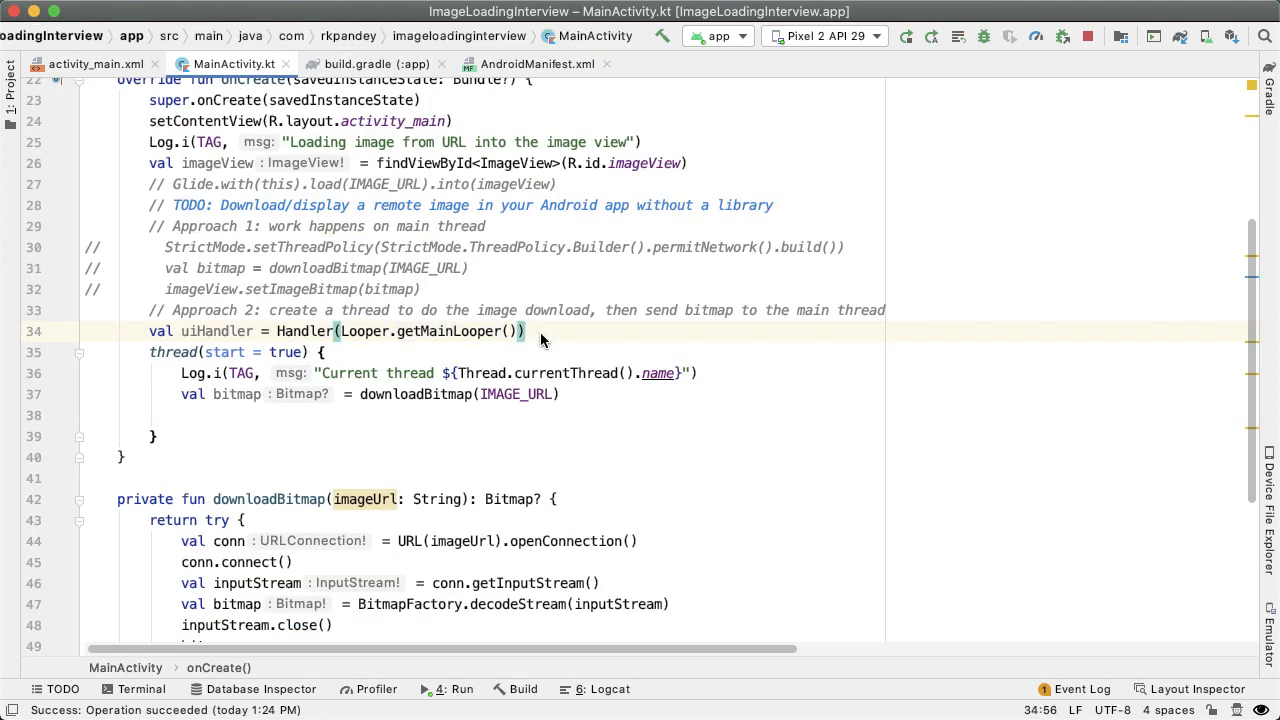
mouse_move(200, 339)
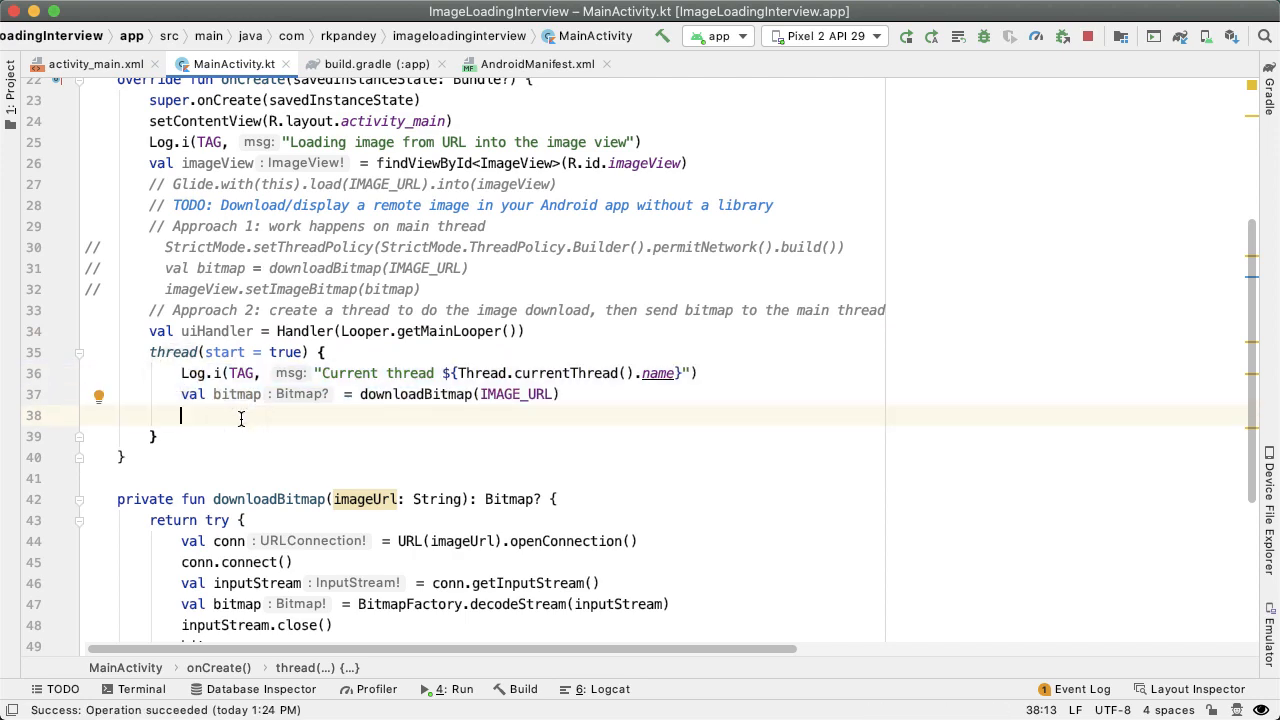
- Add uiHandler.post { } logging 'Current thread in the UI handler' and calling imageView.setImageBitmap(bitmap)
type("uiHandler")
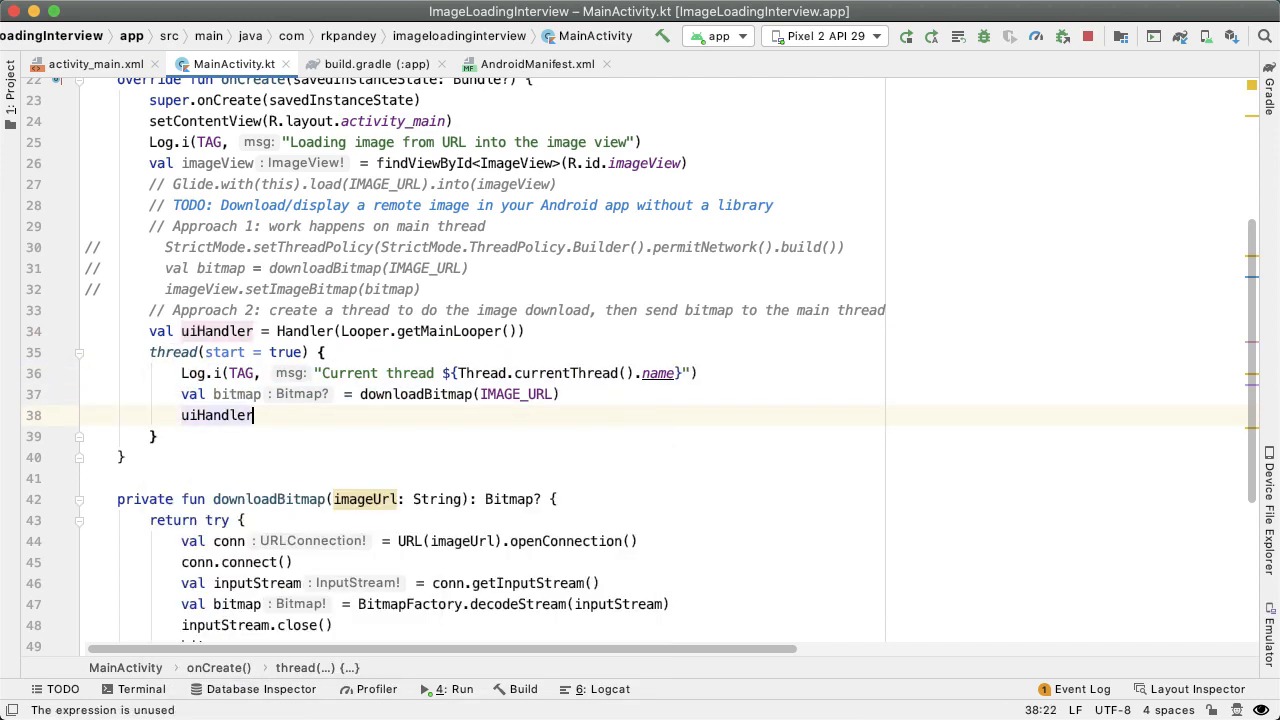
type(".po")
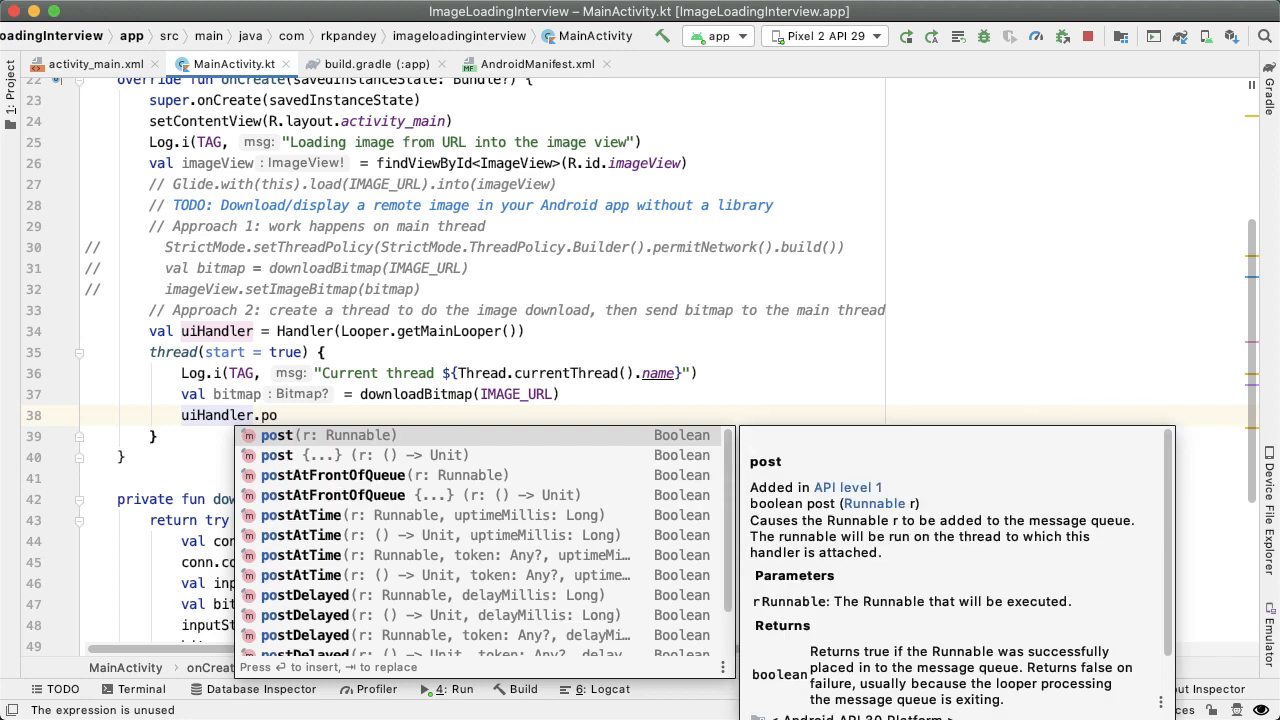
left_click(276, 434)
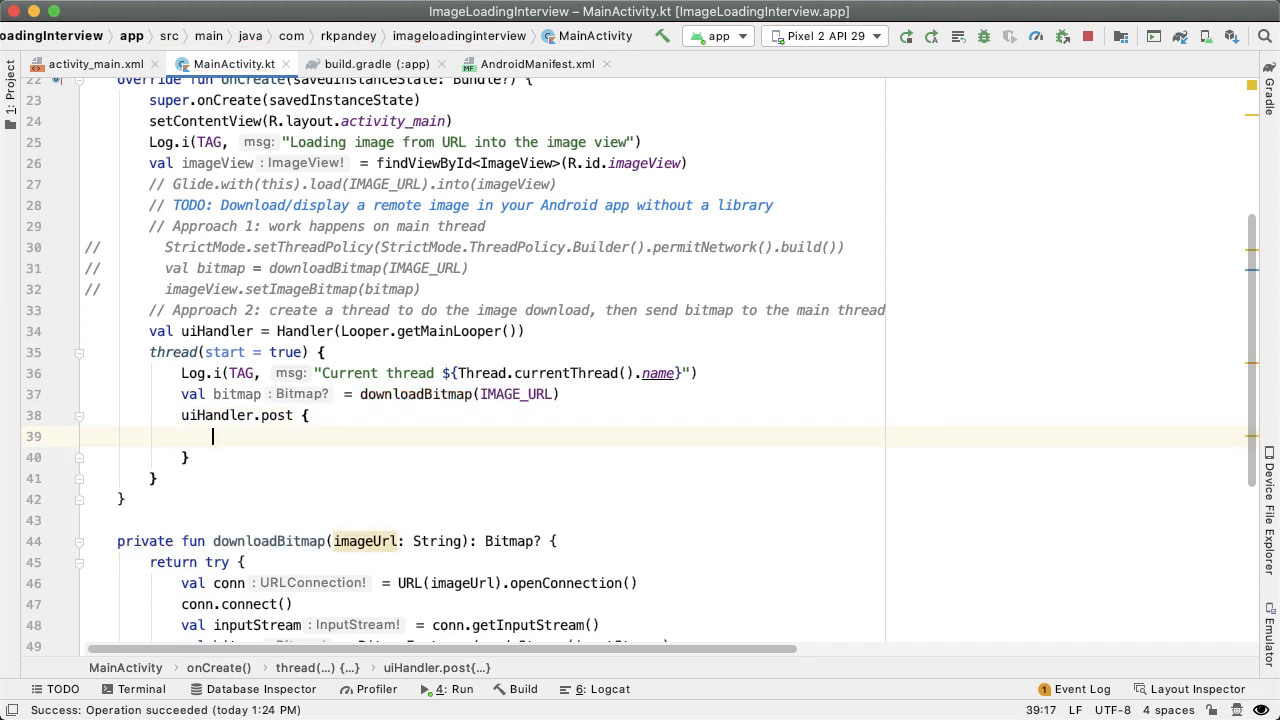
type("/")
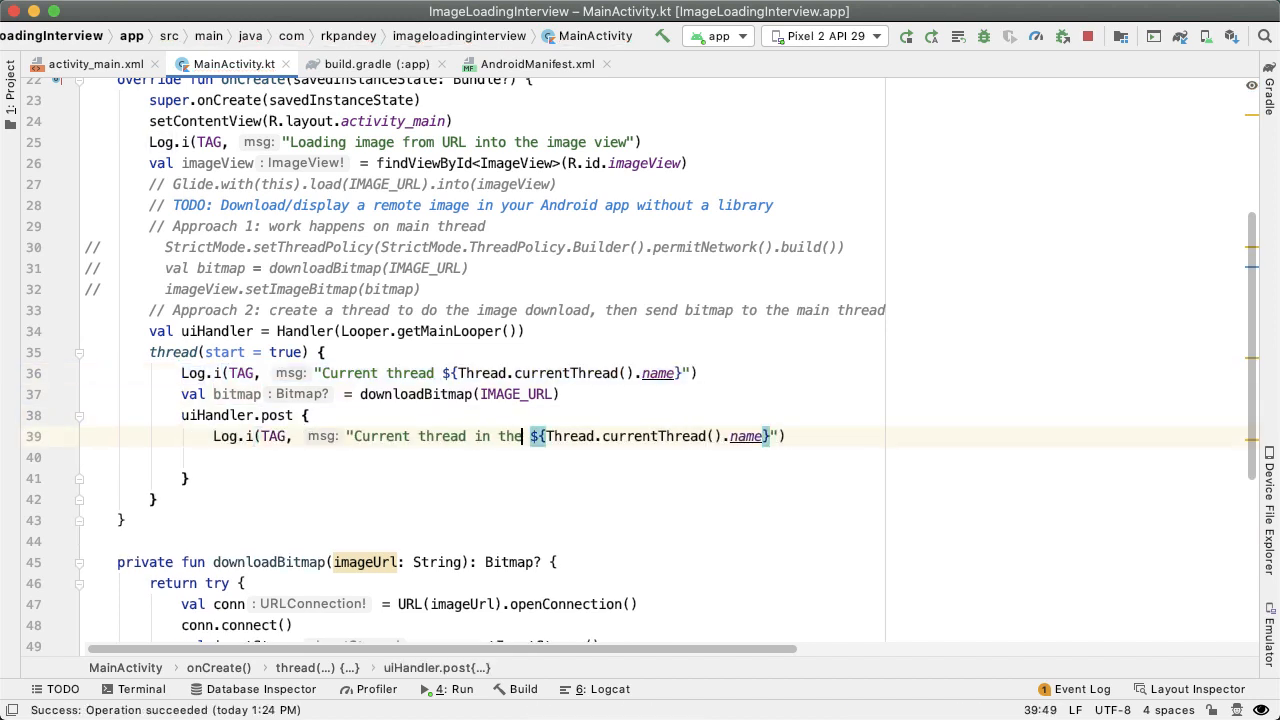
type("UI handler:")
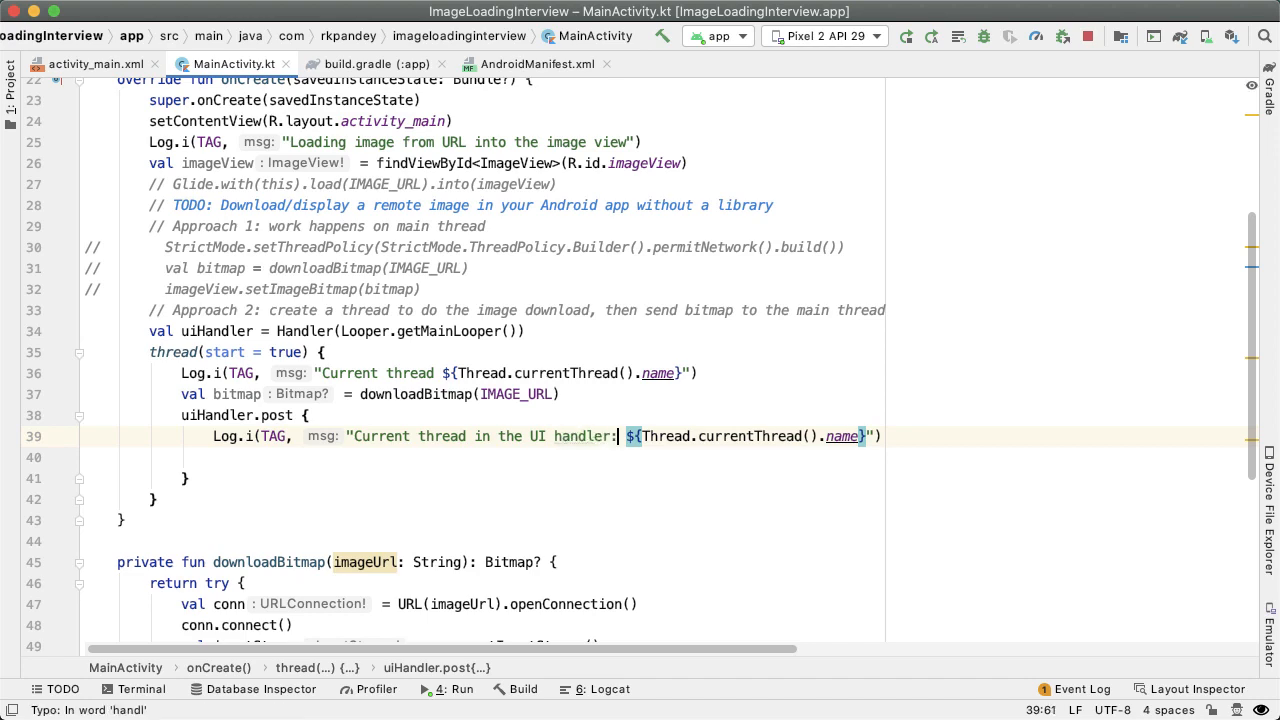
type("imageView.setImageBitmap(")
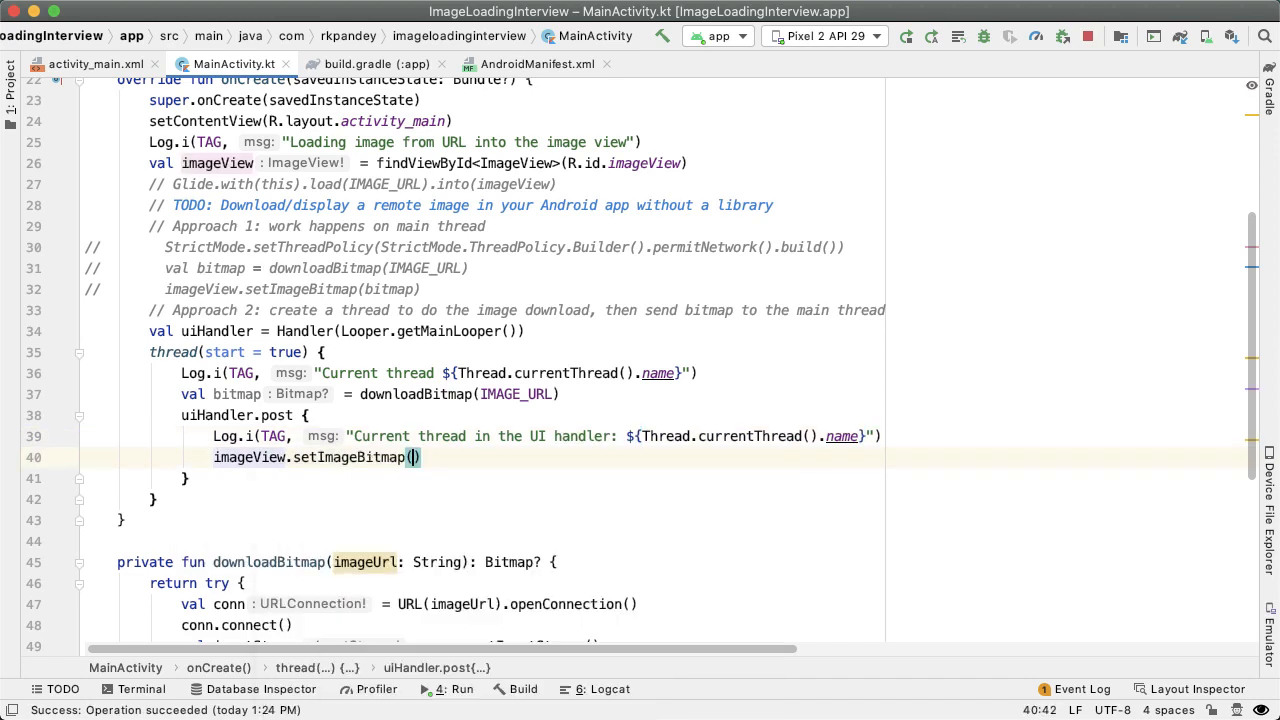
type("bitmap")
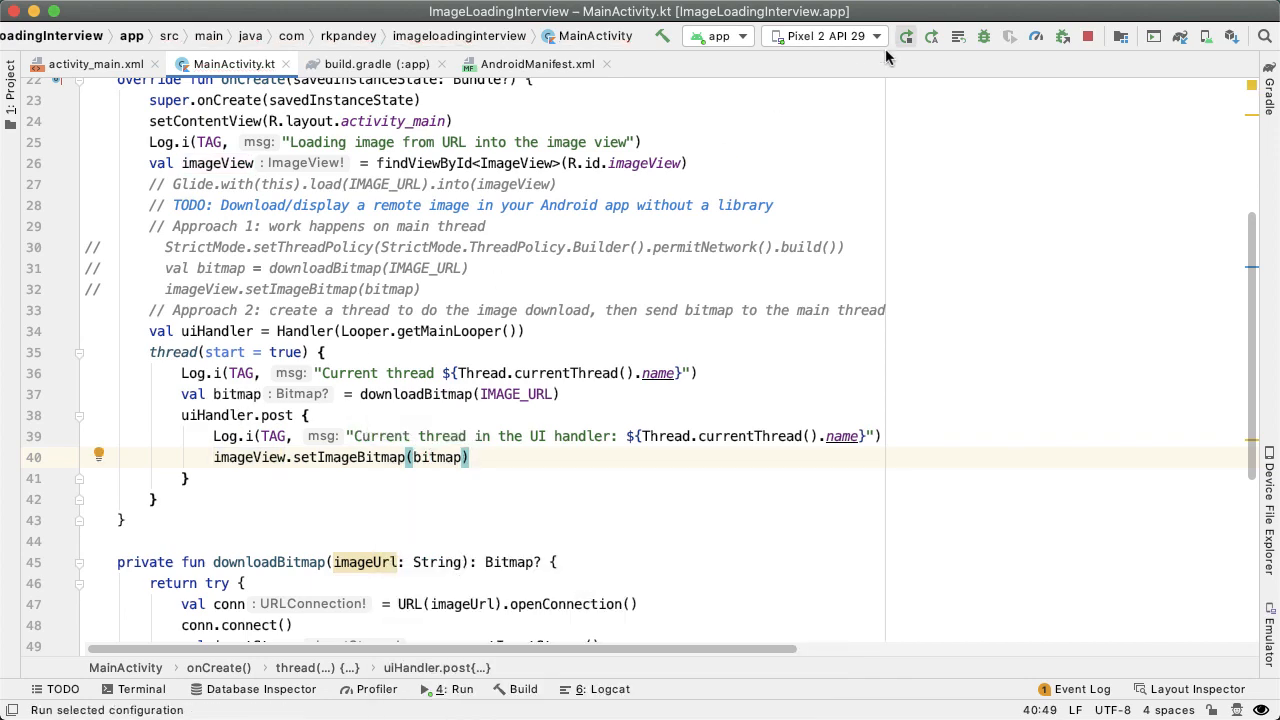
- Rerun the app and highlight the Thread-2 and main thread log lines in Logcat
left_click(596, 689)
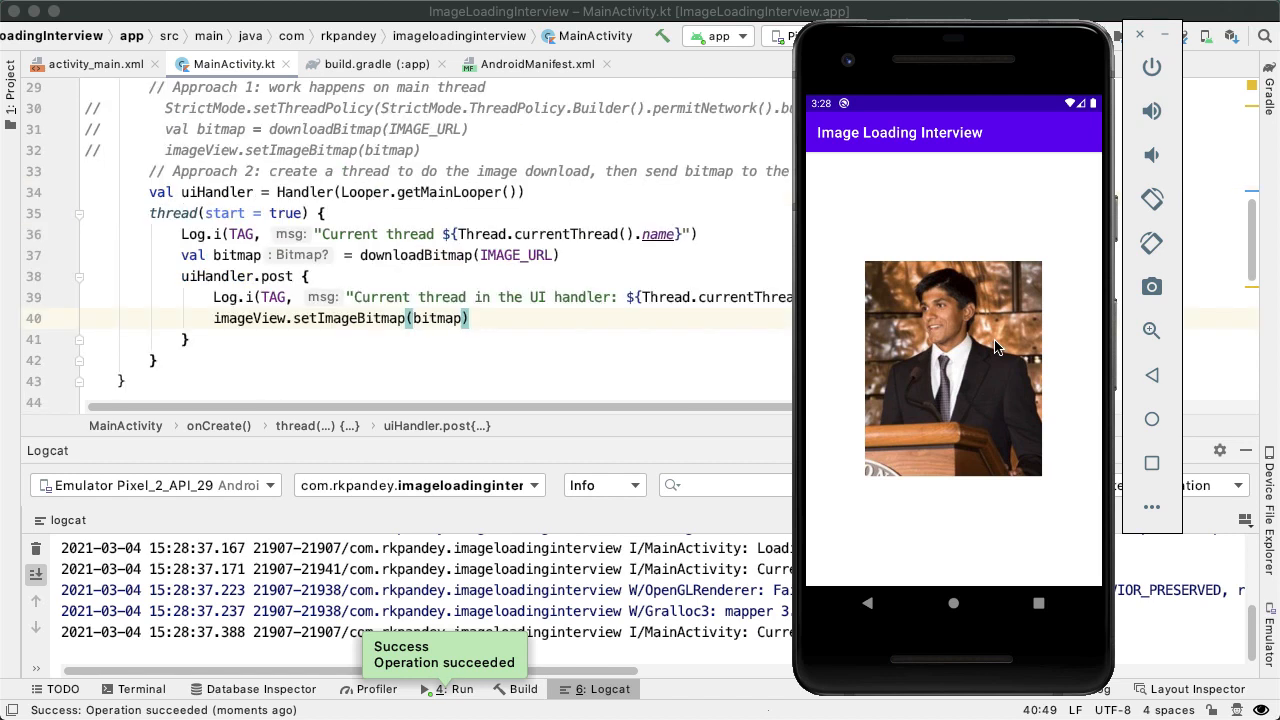
left_click(1139, 34)
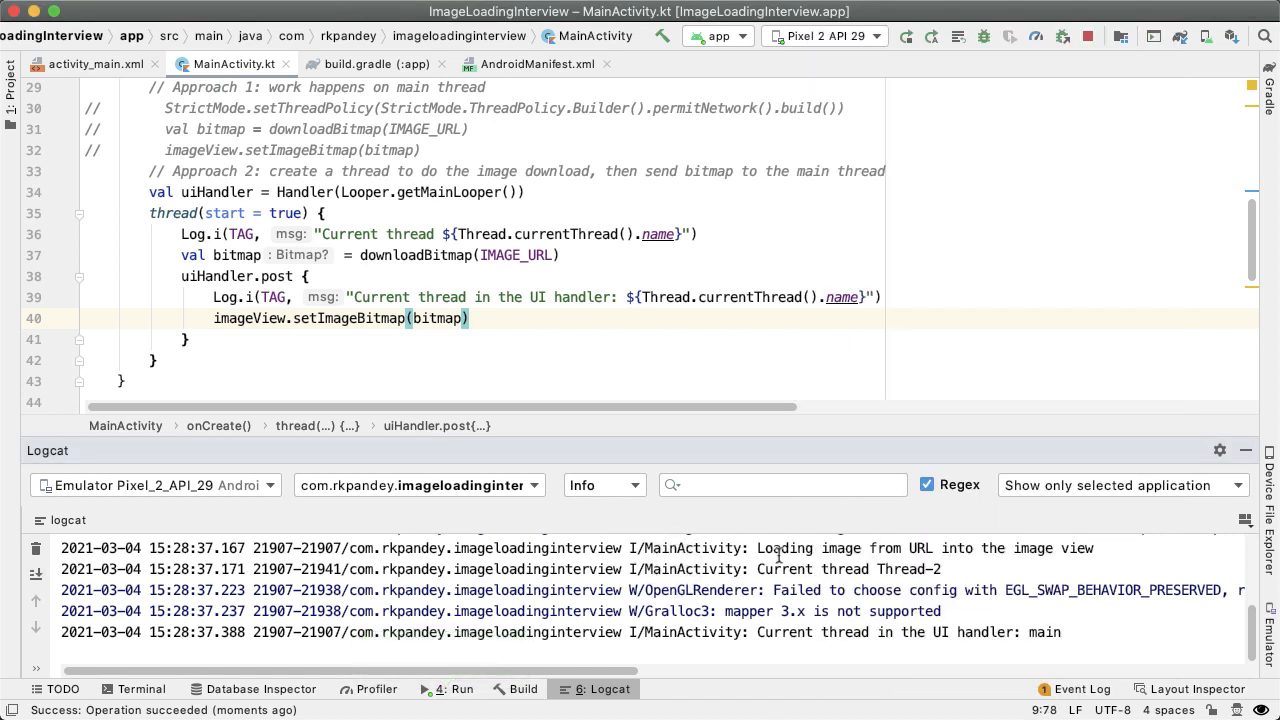
double_click(349, 234)
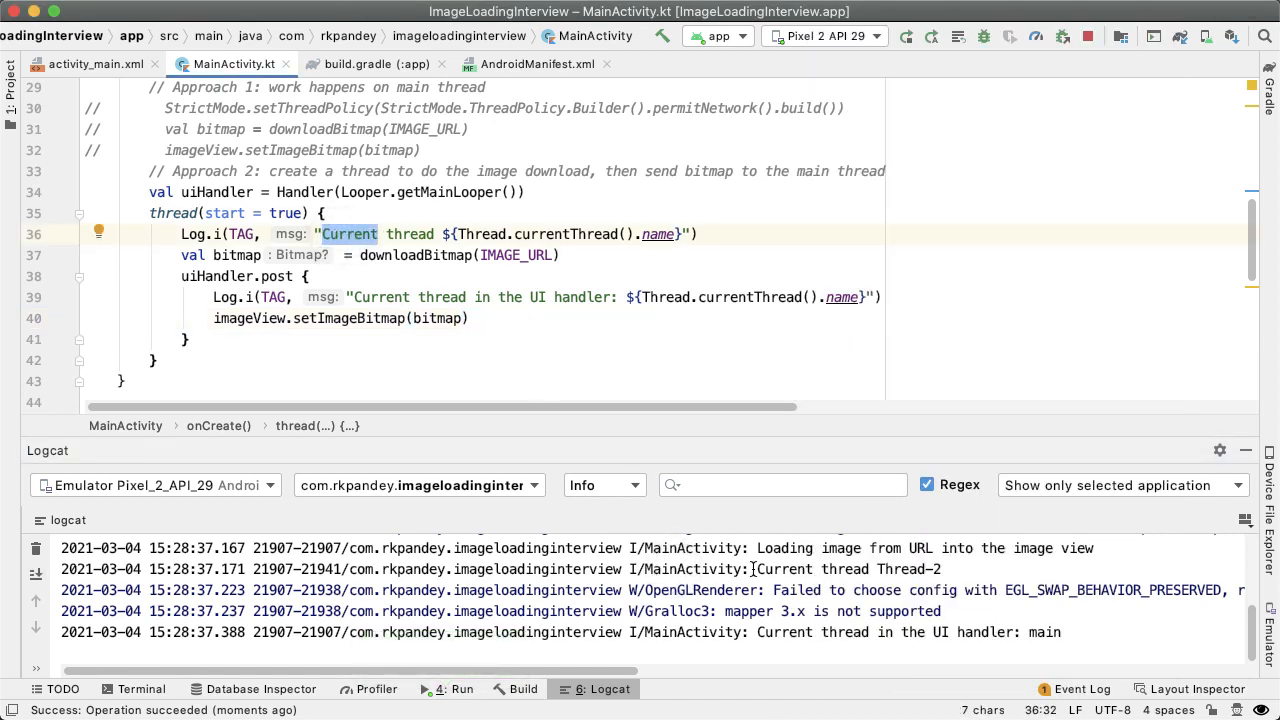
left_click_drag(755, 569, 945, 569)
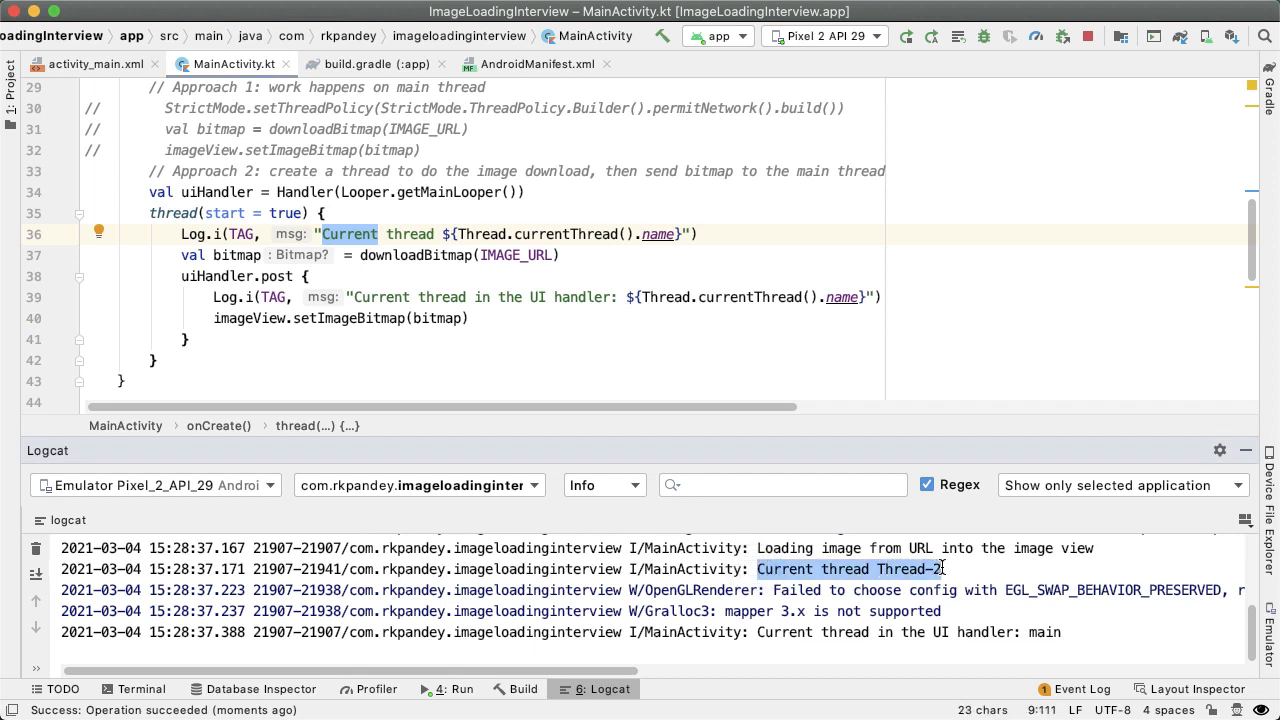
mouse_move(252, 276)
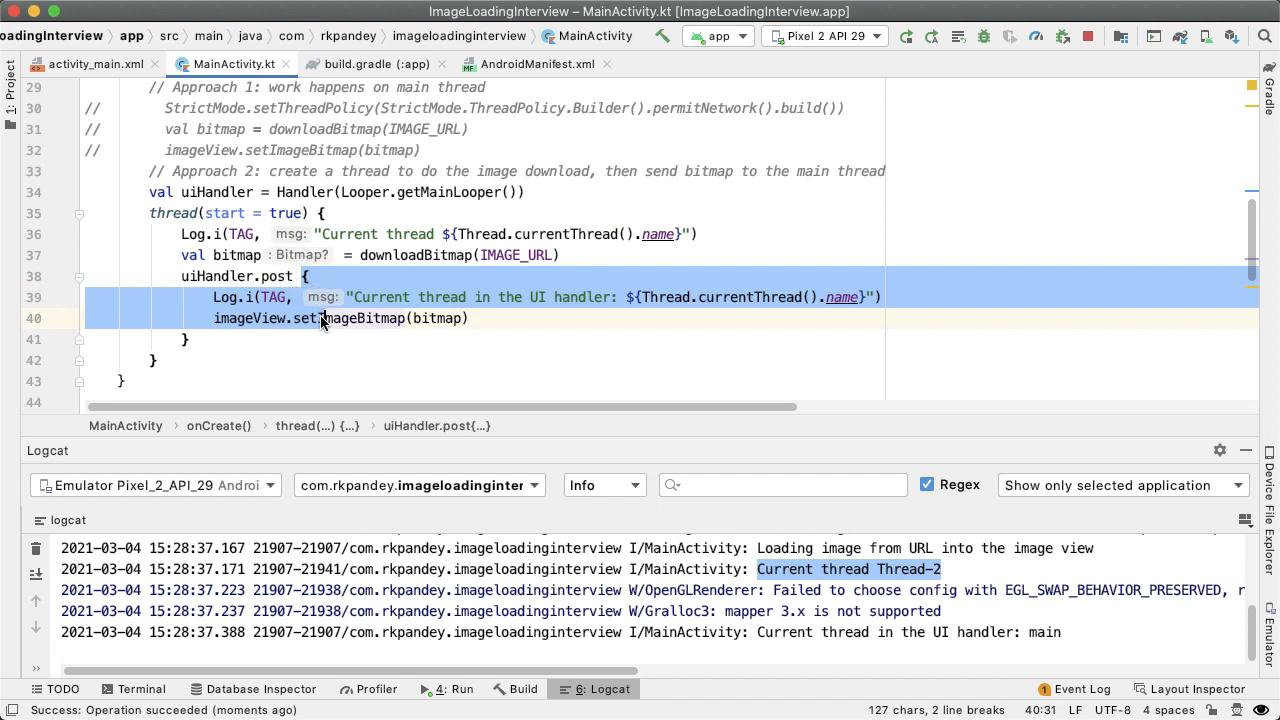
double_click(1041, 633)
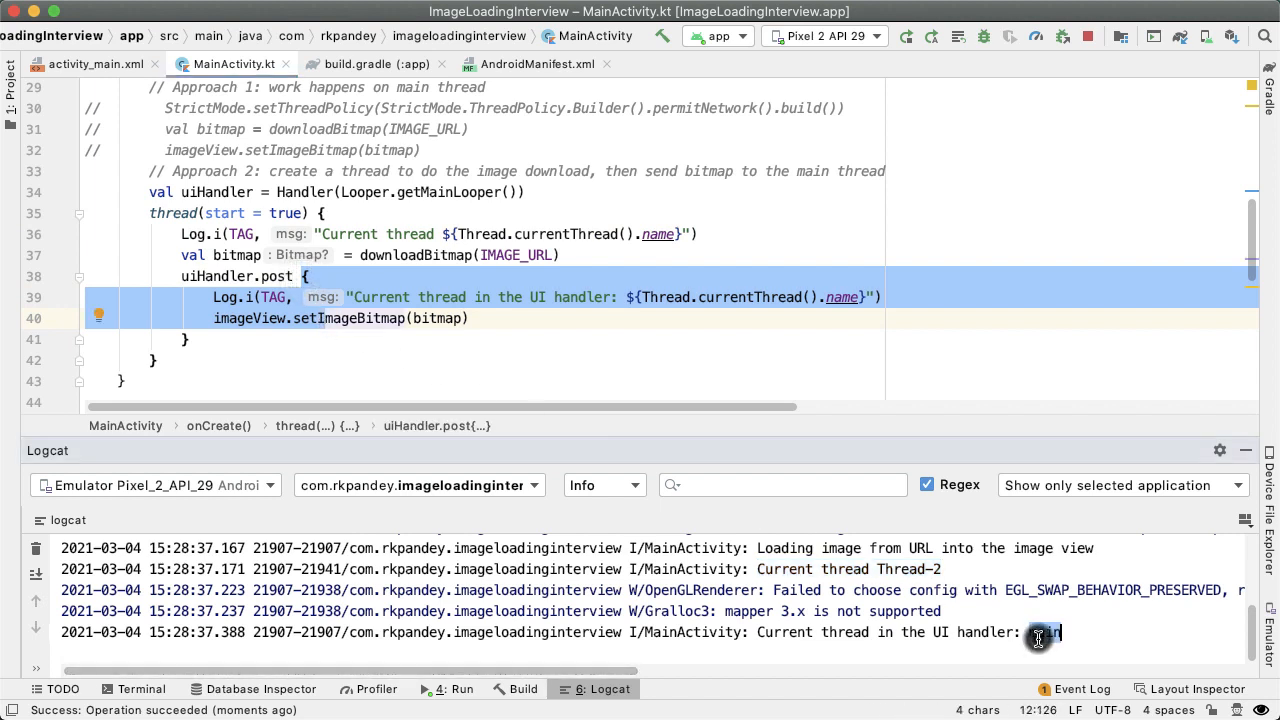
double_click(1043, 632)
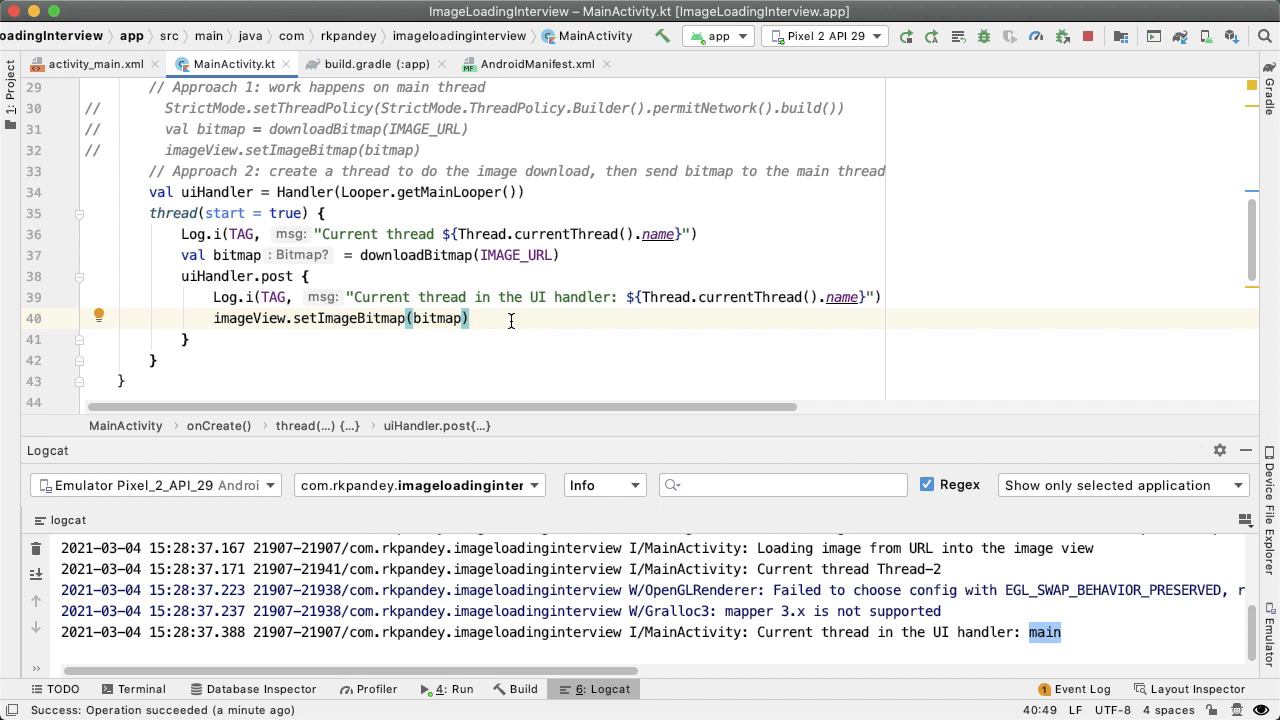
scroll("down", 3)
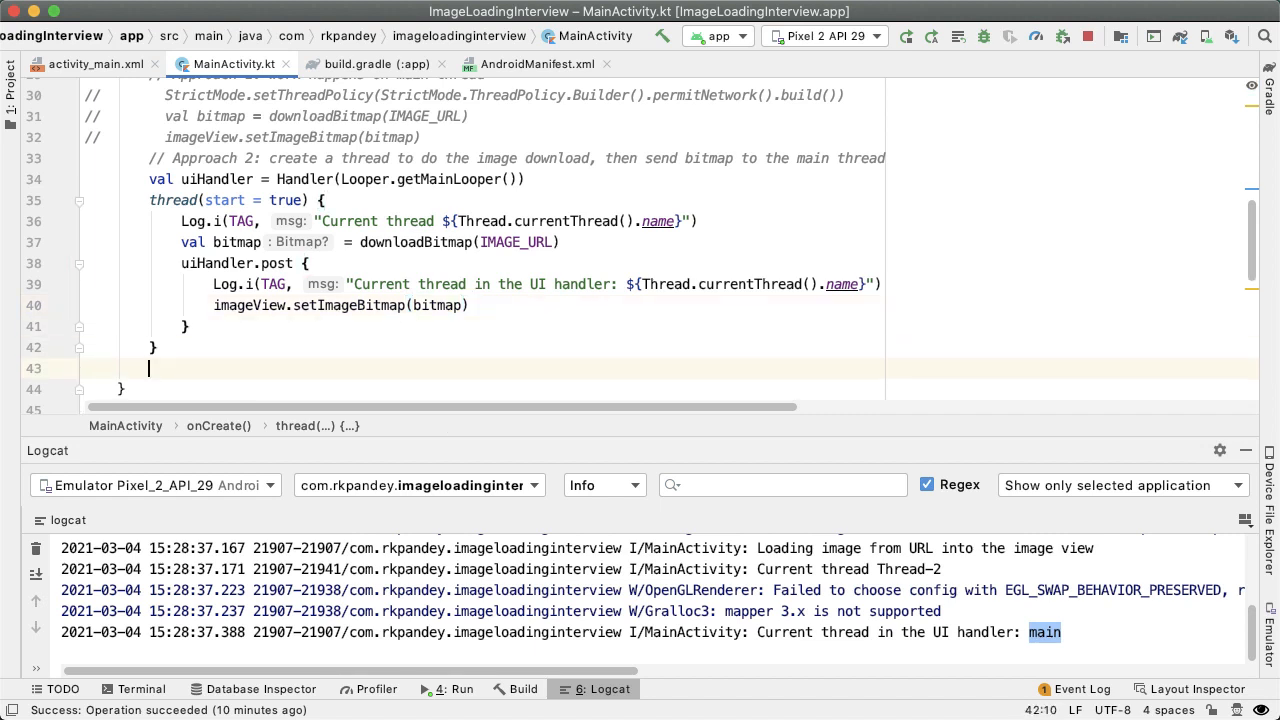
- Add an 'Approach 3: coroutines' comment and the kotlinx-coroutines-android:1.3.9 implementation dependency
type("// Approach 3: coroutines")
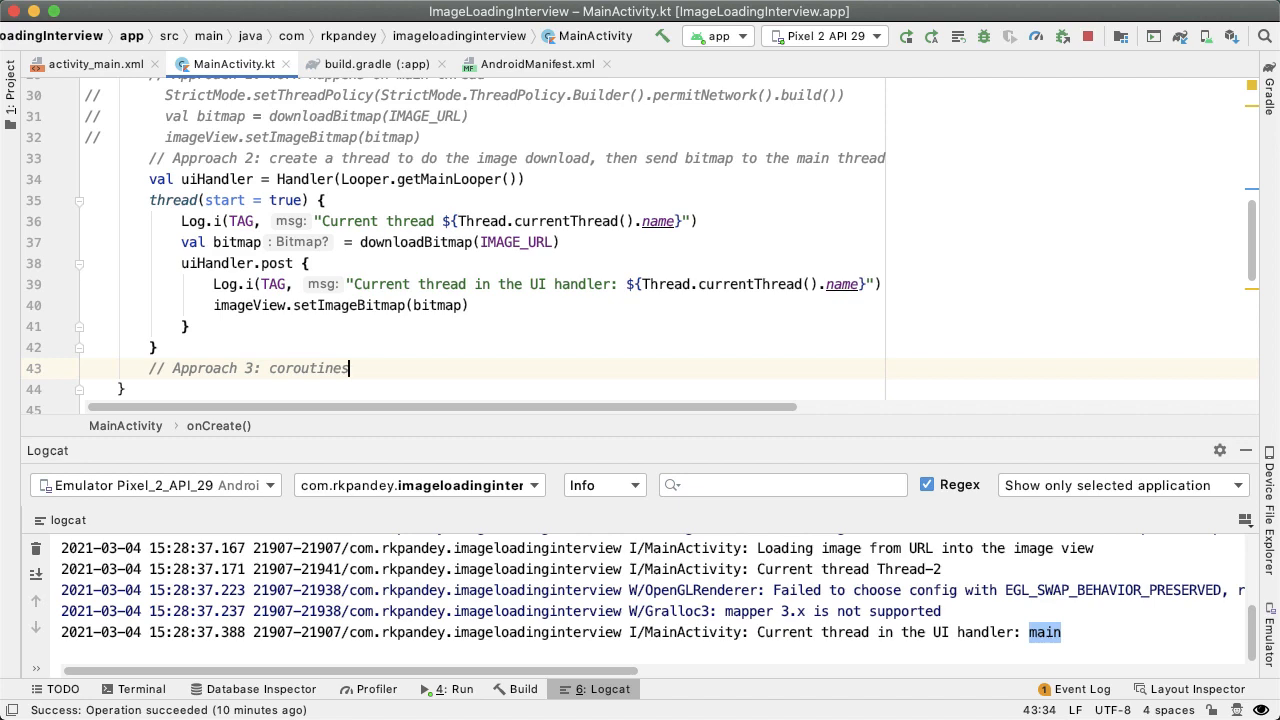
left_click(377, 63)
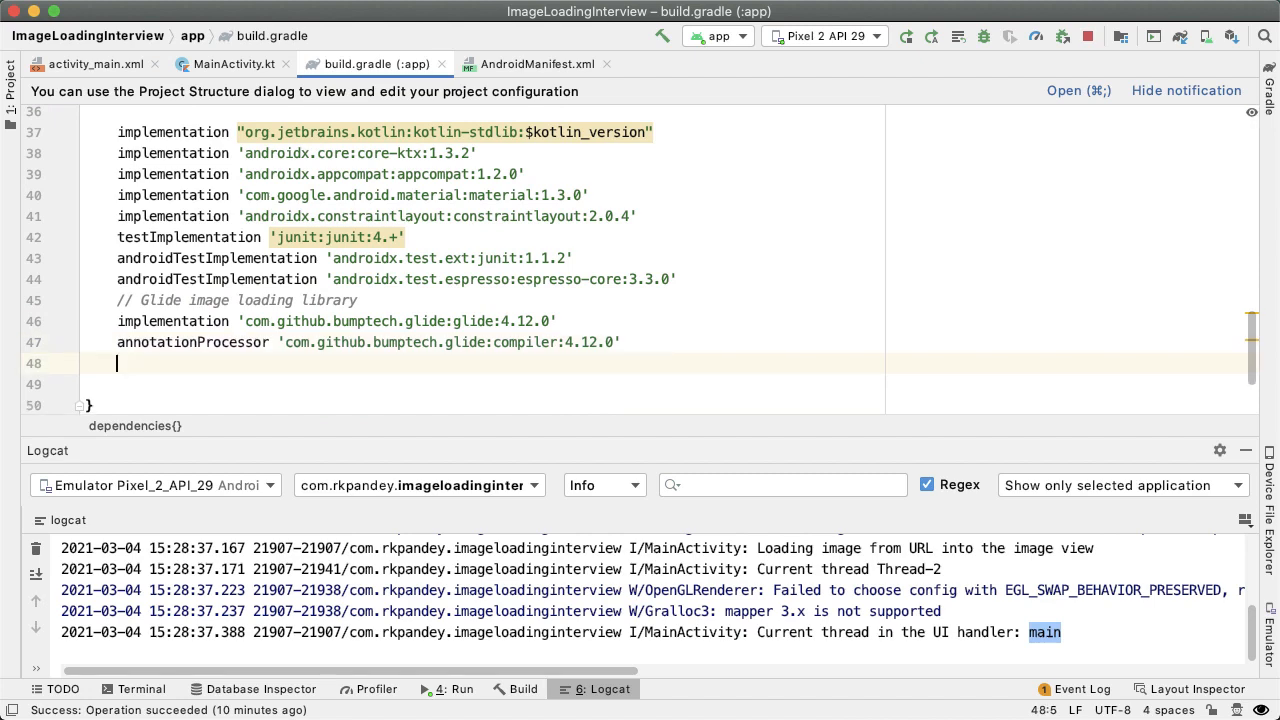
type("implementation \"org.jetbrains.kotlinx:kotlinx-coroutines-android:1.3.9\"")
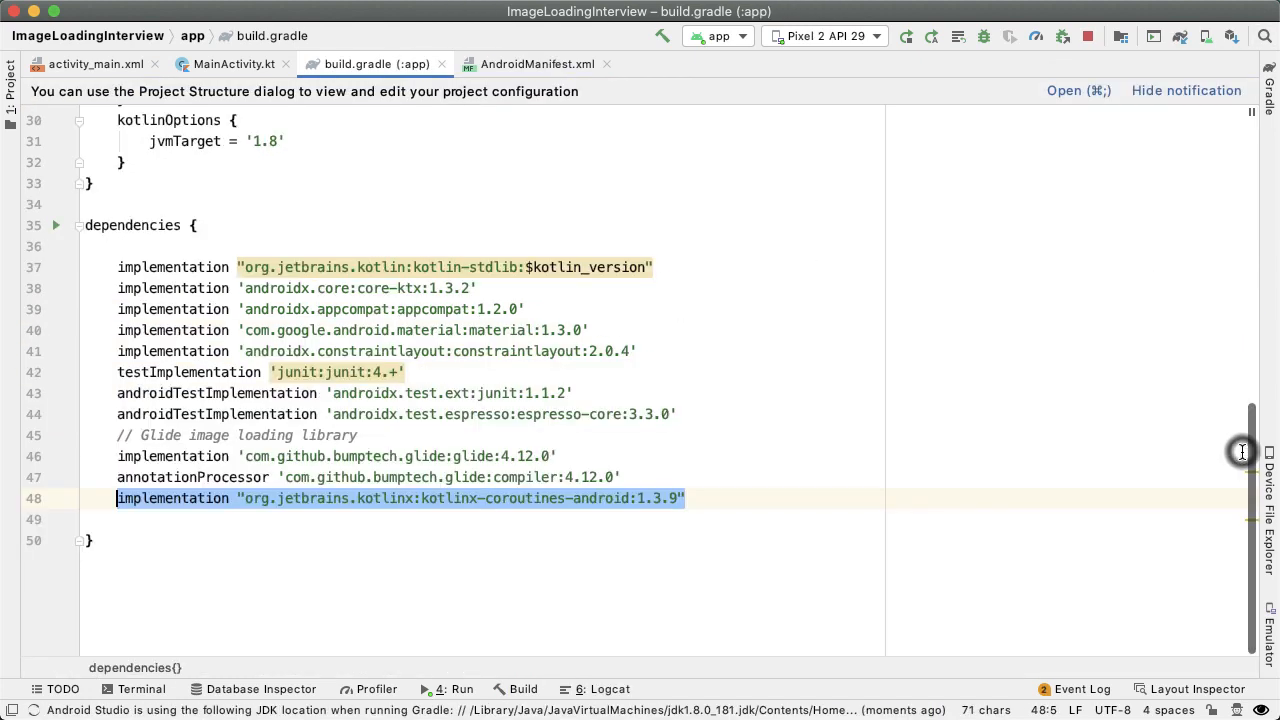
left_click(225, 64)
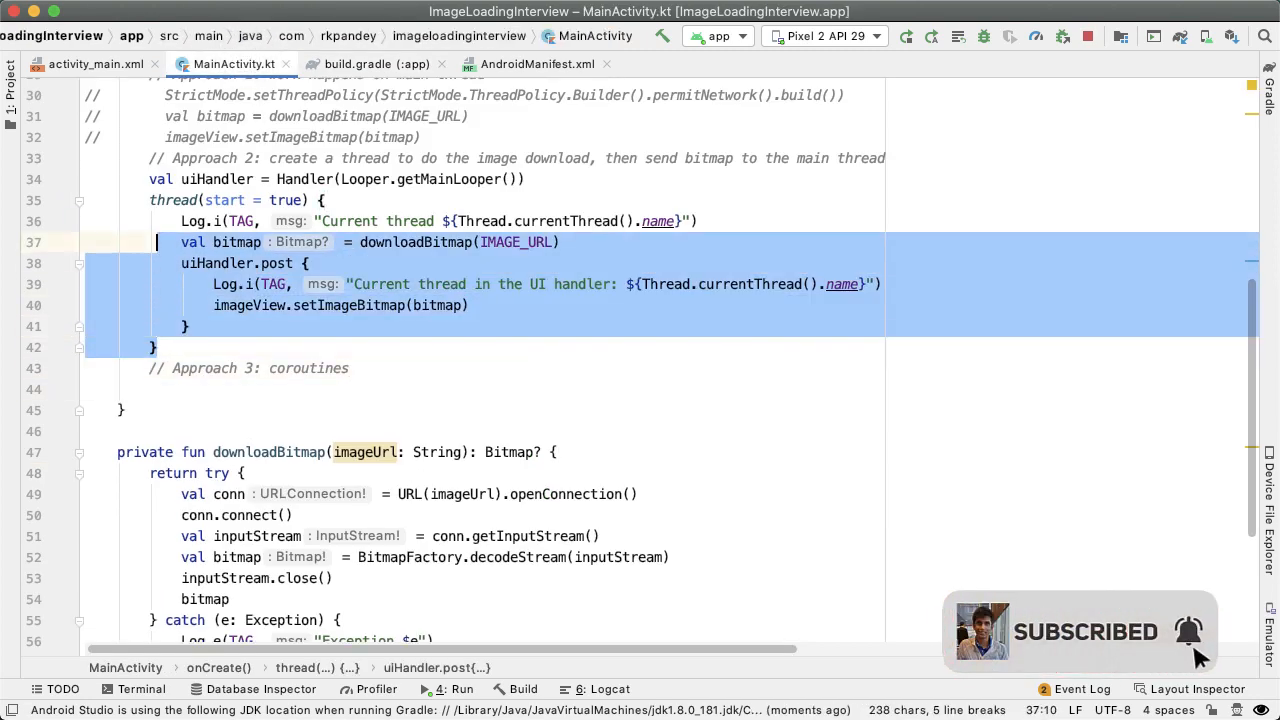
- Comment out the Approach 2 thread code and launch a Dispatchers.IO coroutine logging the current thread
key("cmd+/")
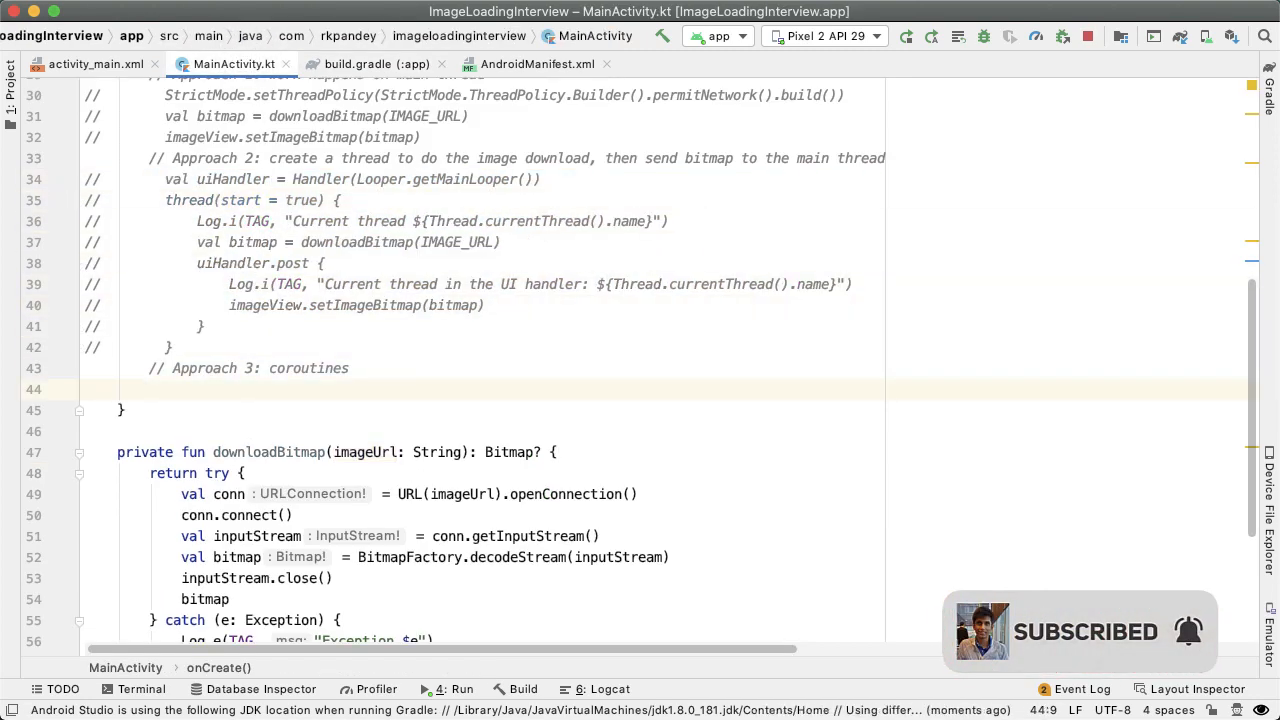
type("CoroutineScope(")
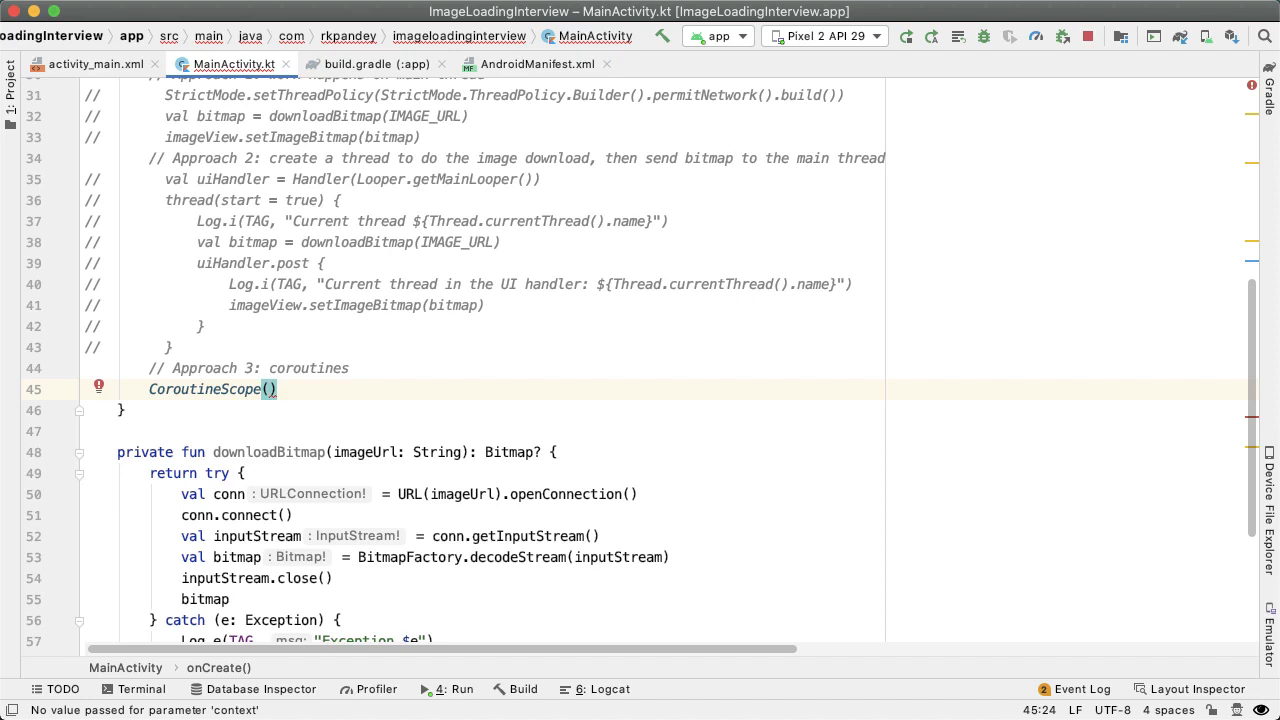
type("Di")
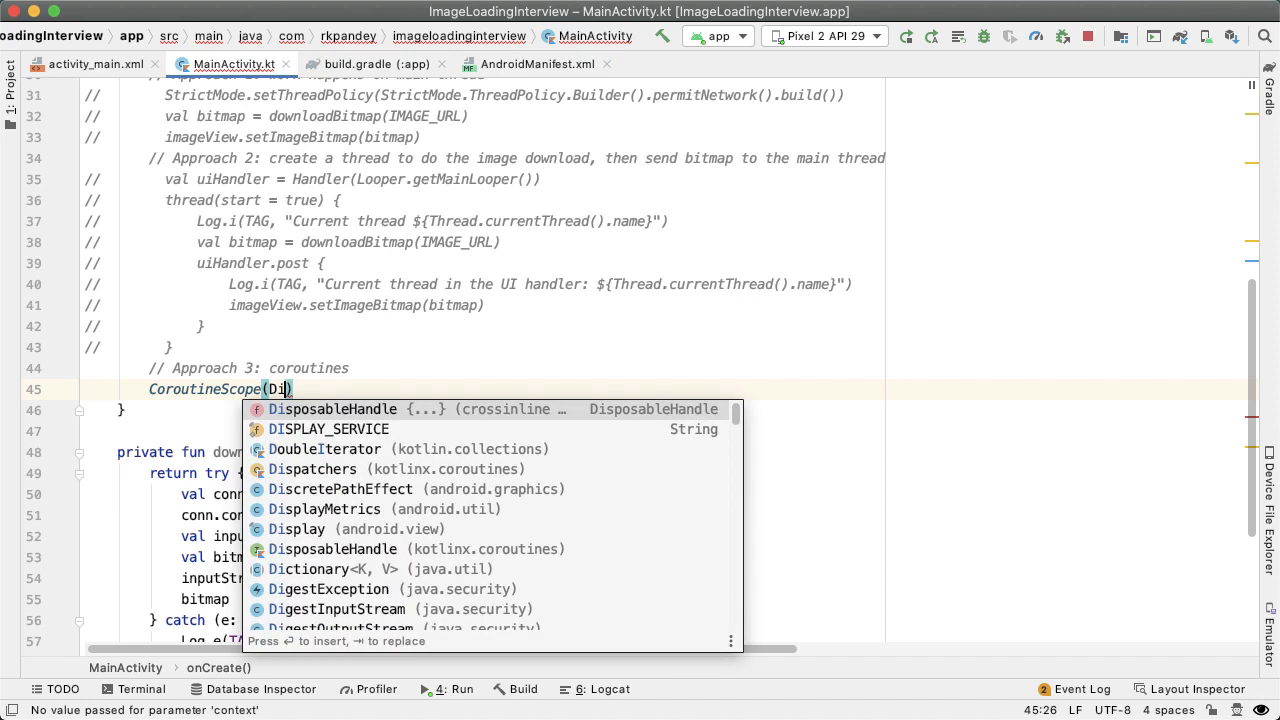
type("sp")
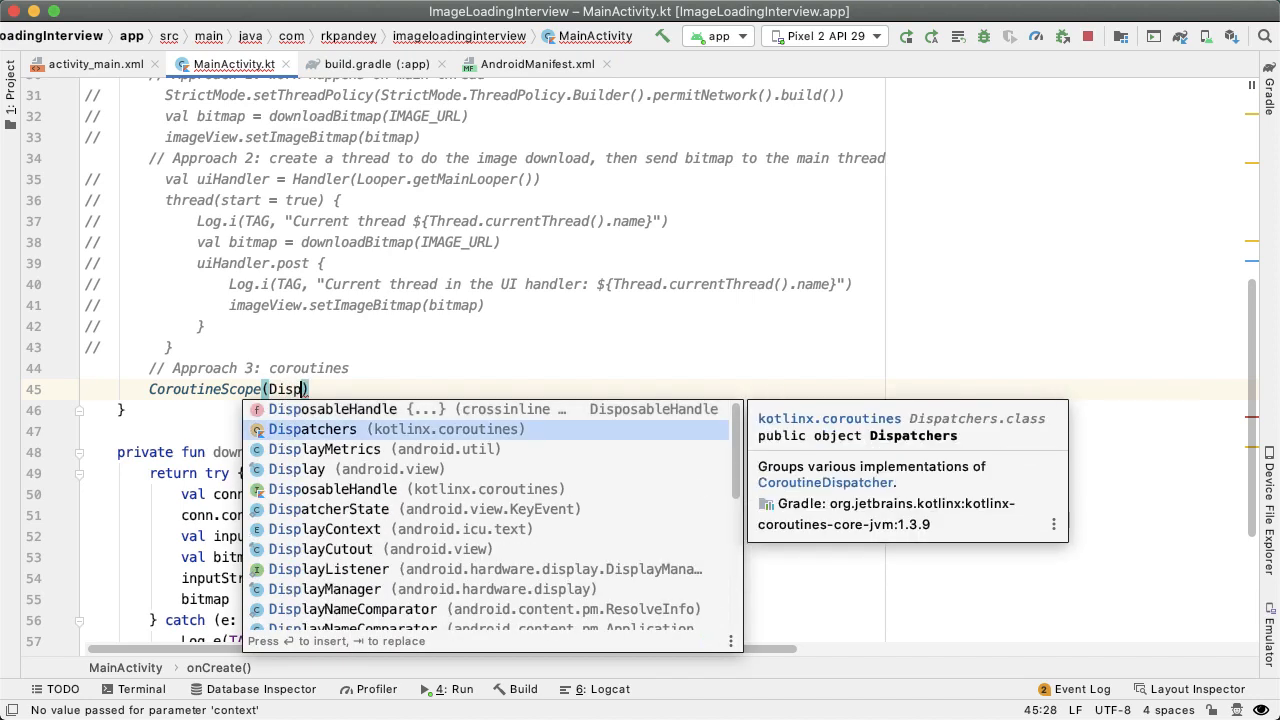
type("Dispatchers.IO)")
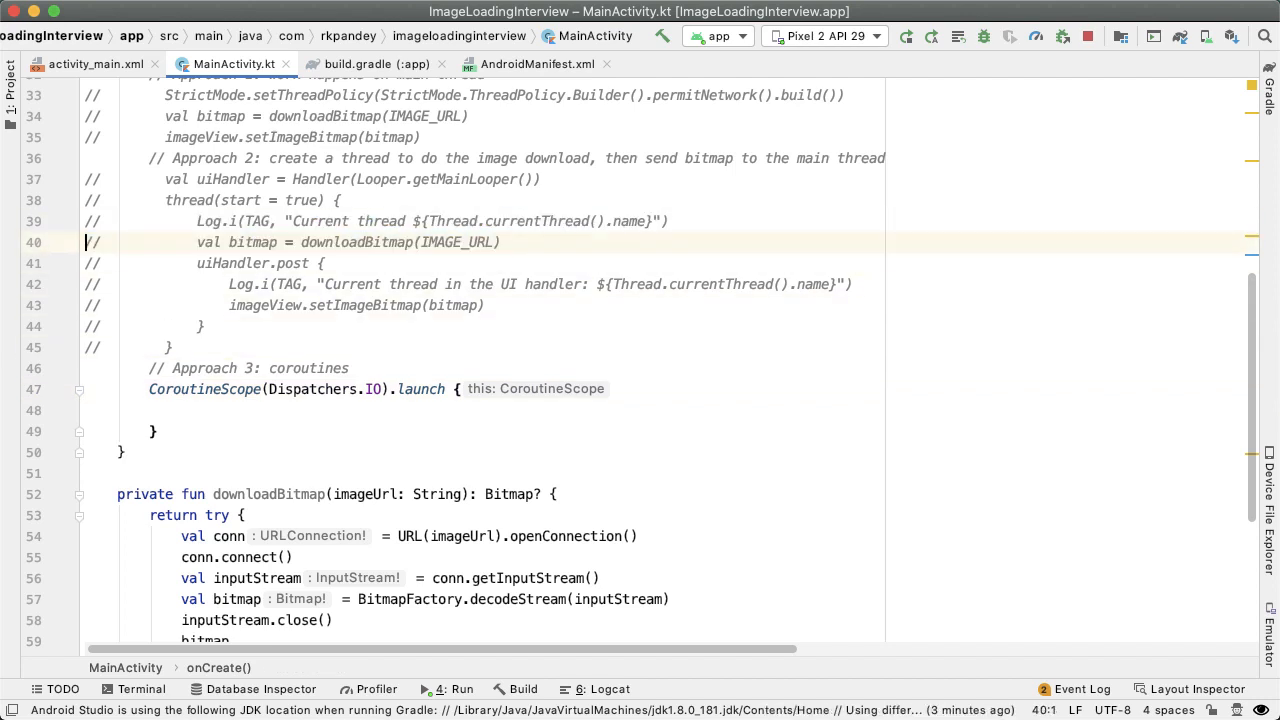
type("Log.i(TAG, \"Current thread ${Thread.currentThread().name}\")")
type("val bitmap = downloadBitmap(IMAGE_URL)")
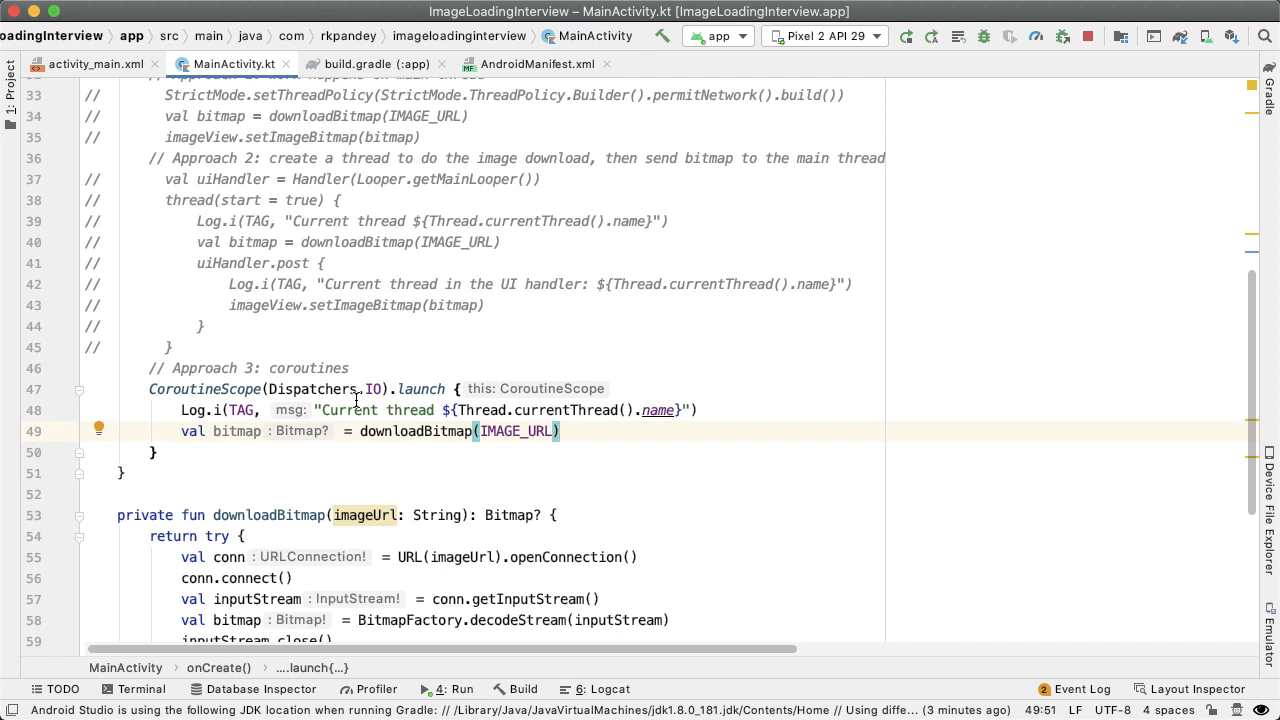
left_click_drag(437, 410, 683, 410)
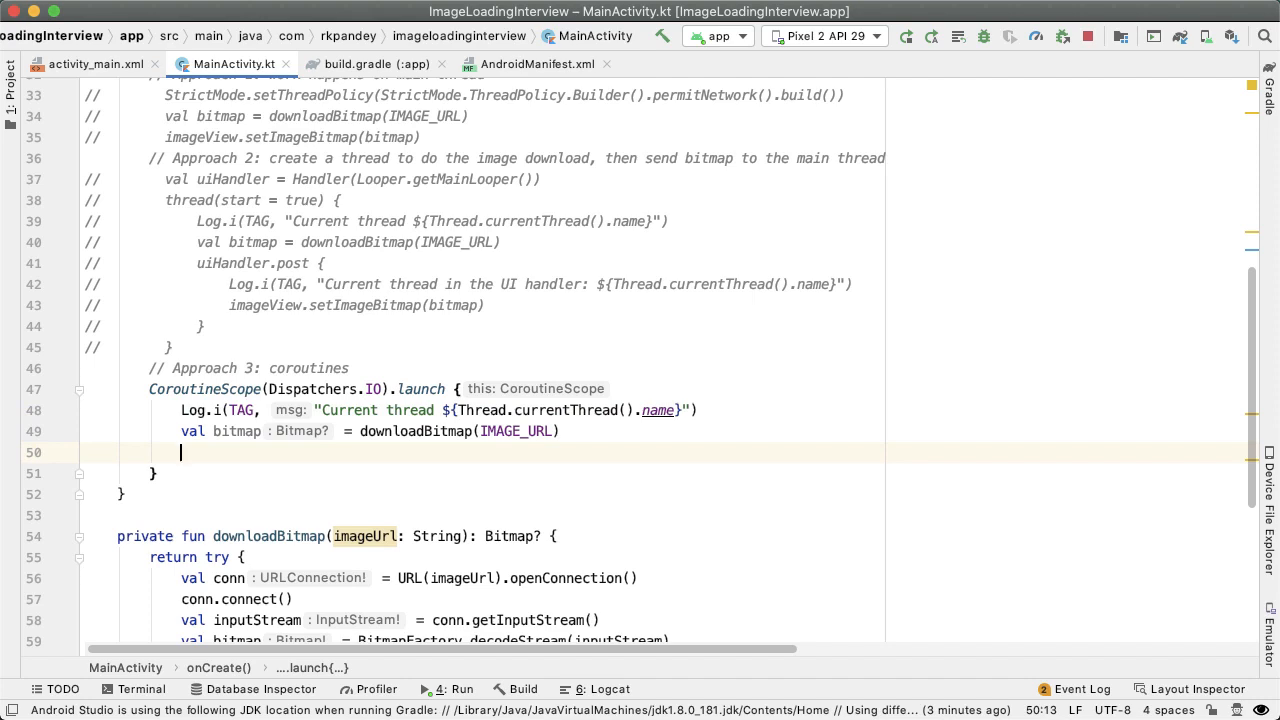
- Inside withContext(Dispatchers.Main), set the bitmap on imageView and log 'main dispatcher'
type("with")
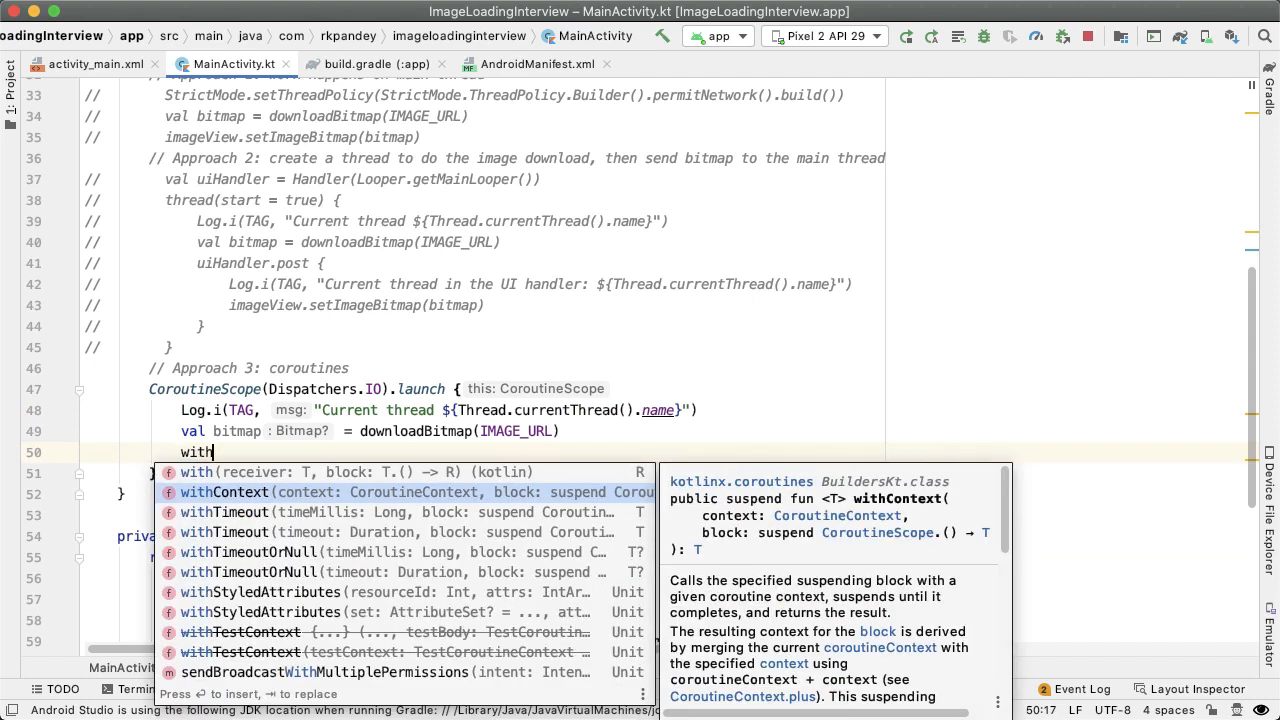
type("ontext(D")
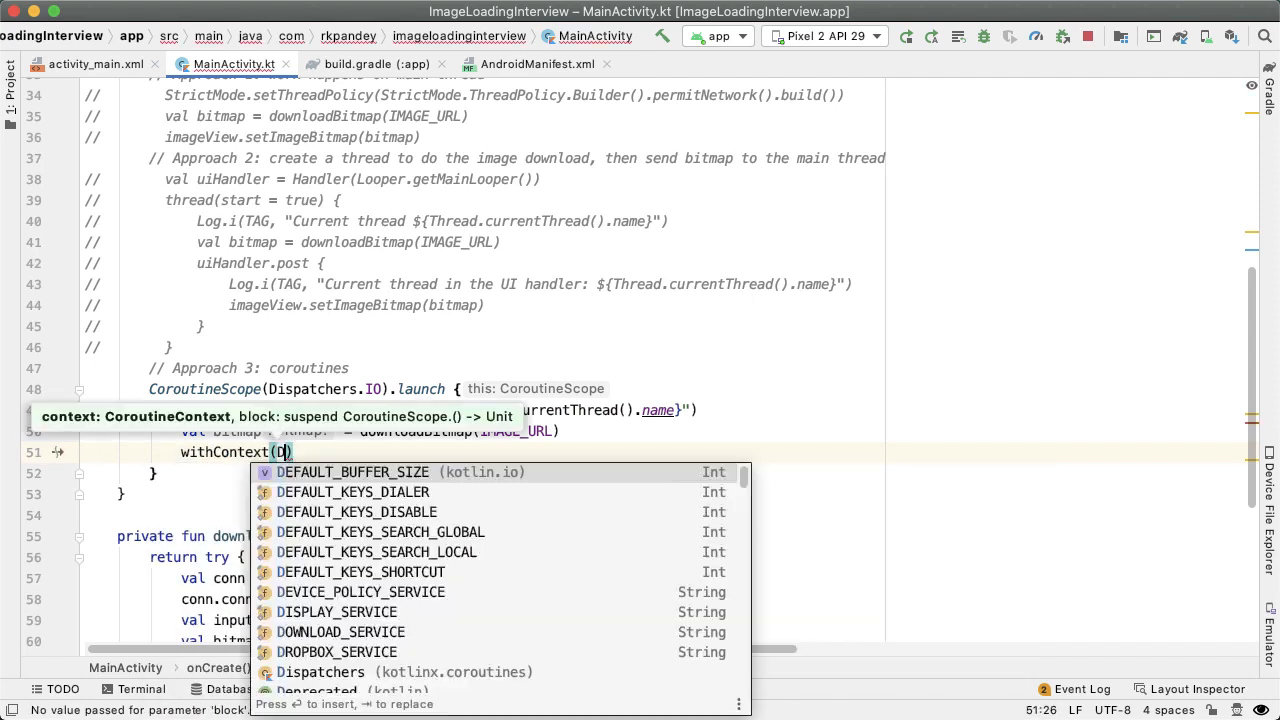
type("Dispatchers.Main")
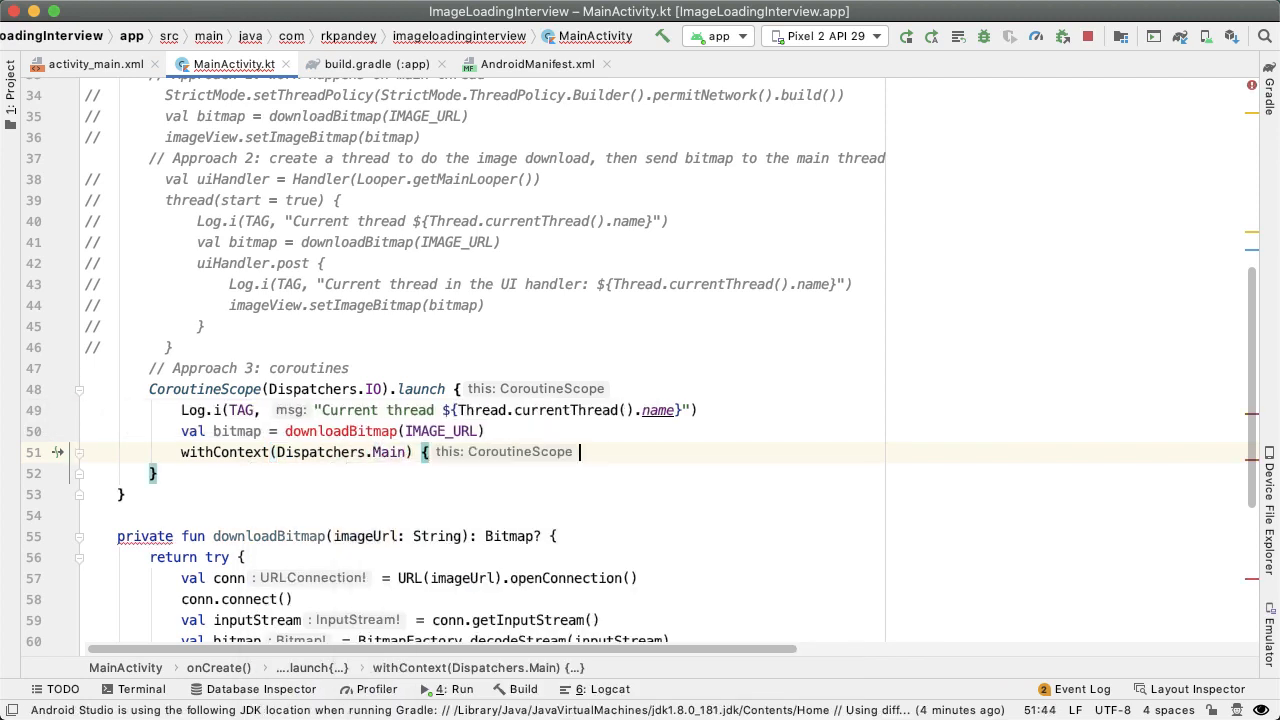
type("imageView.")
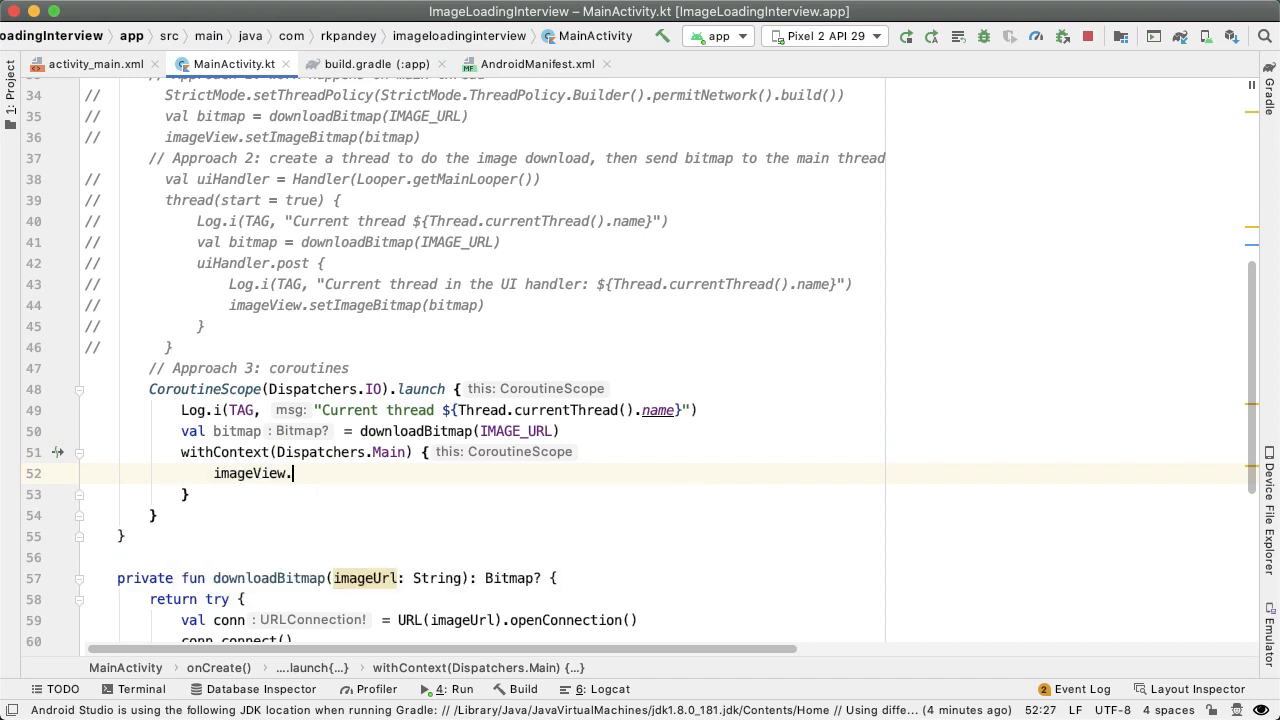
type("setImageBitmap(")
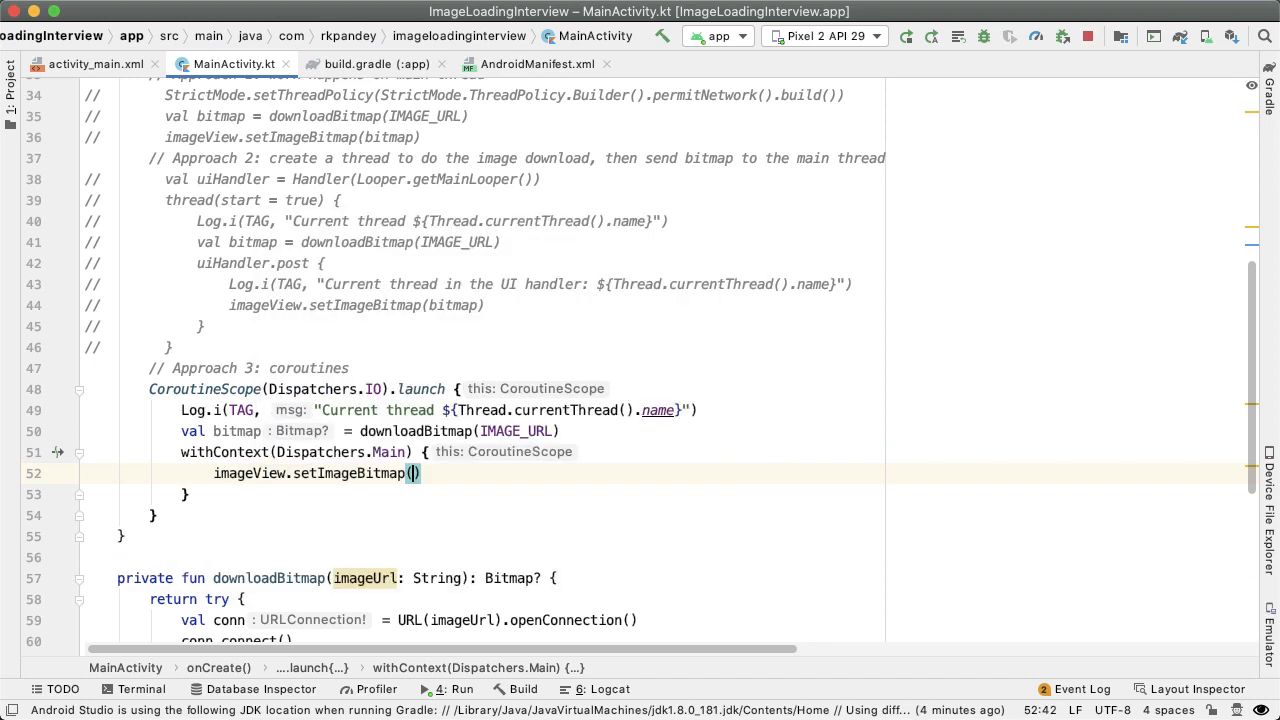
type("bitmap")
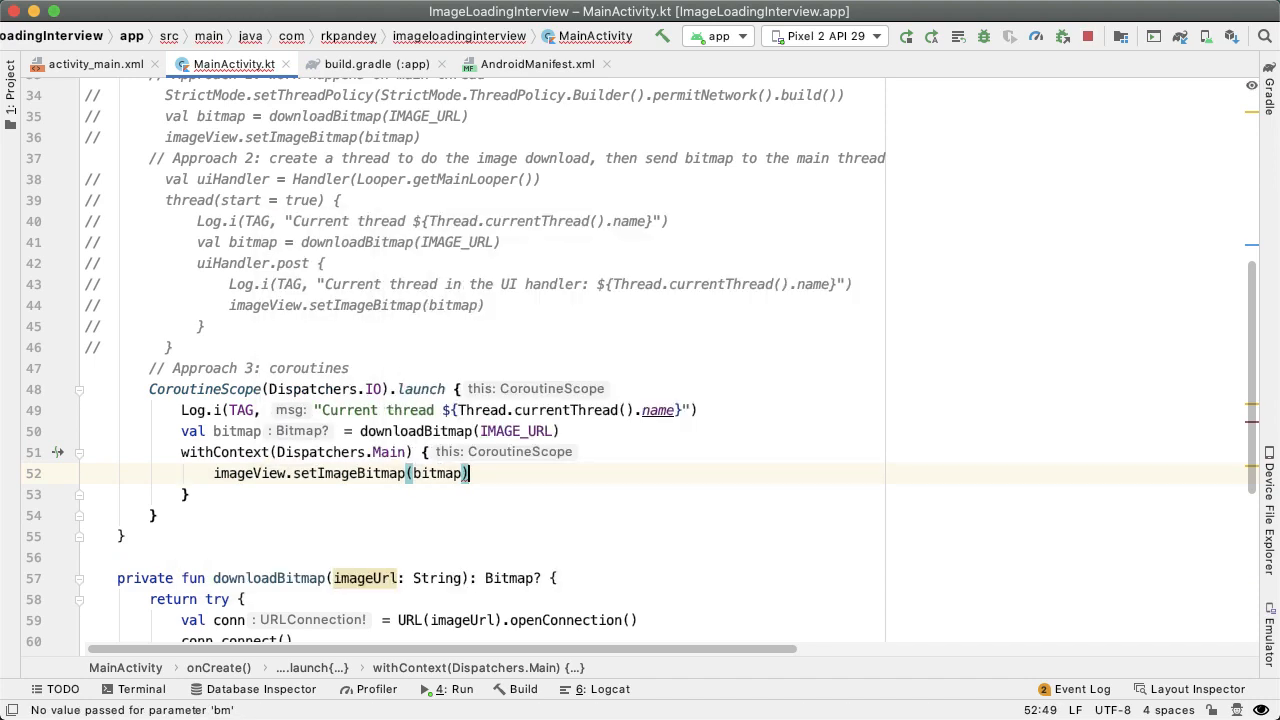
left_click_drag(180, 410, 213, 473)
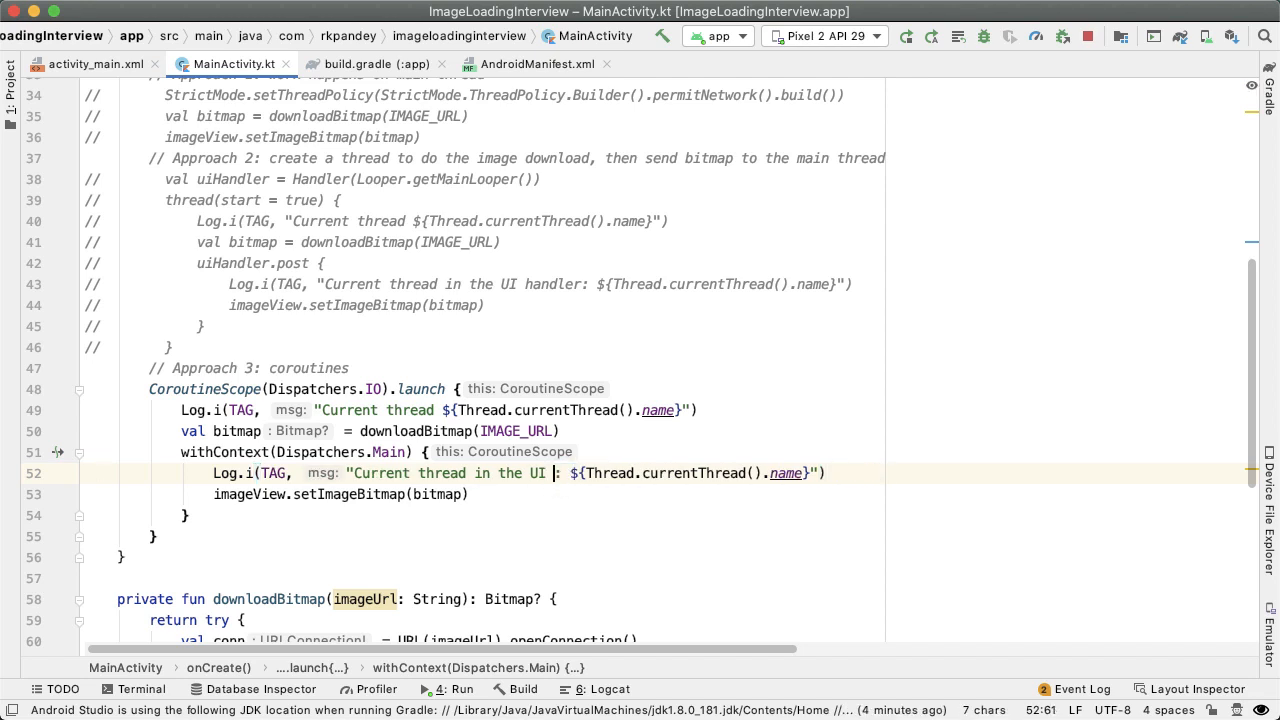
type("main dispatcher")
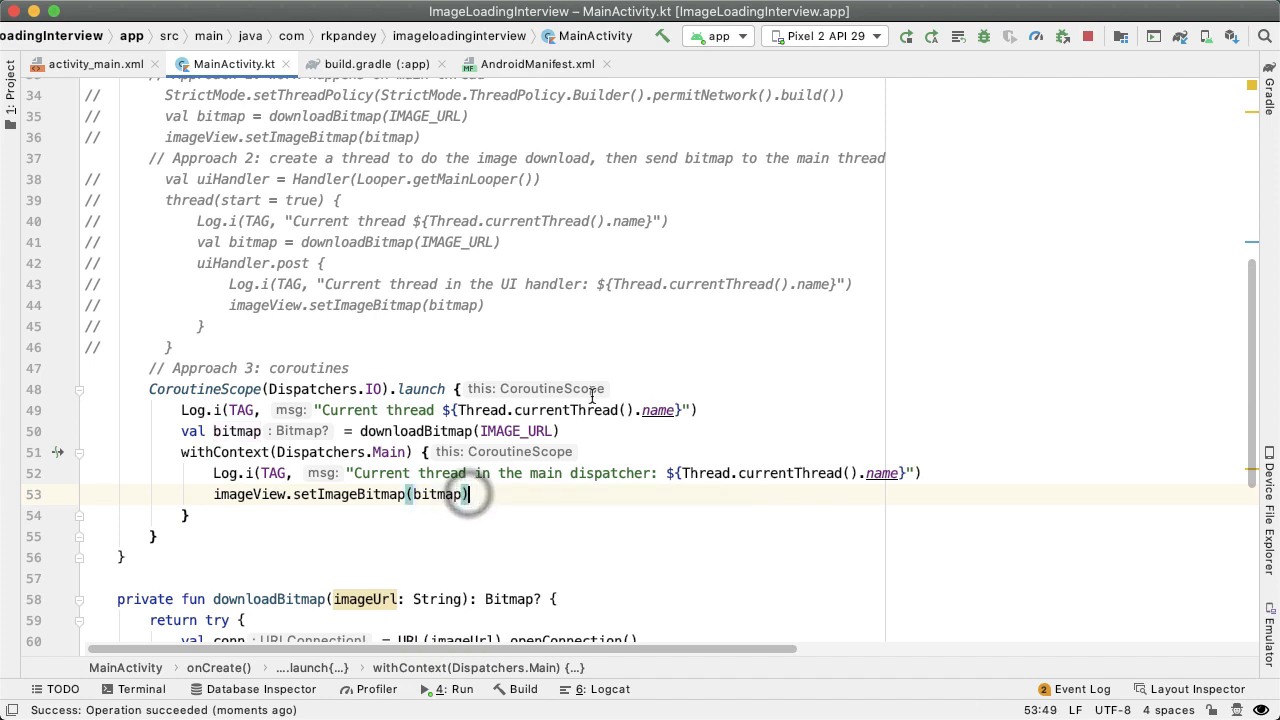
key("Cmd+Tab")
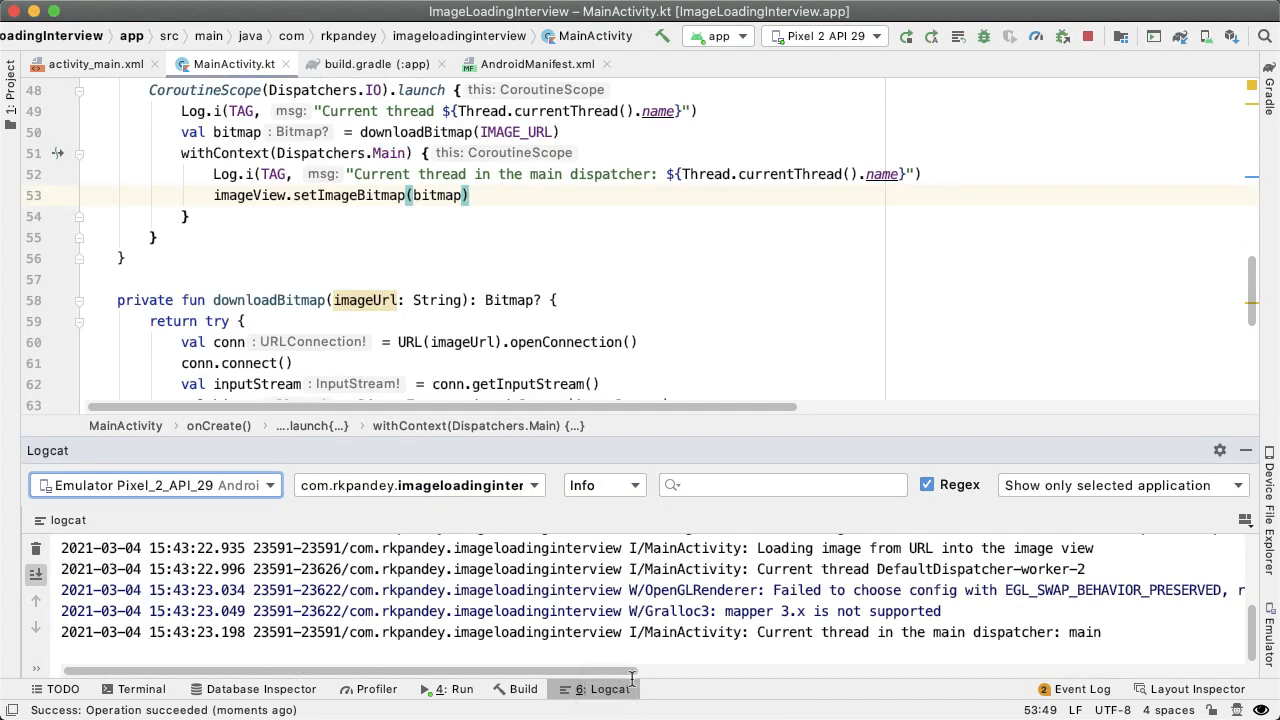
double_click(983, 569)
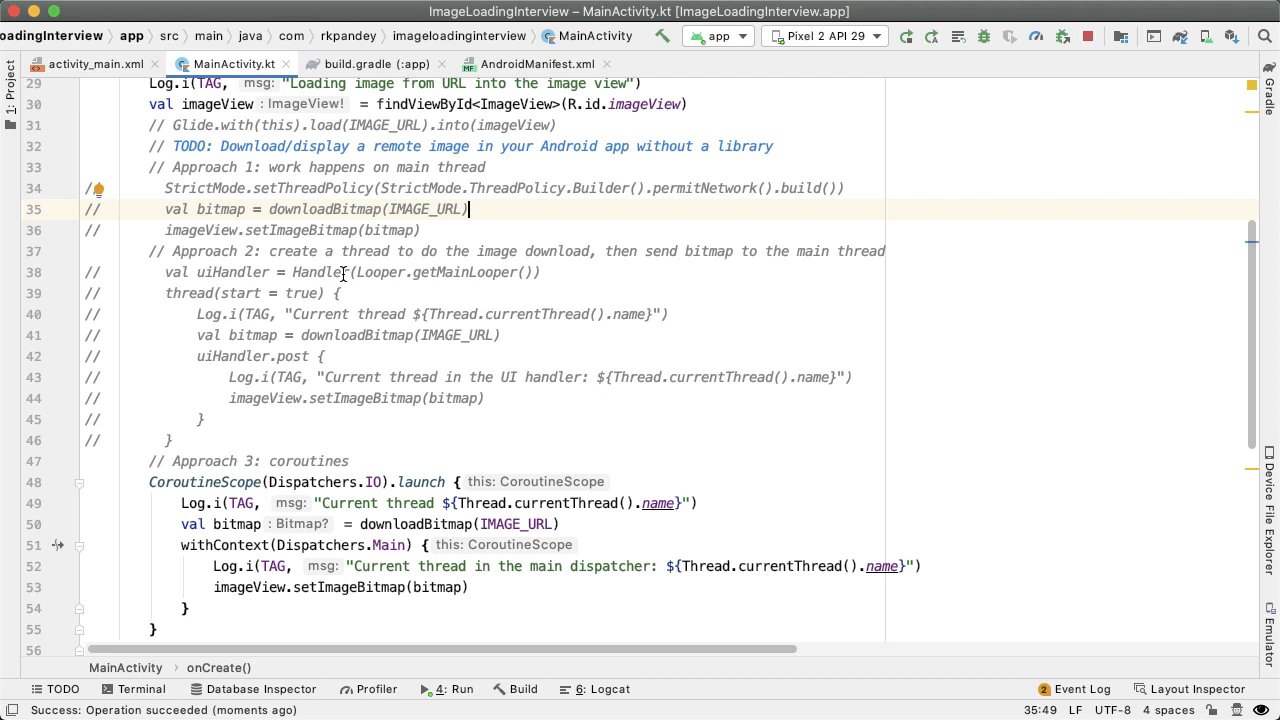
mouse_move(217, 587)
type("// 1. image")
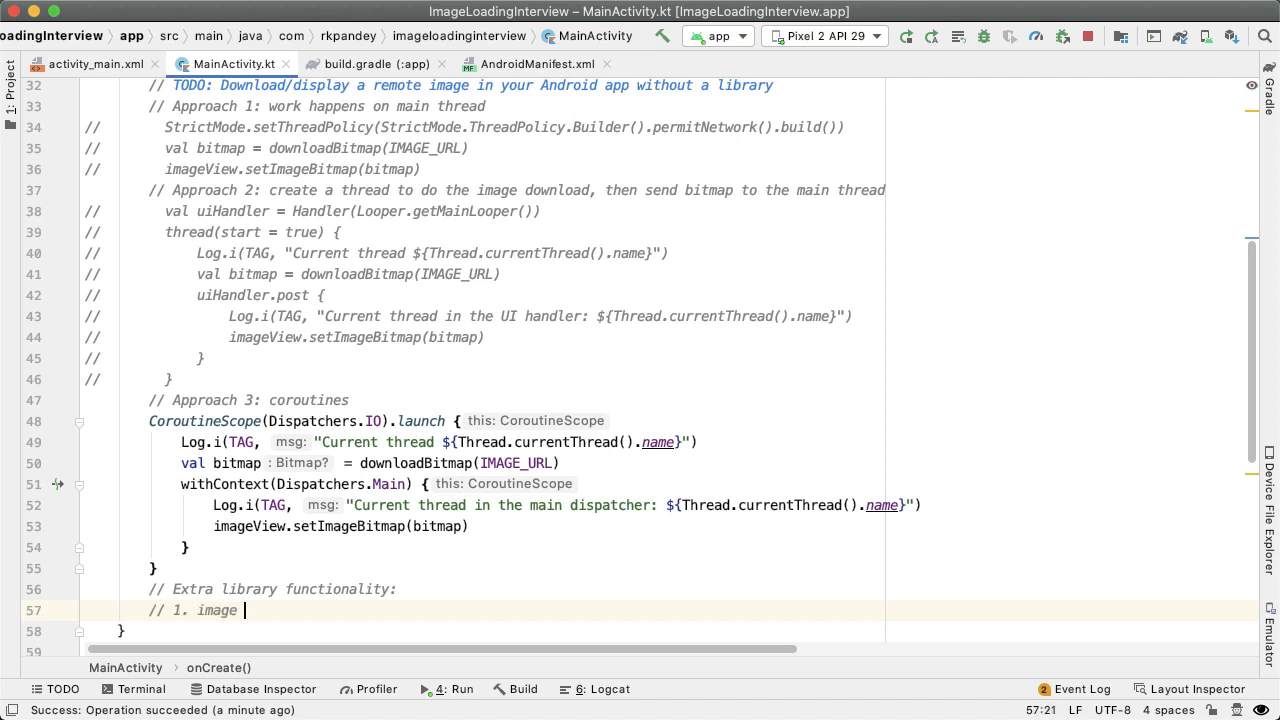
- Write comment lines listing image caching, downsampling, and placeholder, transformations, etc
type("caching")
type("//")
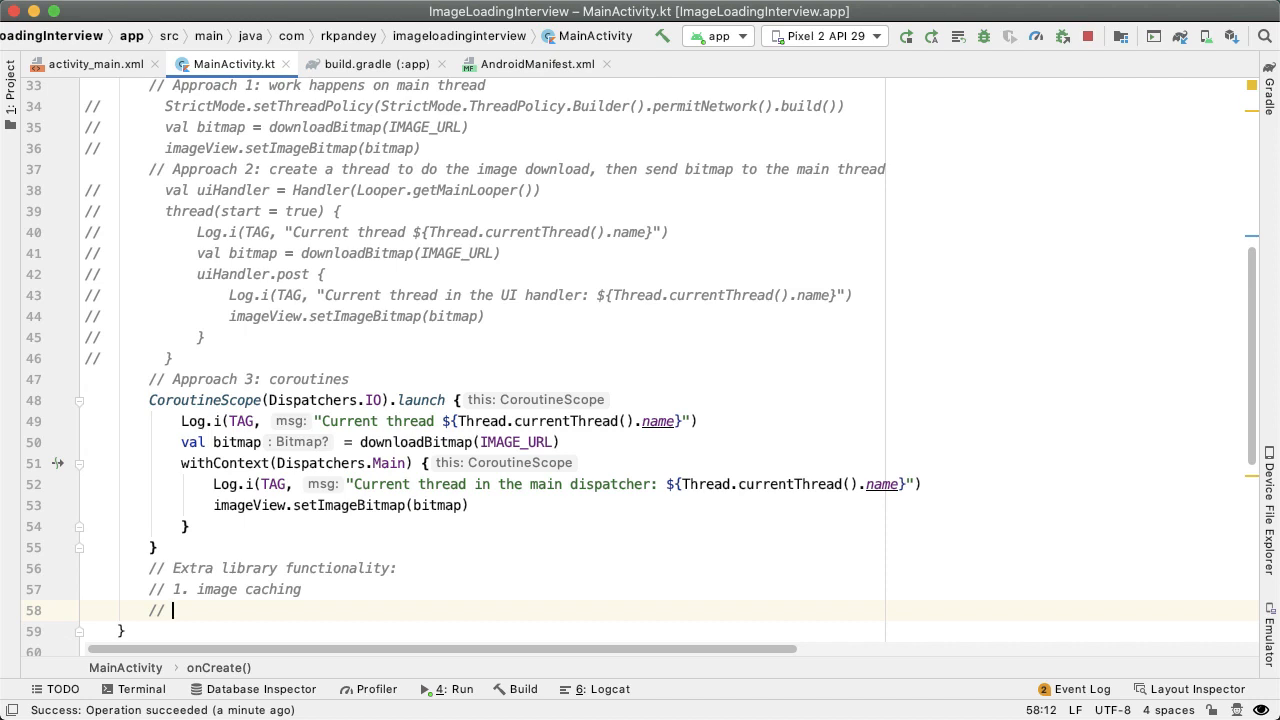
type("2")
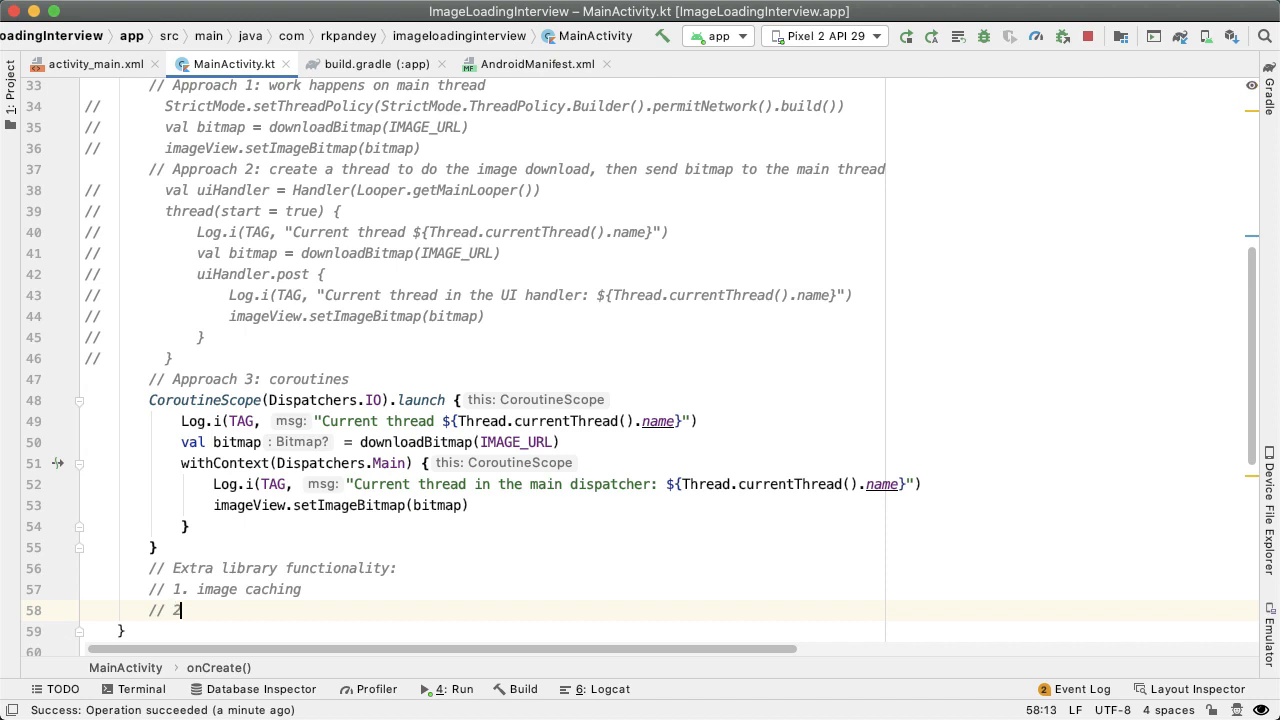
type(".")
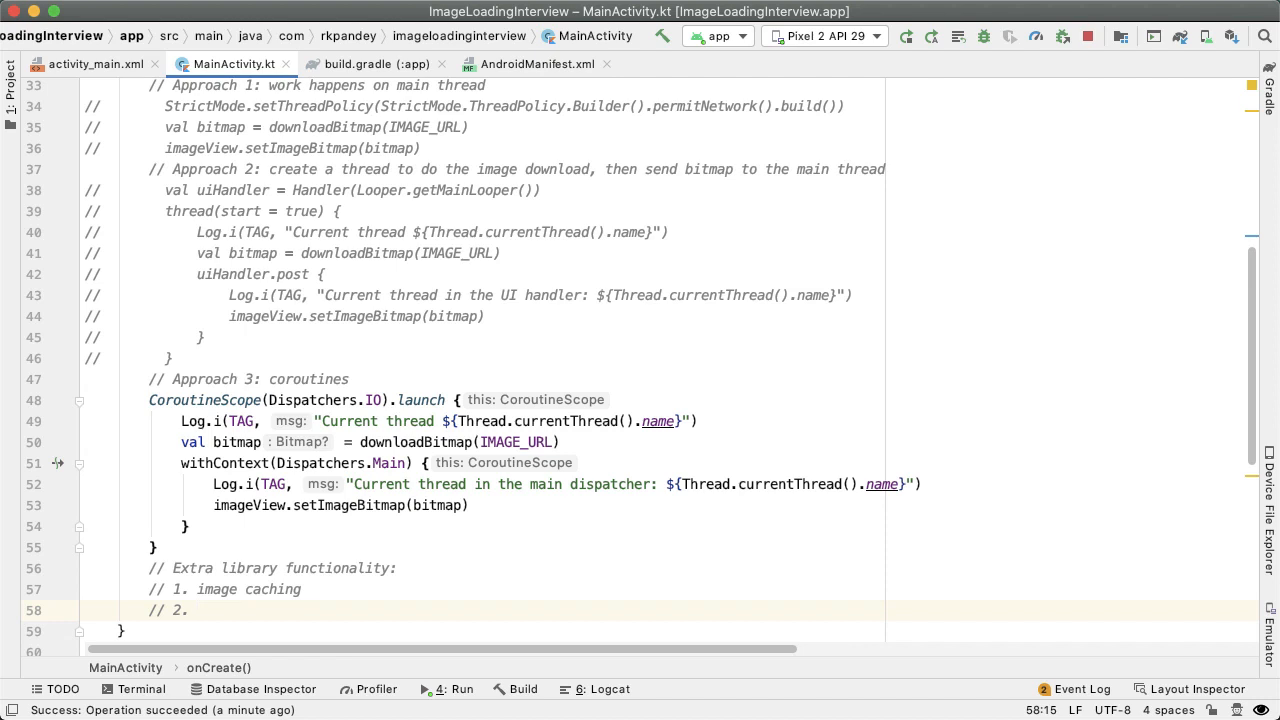
type("downsampl")
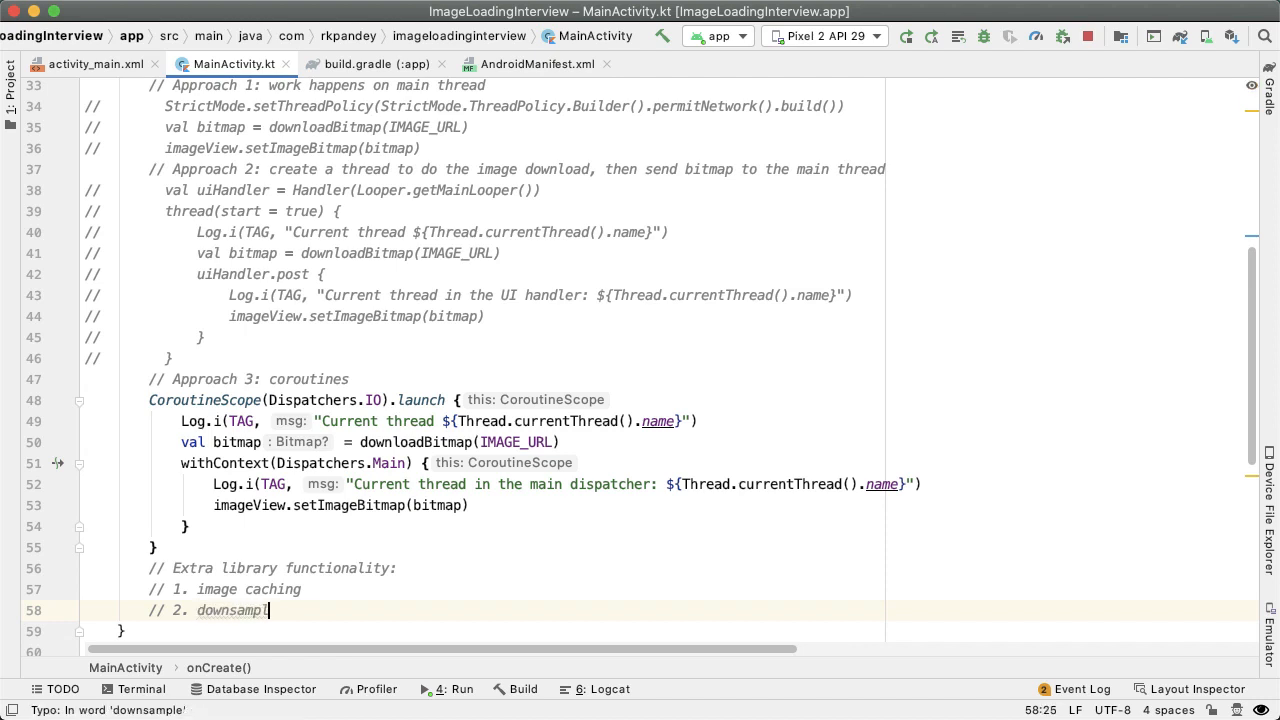
type("ing")
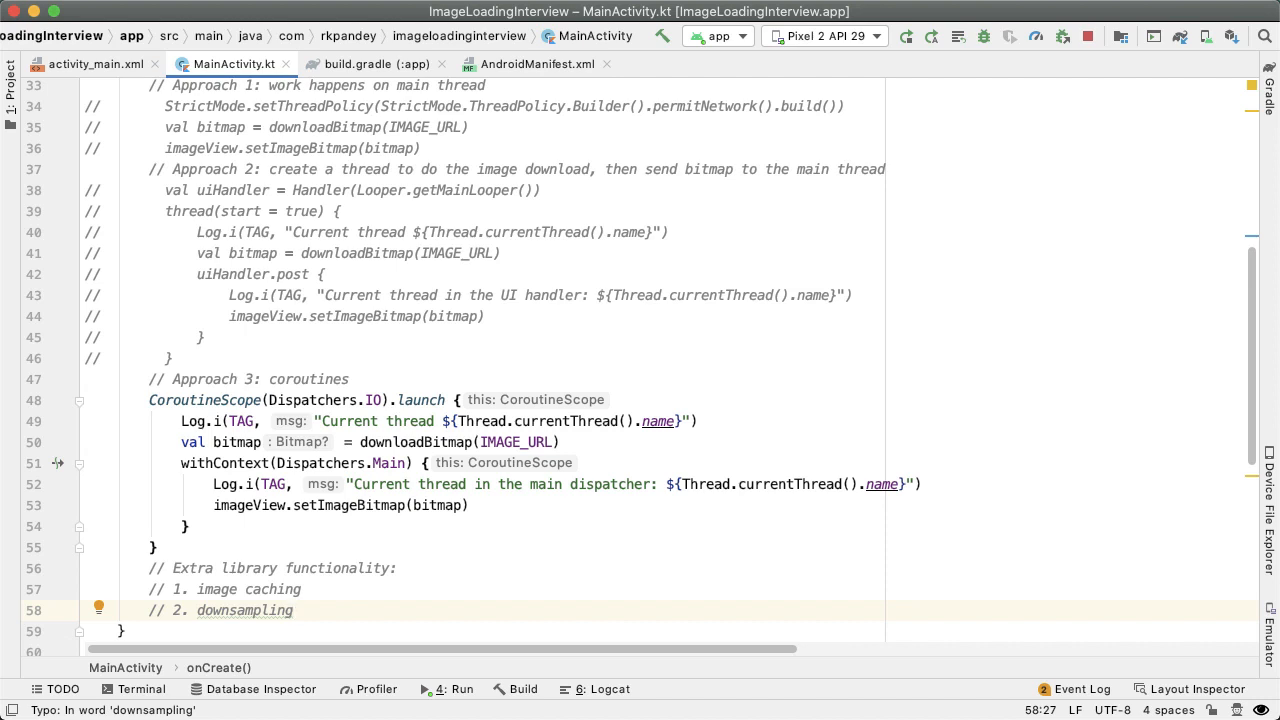
type("//")
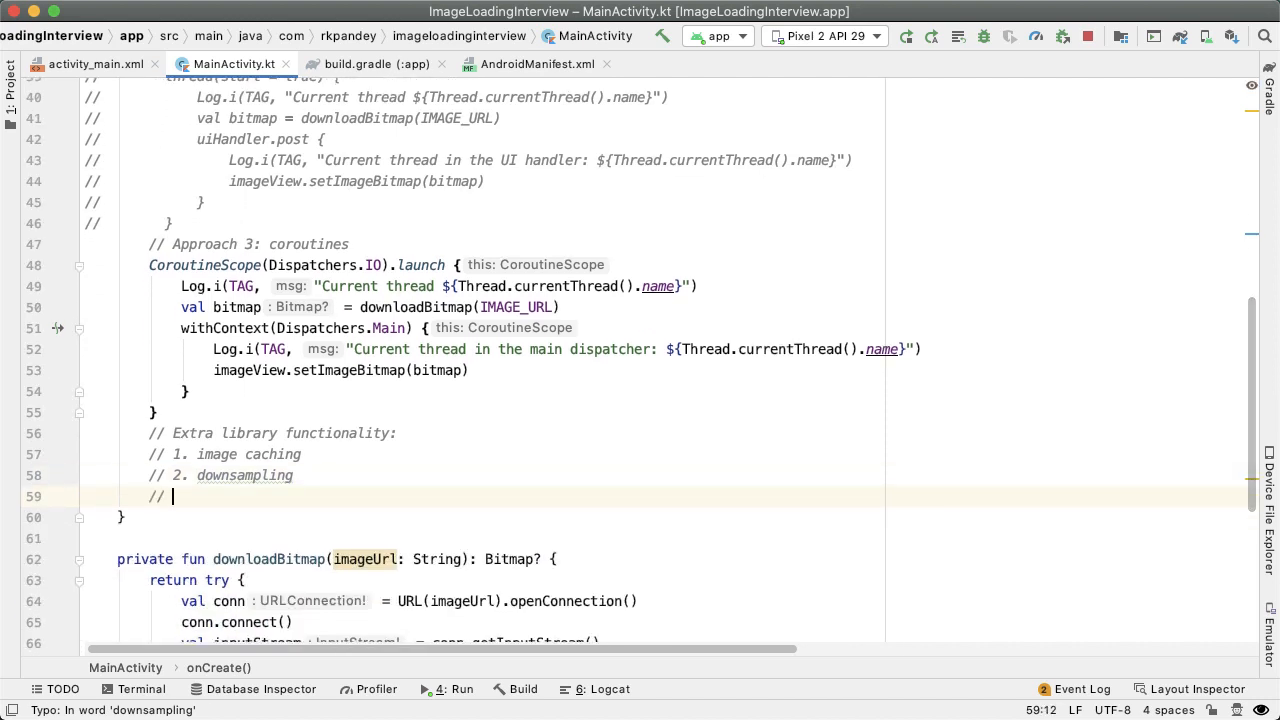
type("pl")
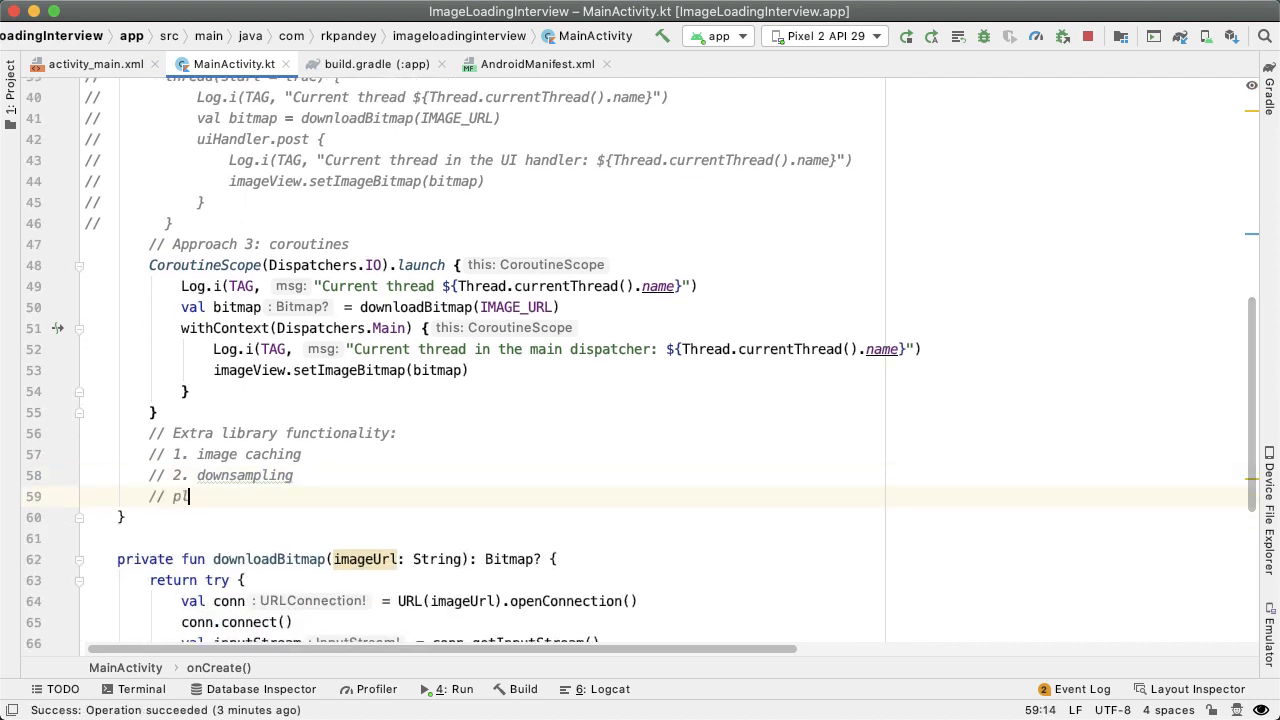
type("laceholder, trans")
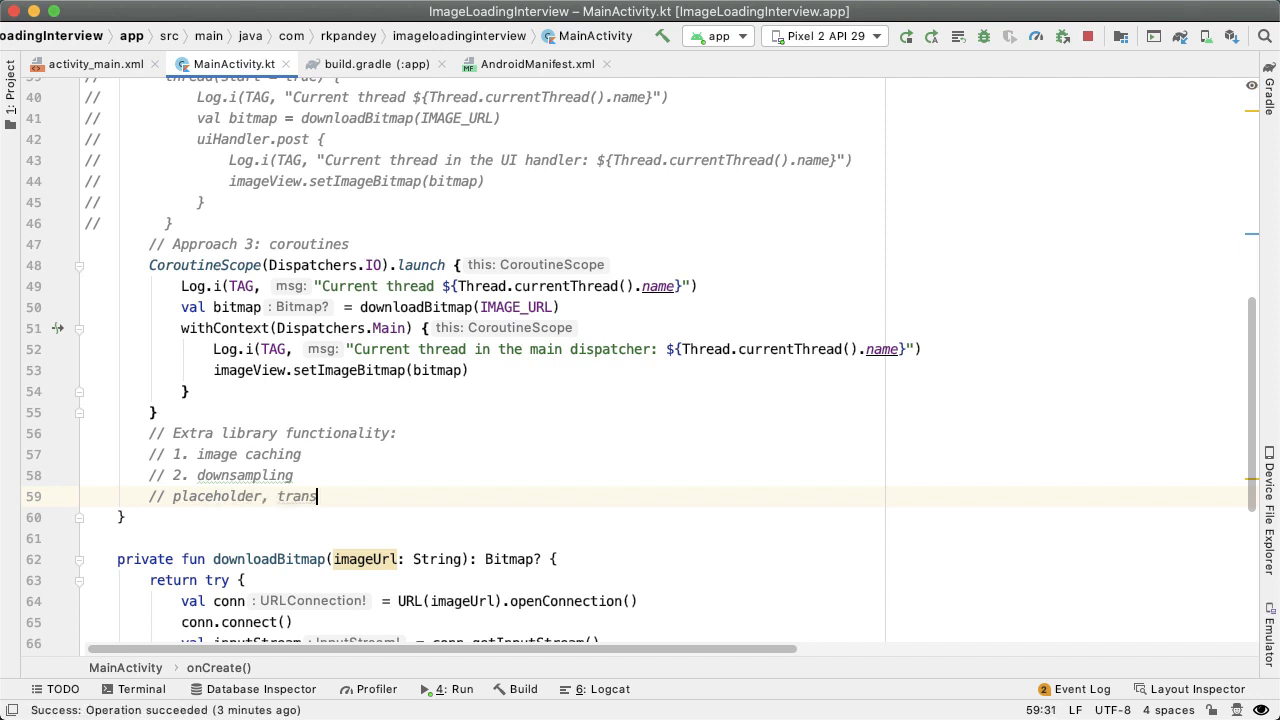
type("formations, etc")
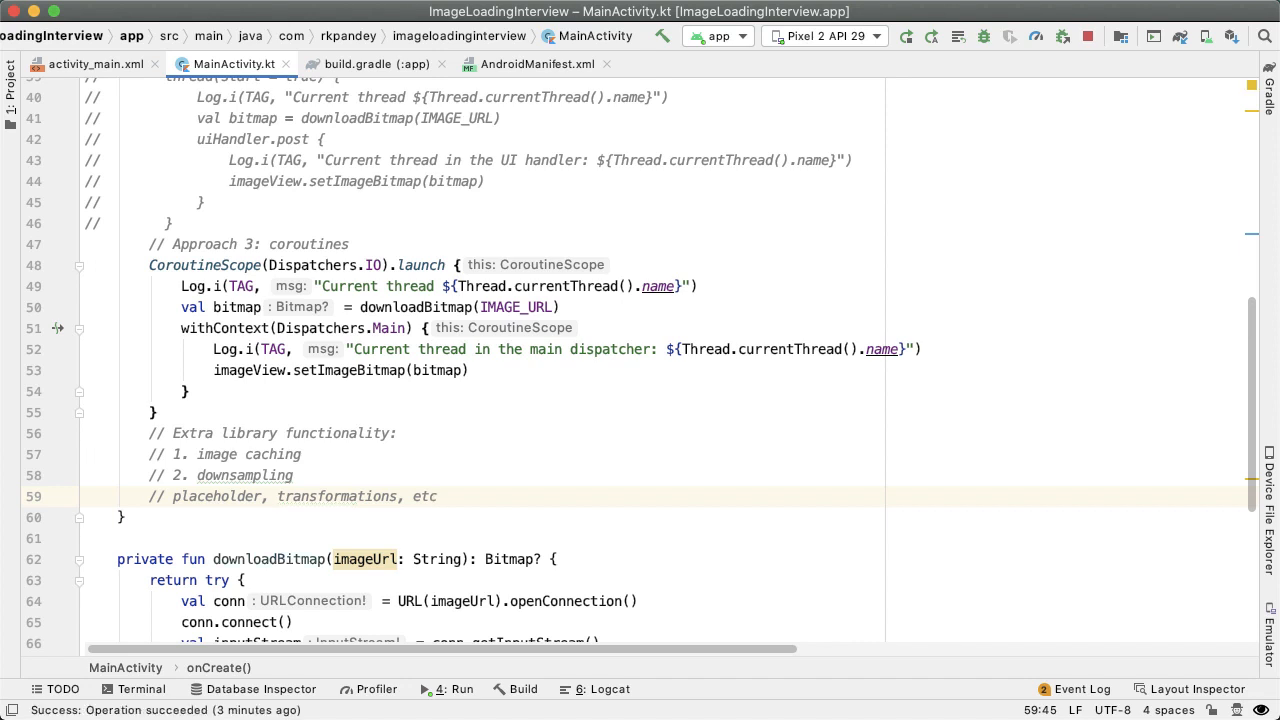
left_click(150, 264)
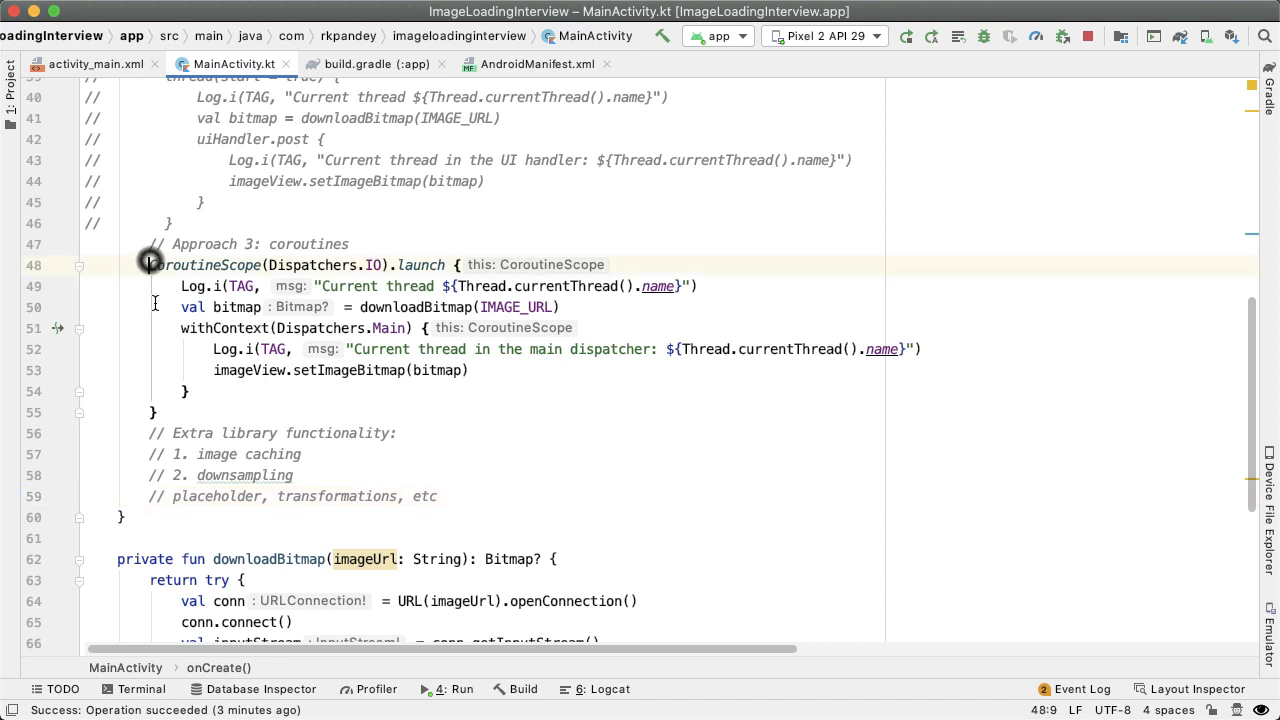